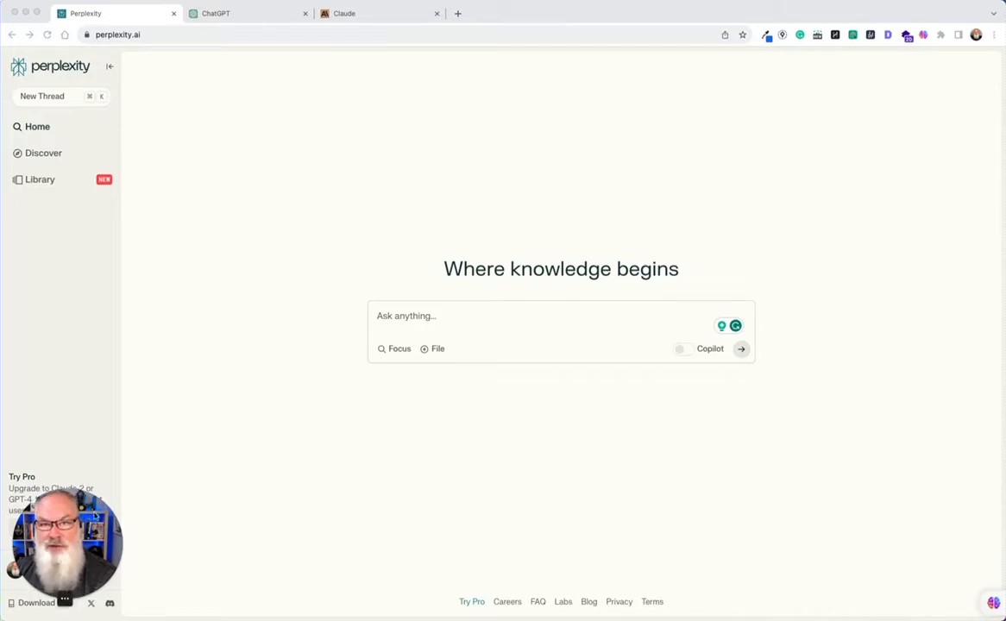
# - Type 'tell me about operating a roofing company in Pensacola Florida' into Perplexity's ask box
pyautogui.click(466, 316)
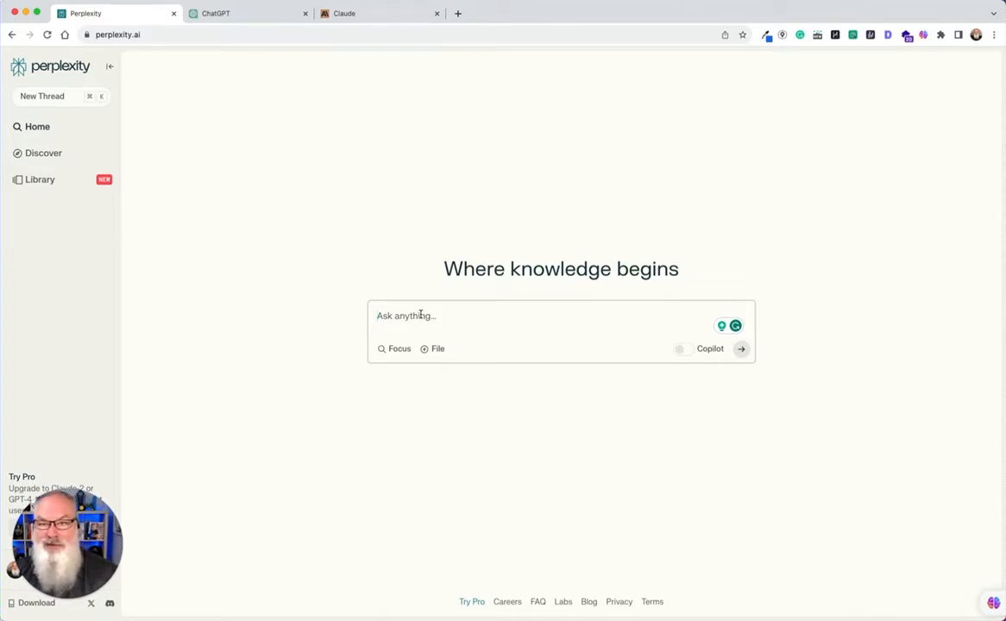
pyautogui.write('tell me')
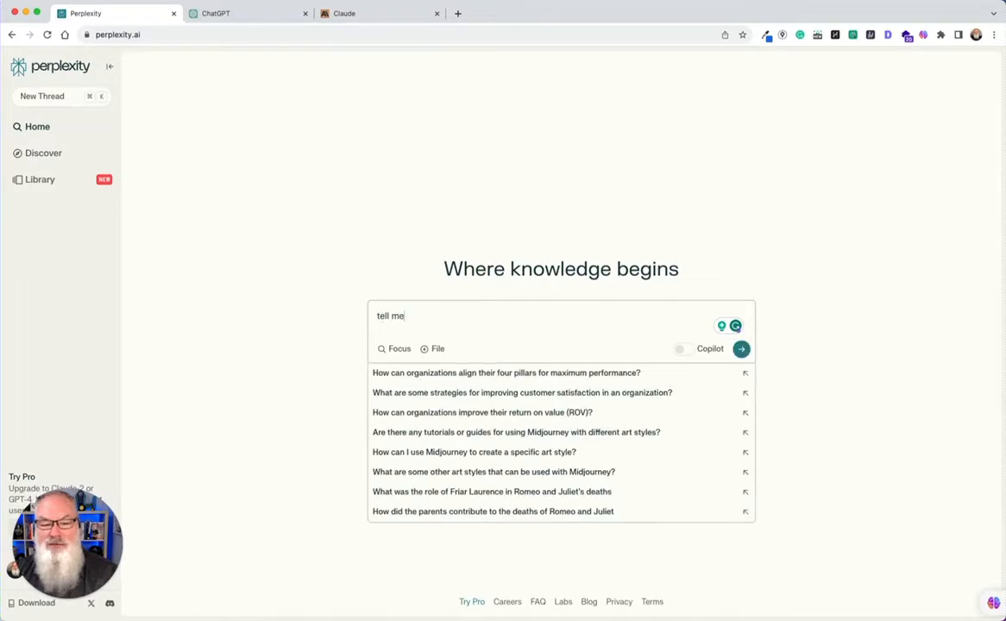
pyautogui.write('about')
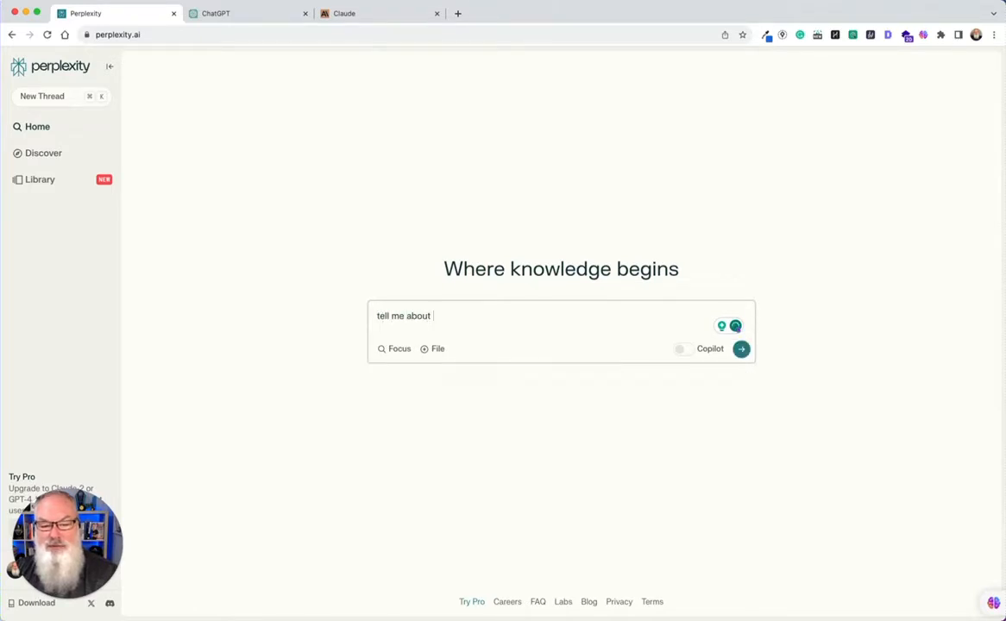
pyautogui.write('operating a')
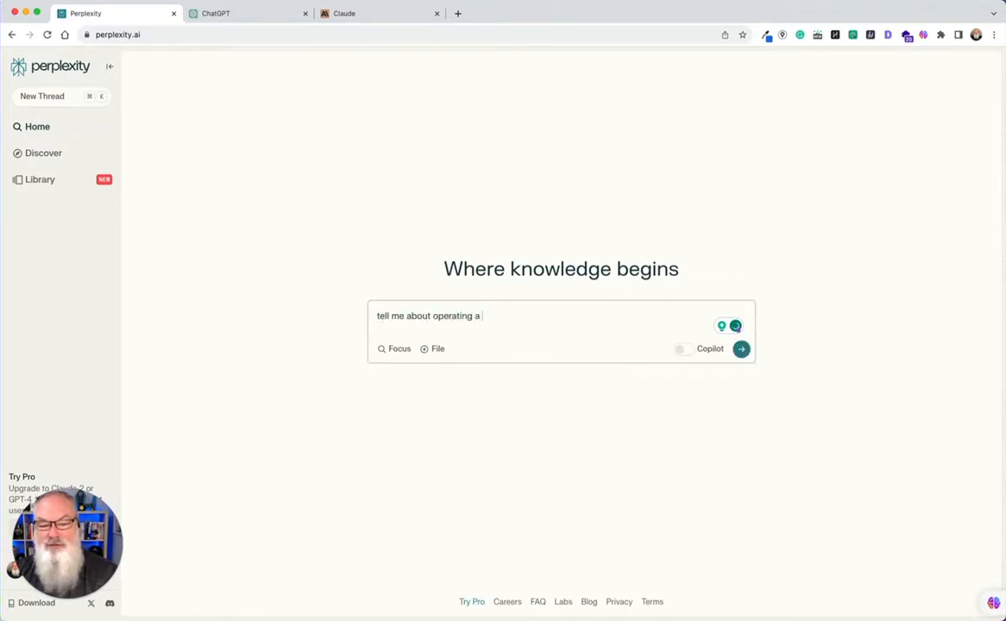
pyautogui.write('roofing company in pens')
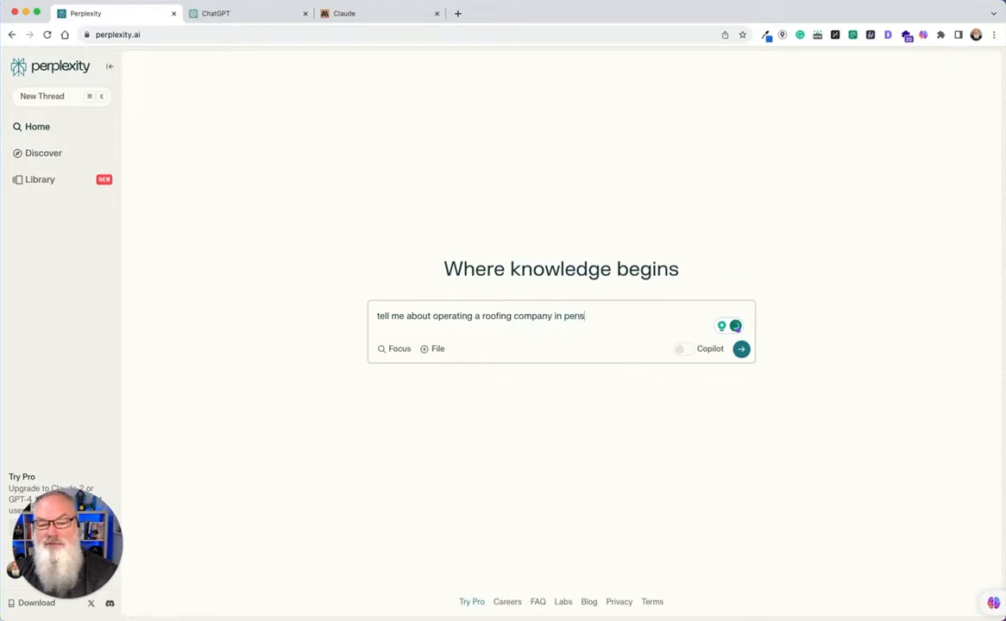
pyautogui.write('a')
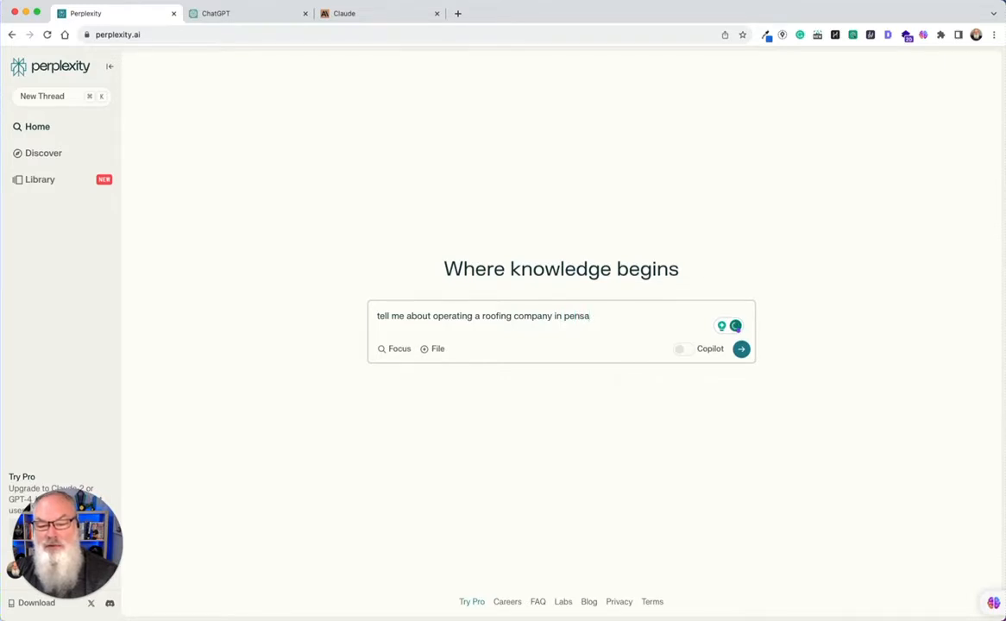
pyautogui.write('cola Florida.')
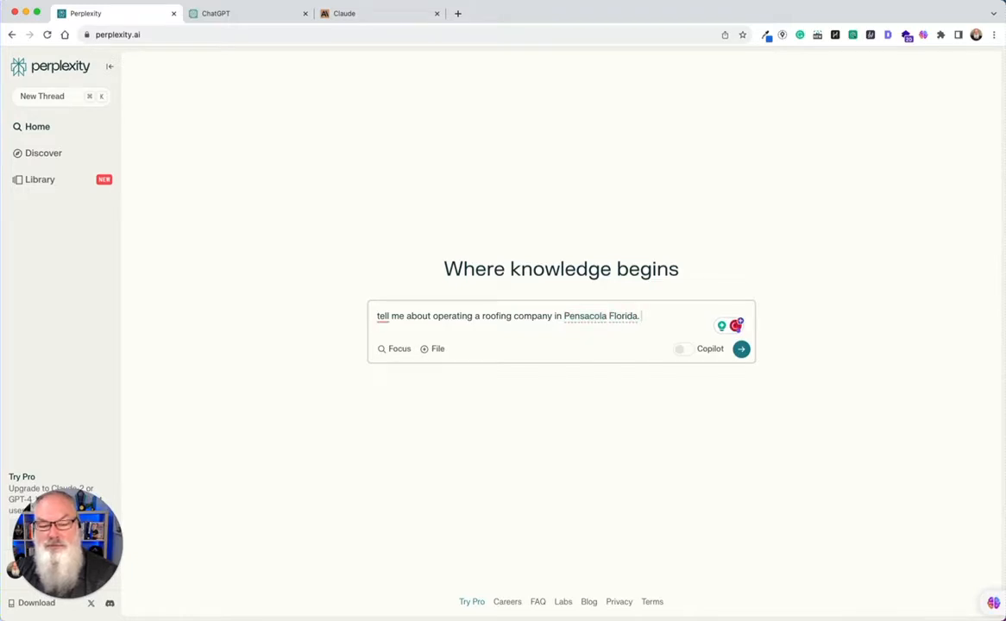
# - Submit the Pensacola roofing question, read through the six-source answer, and copy it
pyautogui.click(739, 349)
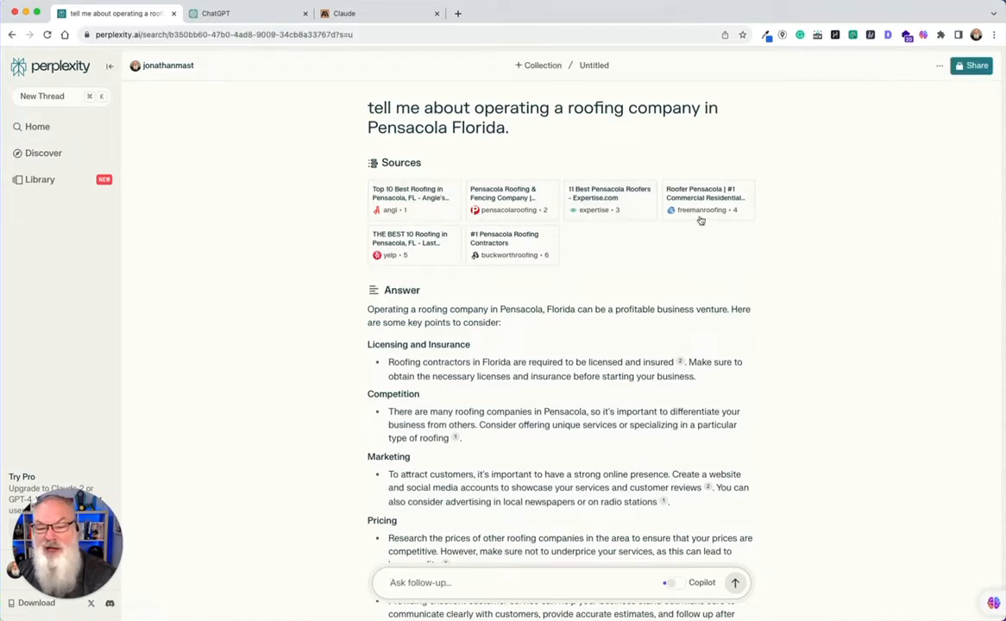
pyautogui.moveTo(586, 237)
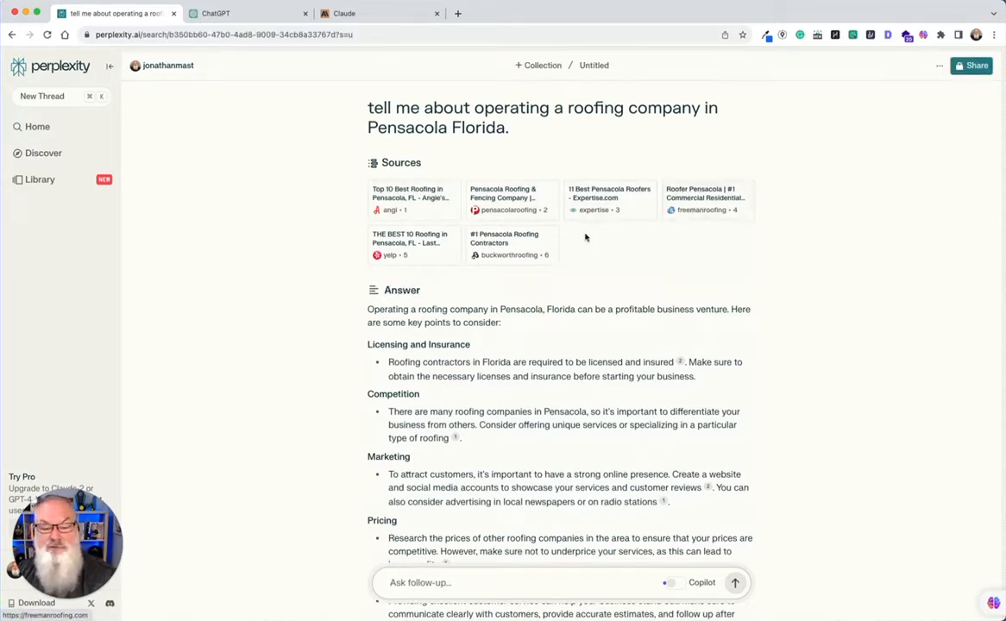
pyautogui.scroll(-3)
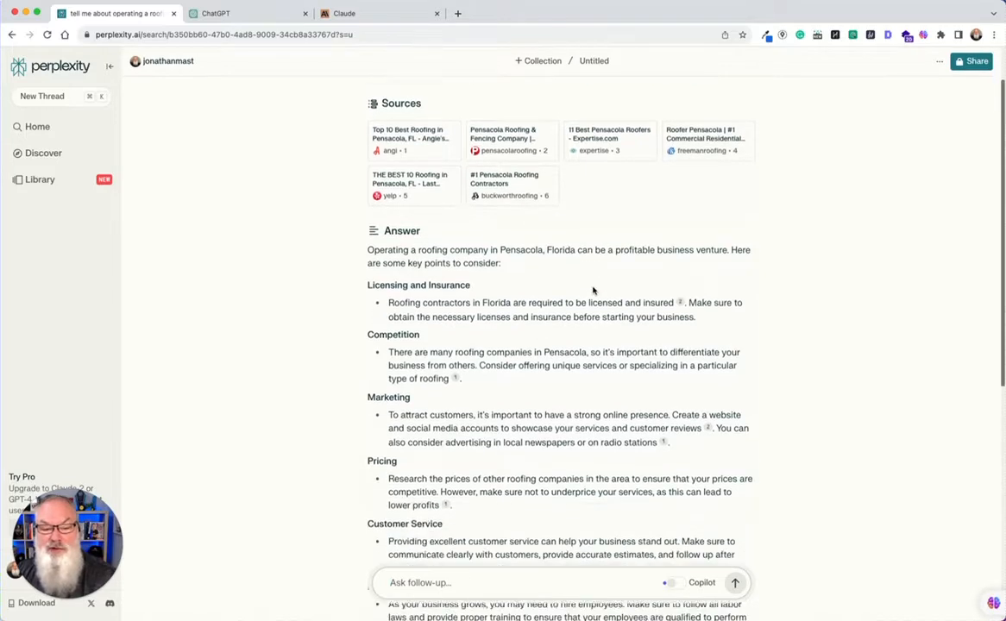
pyautogui.scroll(-3)
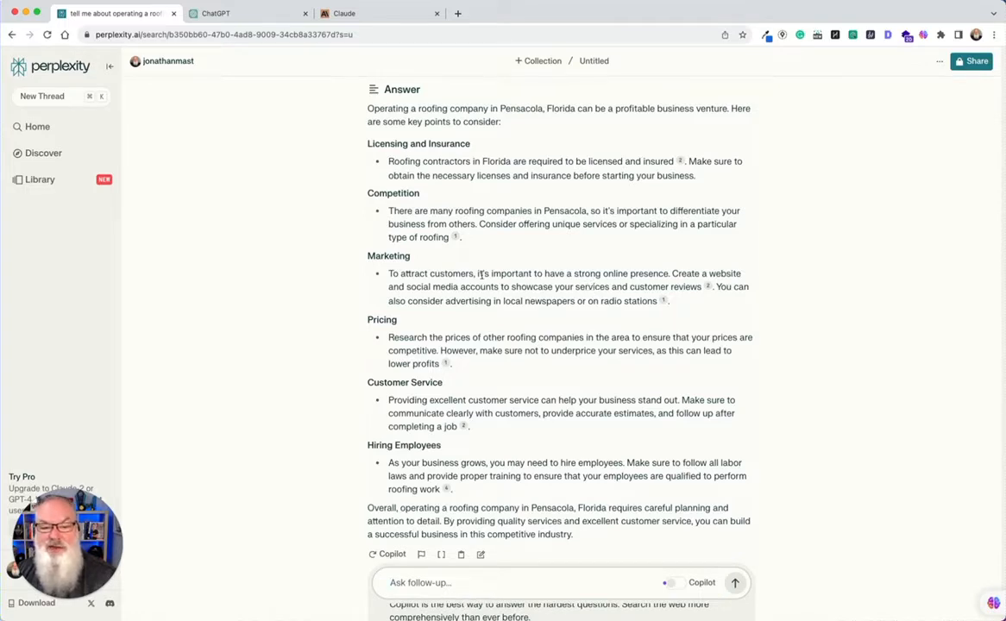
pyautogui.moveTo(452, 237)
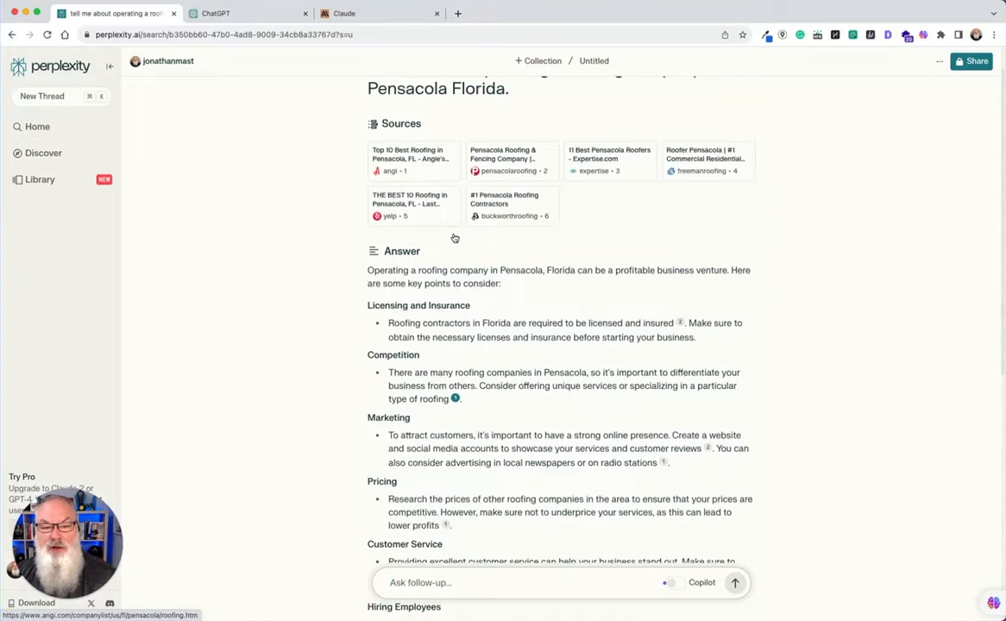
pyautogui.scroll(-3)
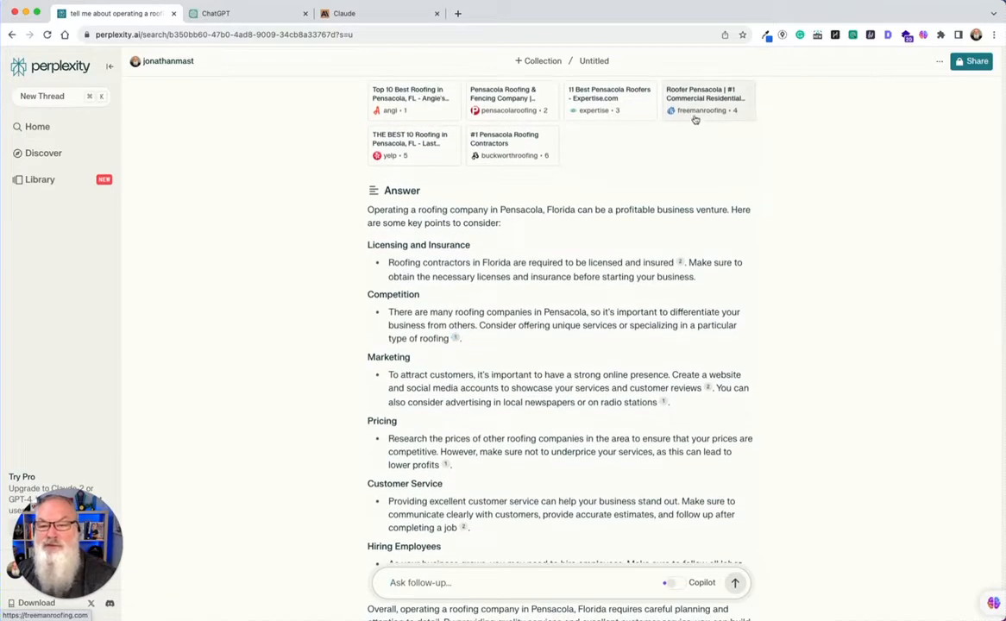
pyautogui.scroll(-3)
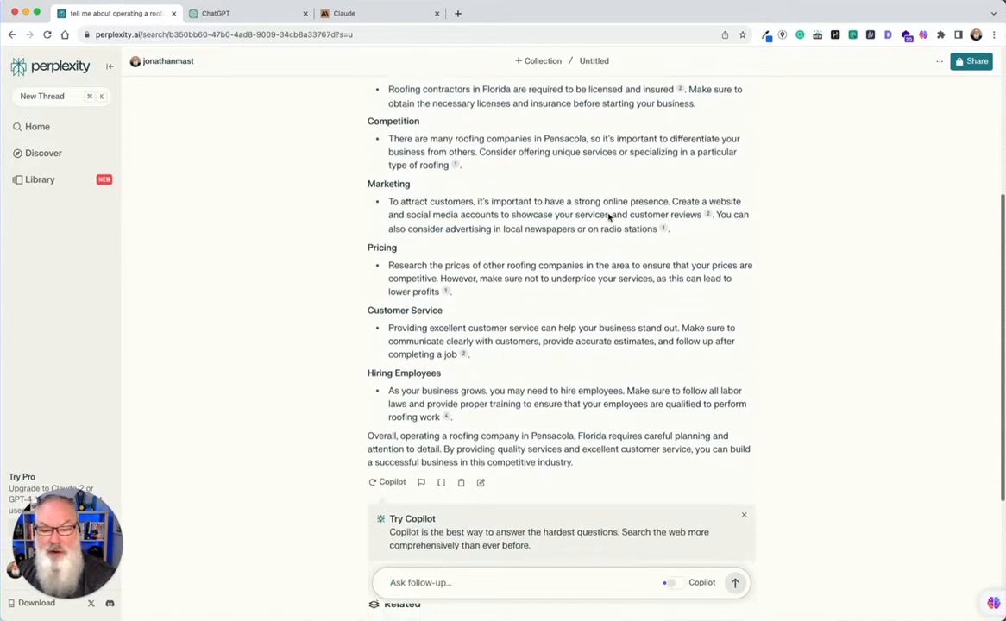
pyautogui.scroll(-3)
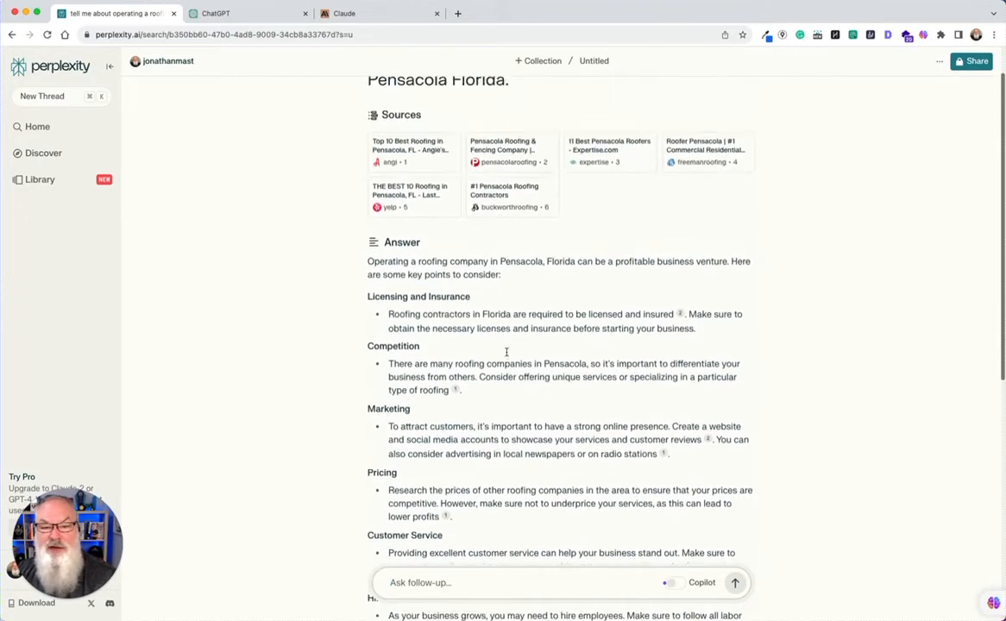
pyautogui.scroll(-3)
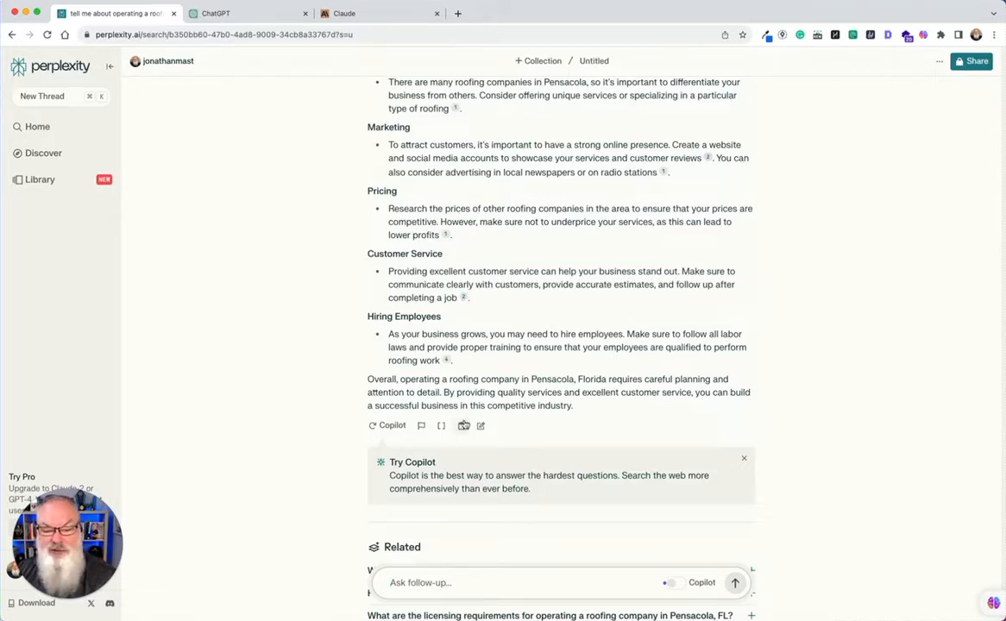
pyautogui.click(460, 425)
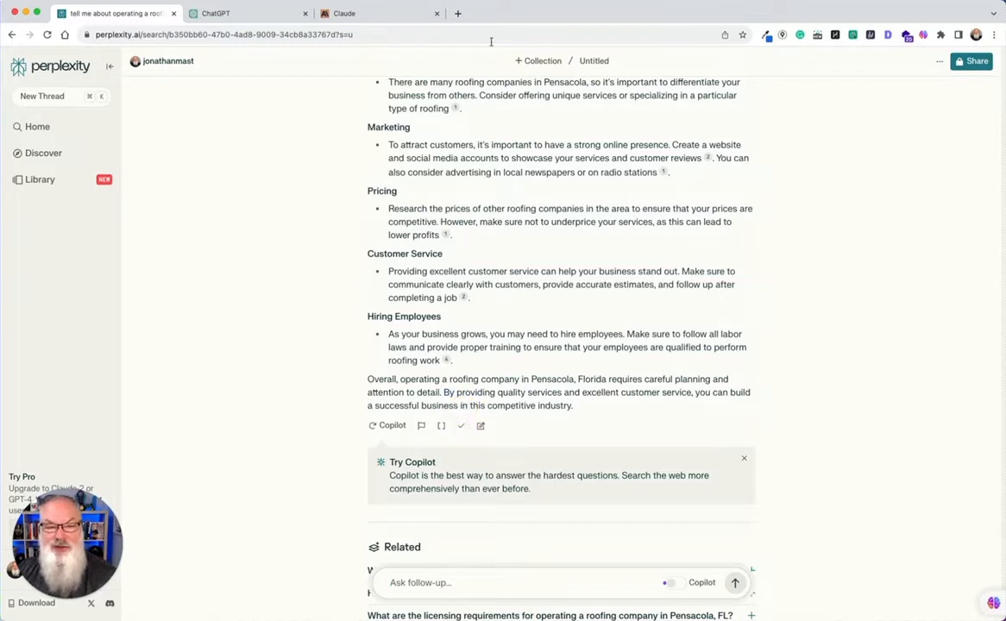
pyautogui.moveTo(459, 13)
pyautogui.write('do')
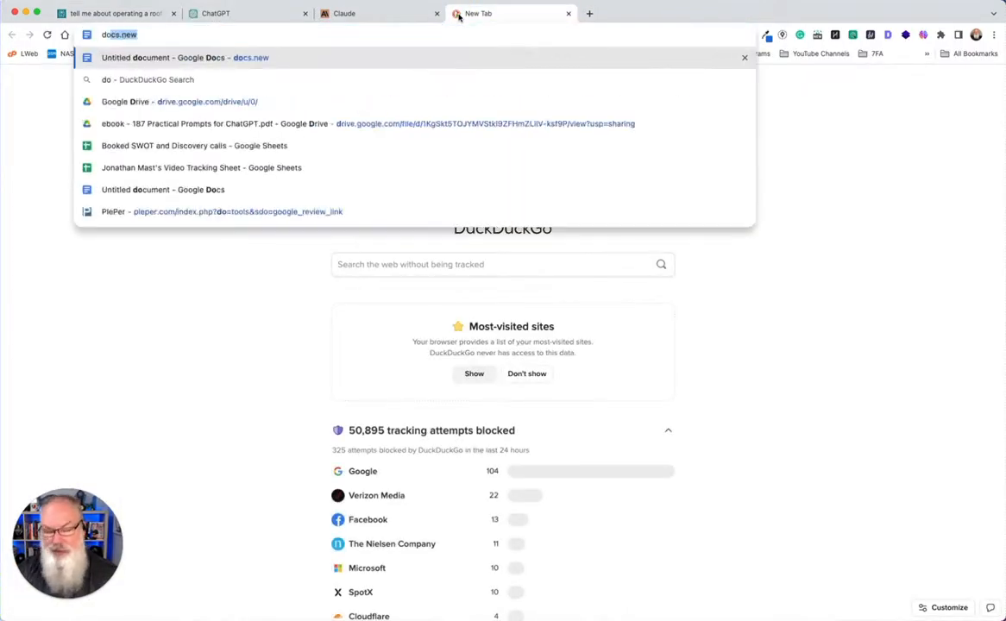
# - Create a new Google Doc and paste the Perplexity roofing answer with its citations
pyautogui.click(191, 58)
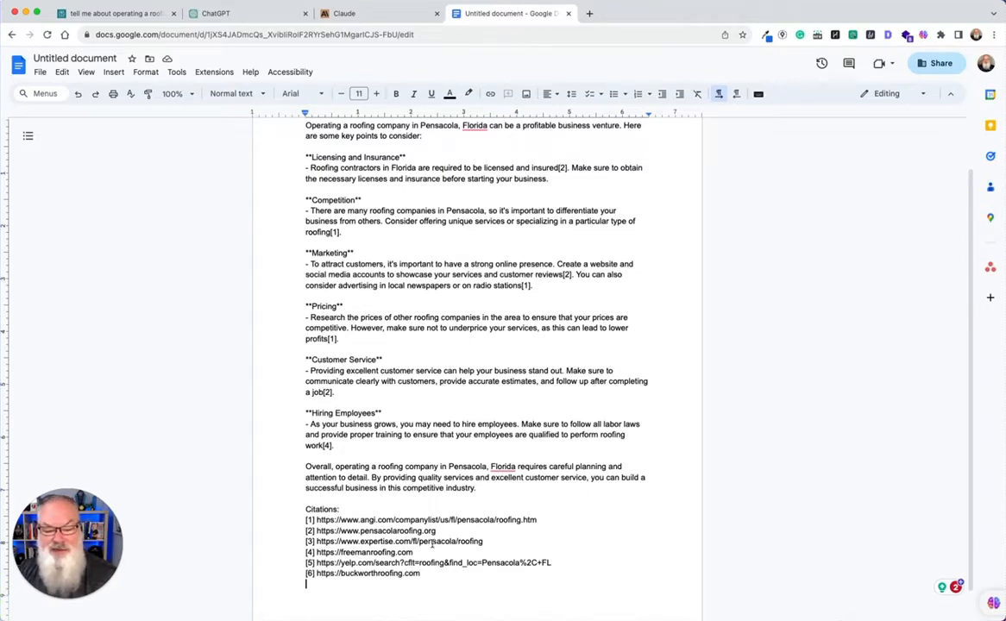
pyautogui.scroll(3)
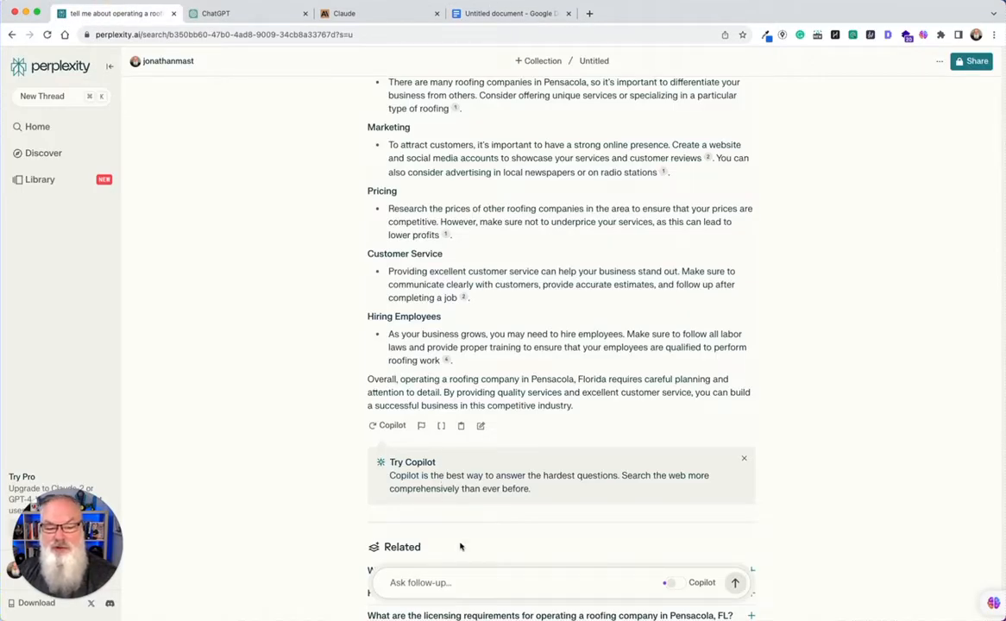
# - Type a follow-up asking how a homeowner can pick the best roofing company
pyautogui.click(454, 583)
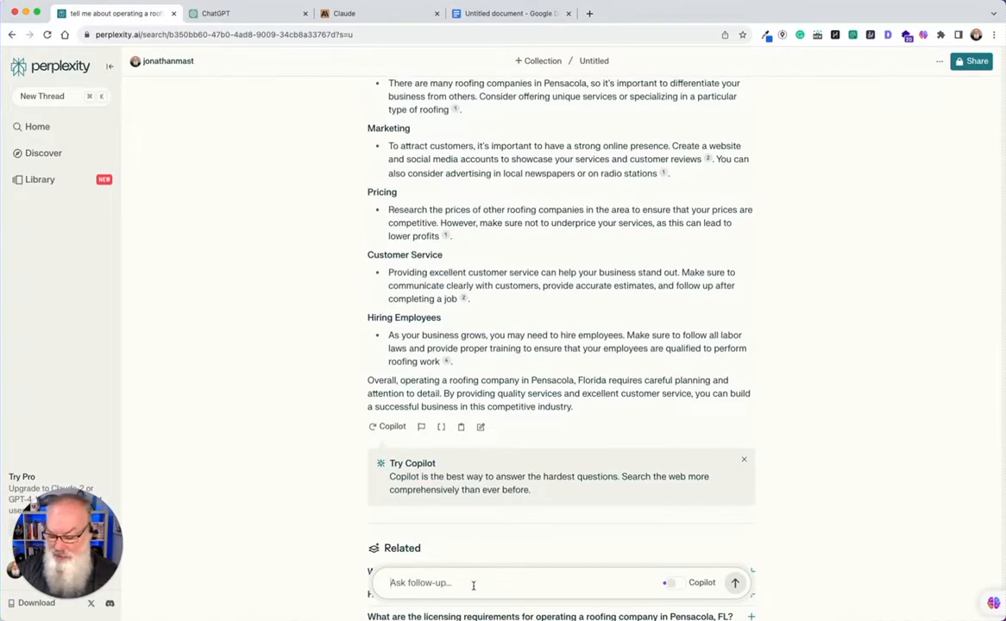
pyautogui.write('how can i p')
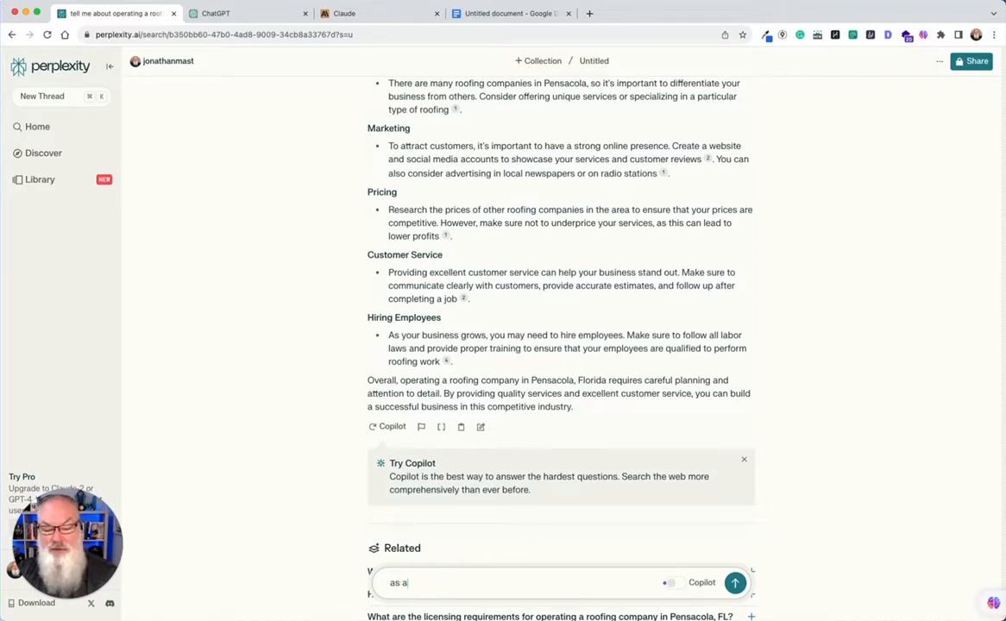
pyautogui.write('homeowner')
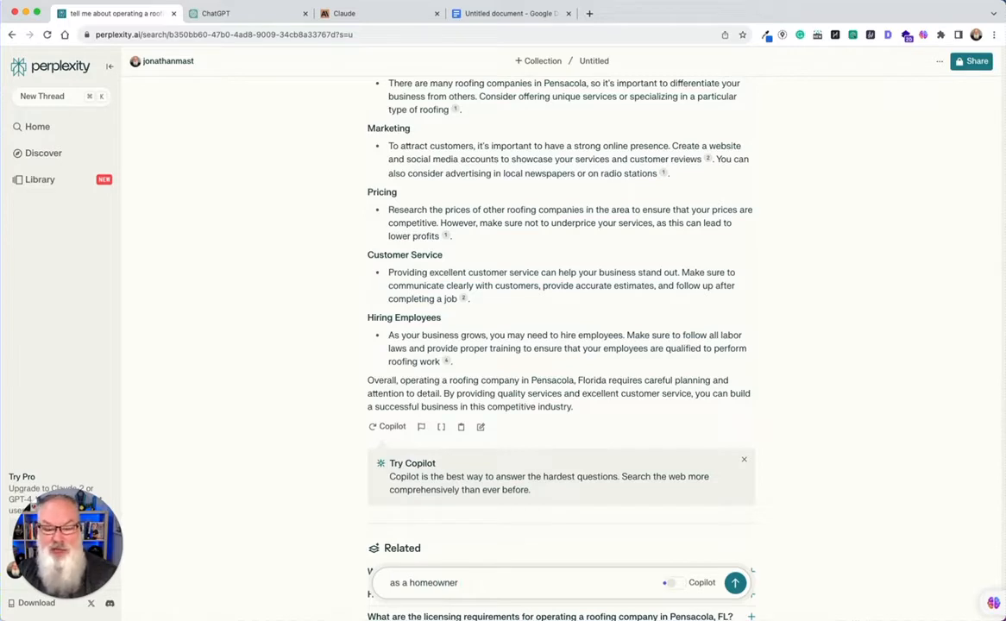
pyautogui.write('how can i pick the best roofing company')
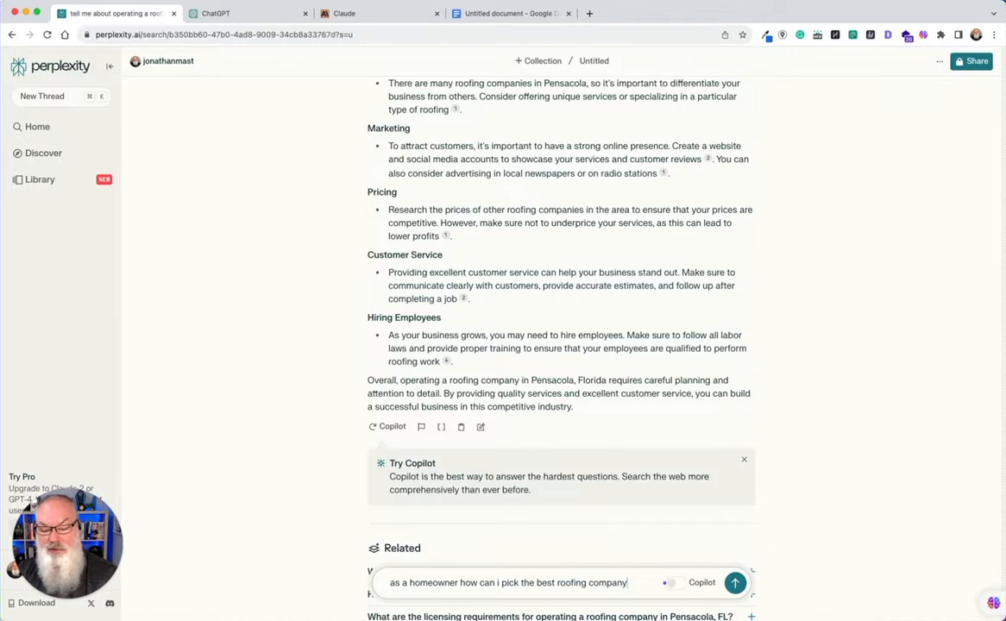
# - Submit the homeowner follow-up and scroll through the six cited tips
pyautogui.click(734, 582)
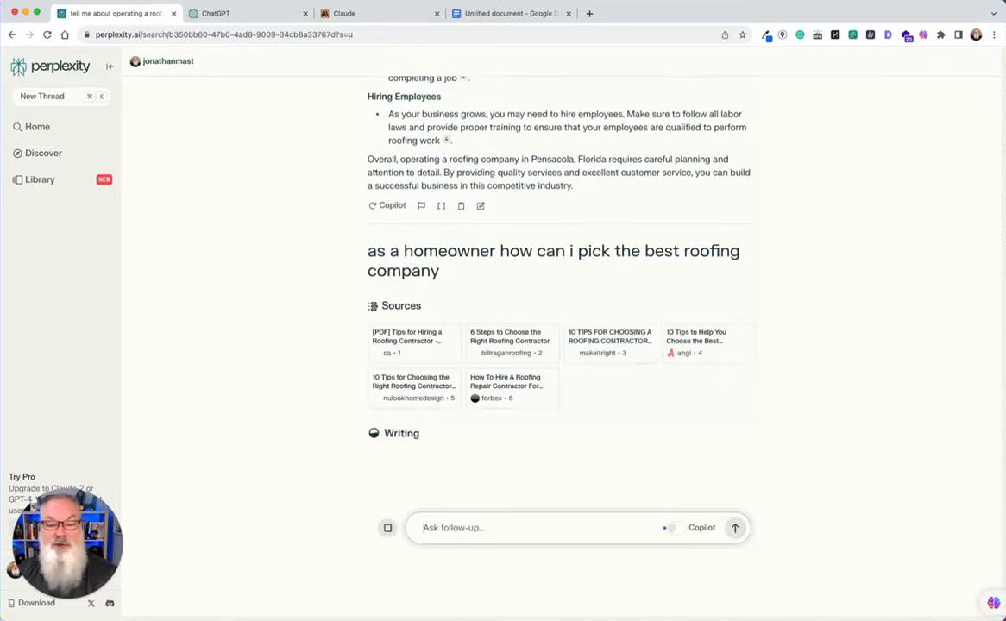
pyautogui.scroll(-3)
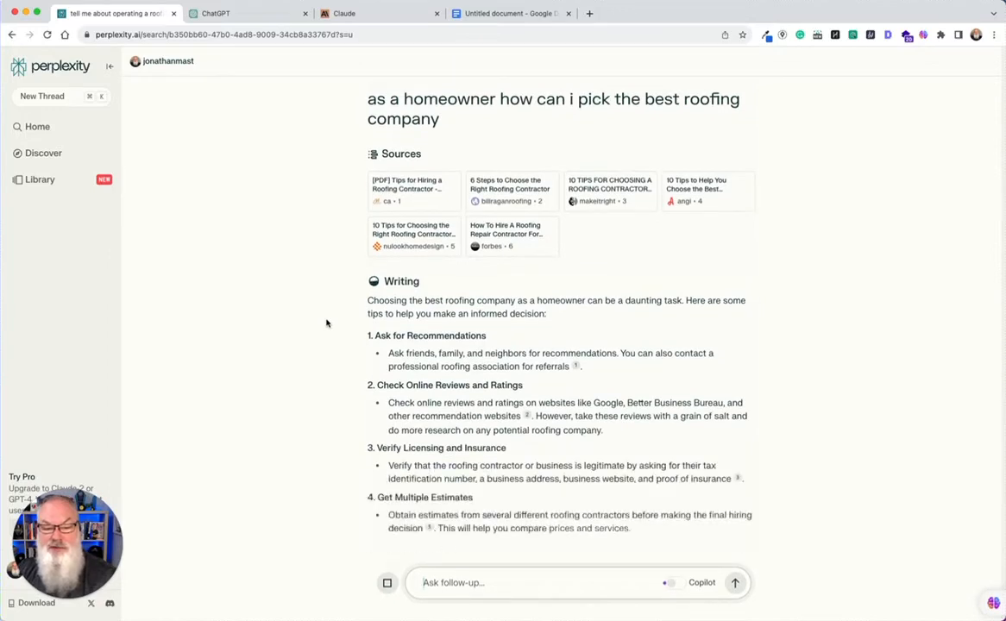
pyautogui.scroll(-3)
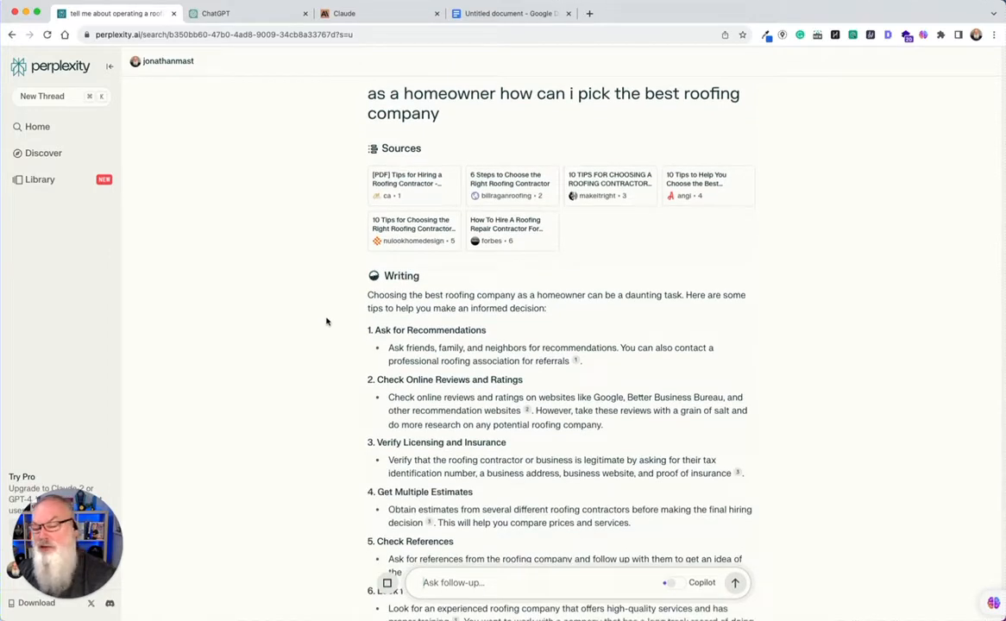
pyautogui.scroll(-3)
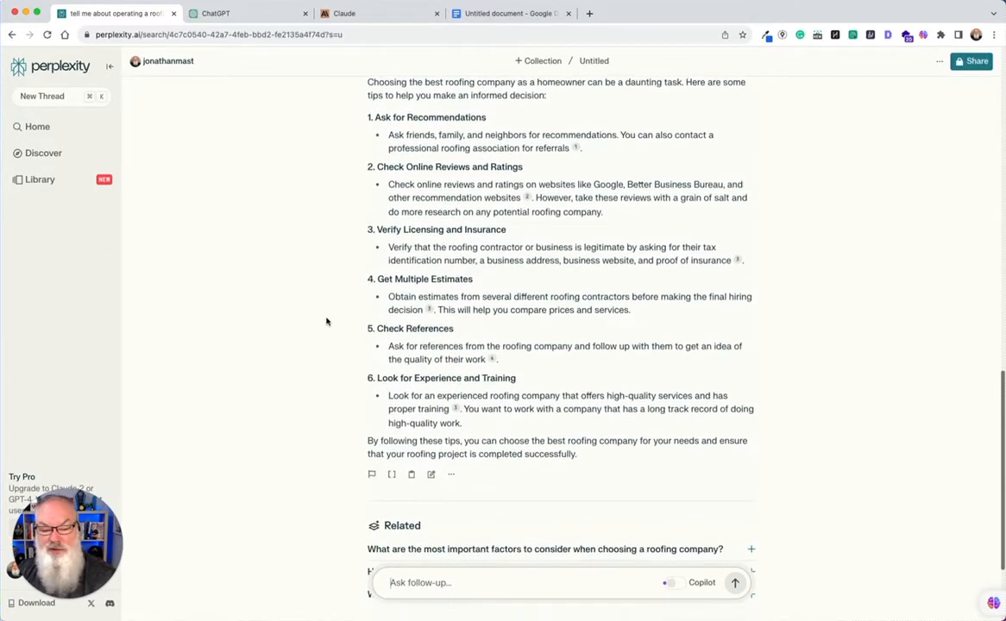
pyautogui.moveTo(410, 474)
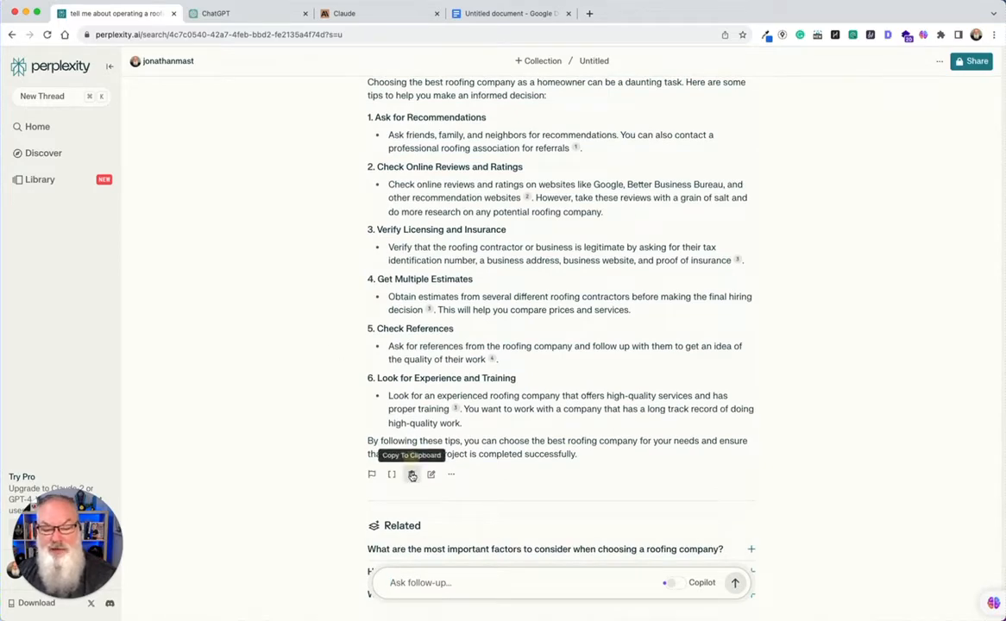
# - Dismiss the copy-paste extension prompt and paste the homeowner tips below the first answer
pyautogui.click(511, 13)
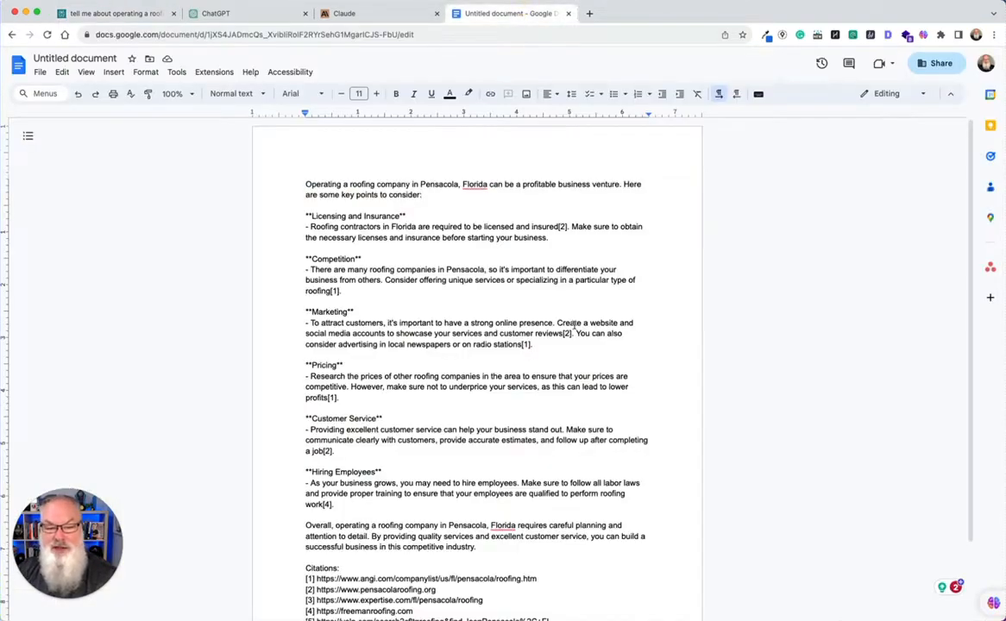
pyautogui.scroll(-3)
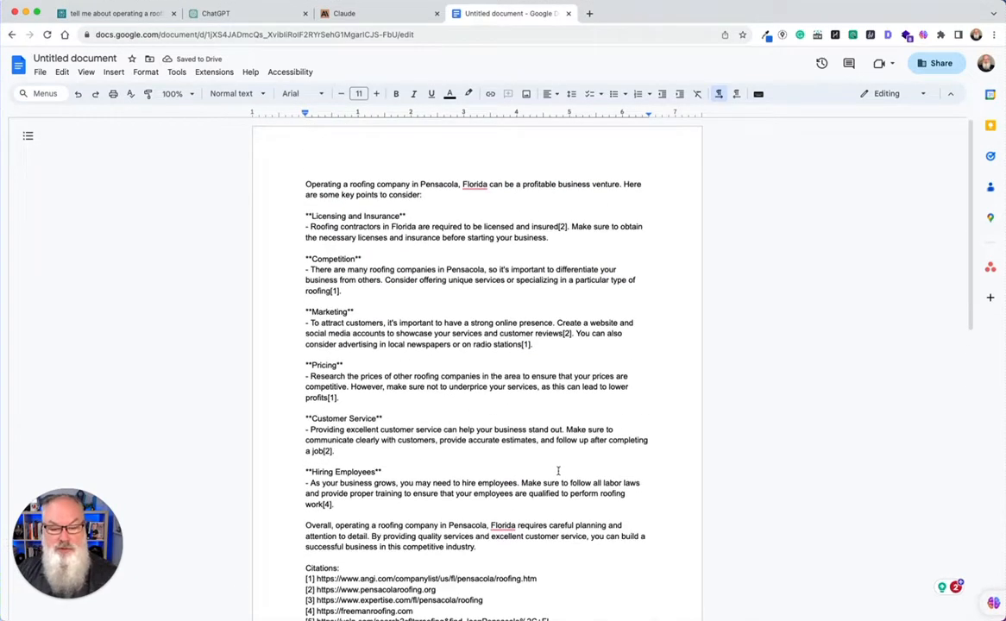
pyautogui.scroll(-3)
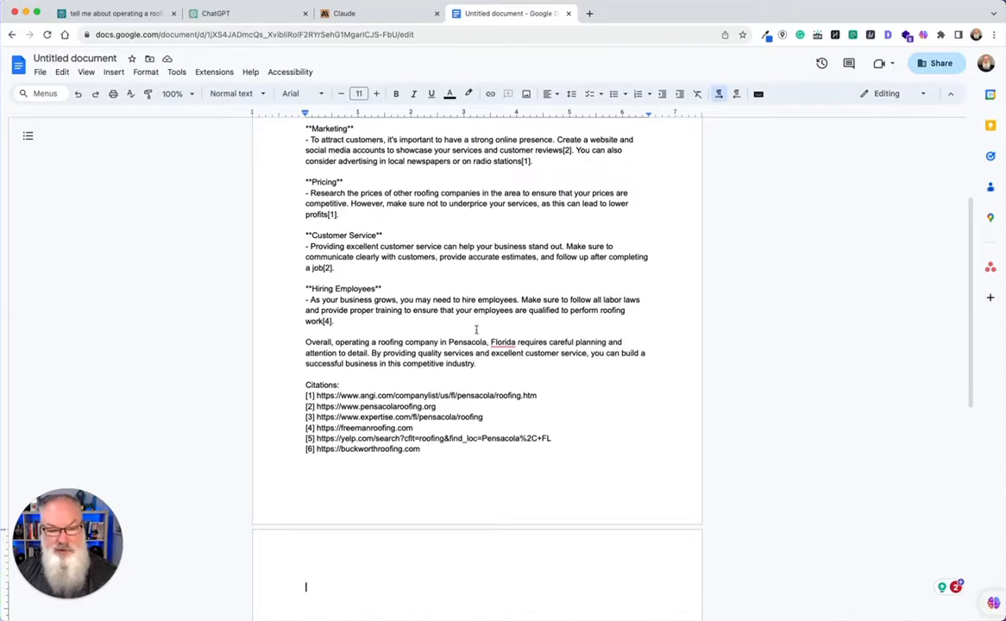
pyautogui.scroll(-3)
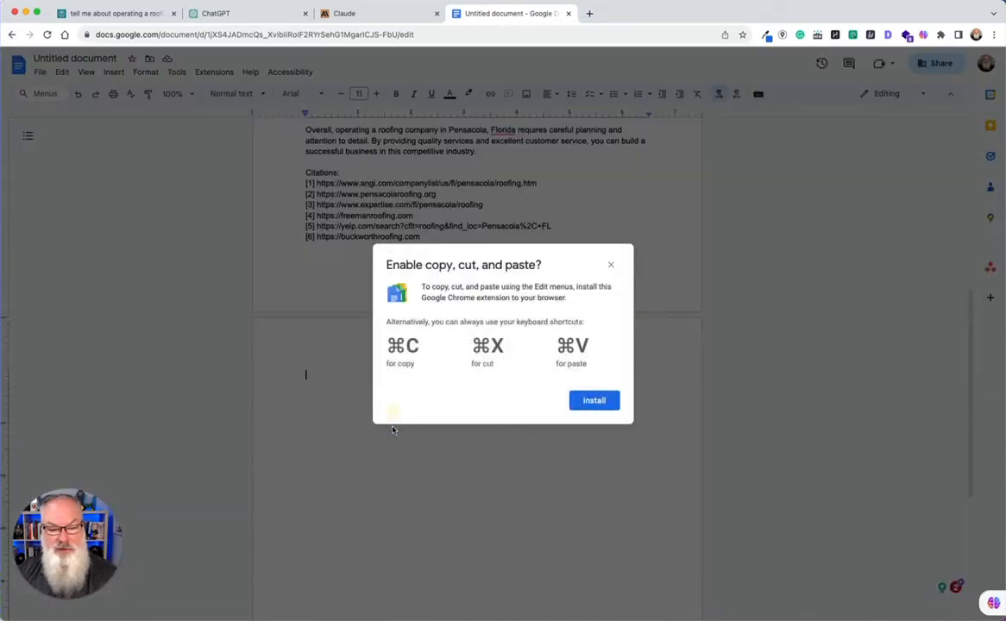
pyautogui.moveTo(621, 278)
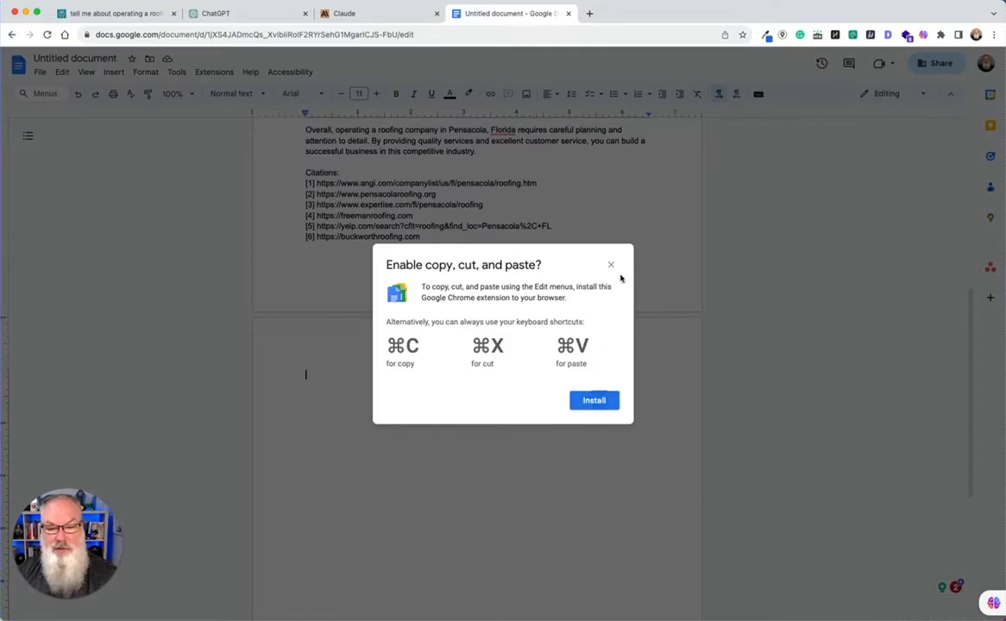
pyautogui.click(611, 264)
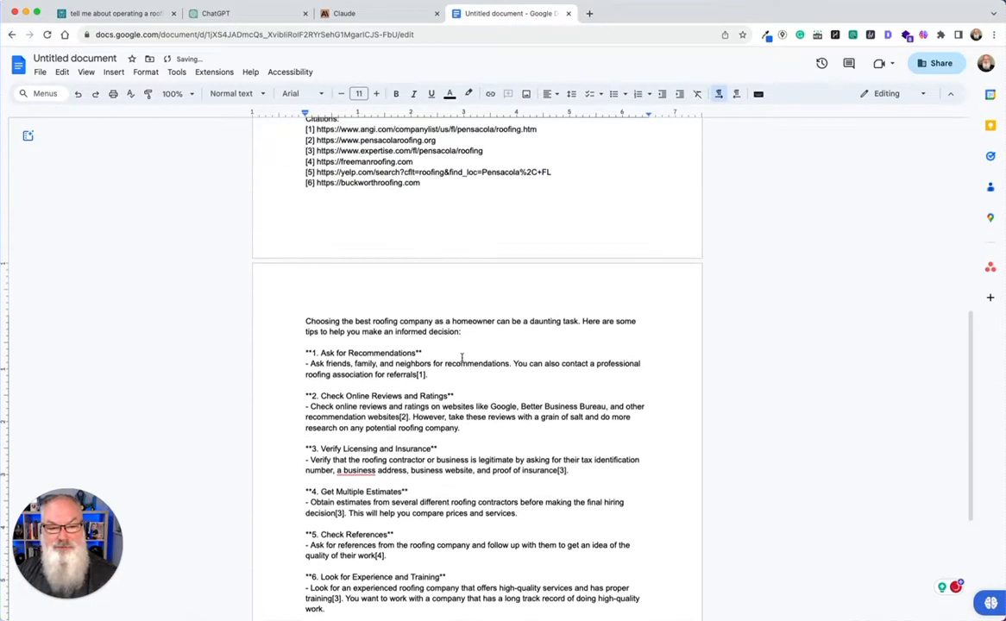
# - Back in Perplexity, ask the related question about the most important factors
pyautogui.click(116, 14)
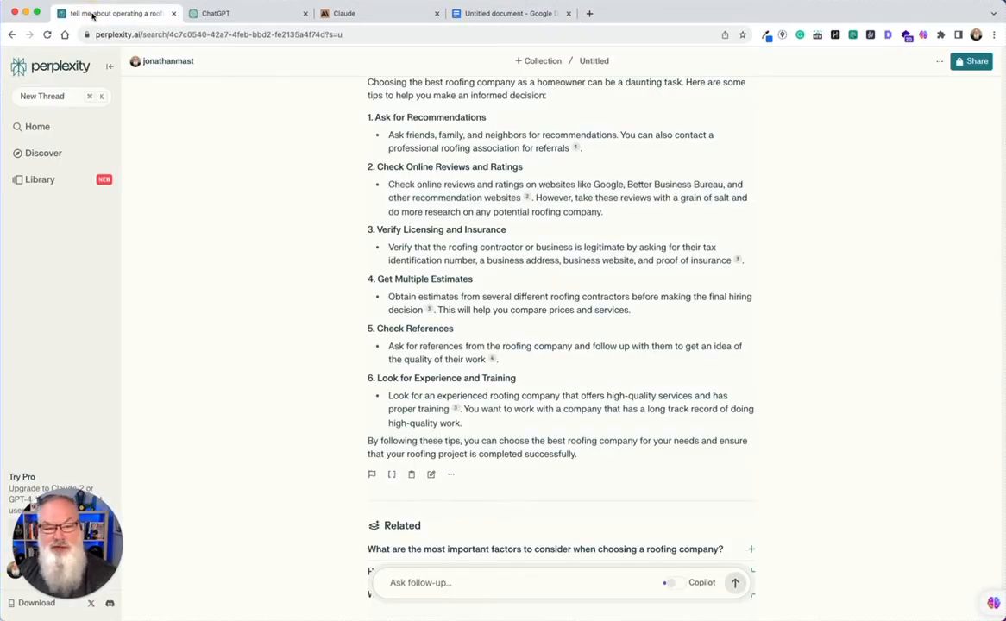
pyautogui.scroll(-3)
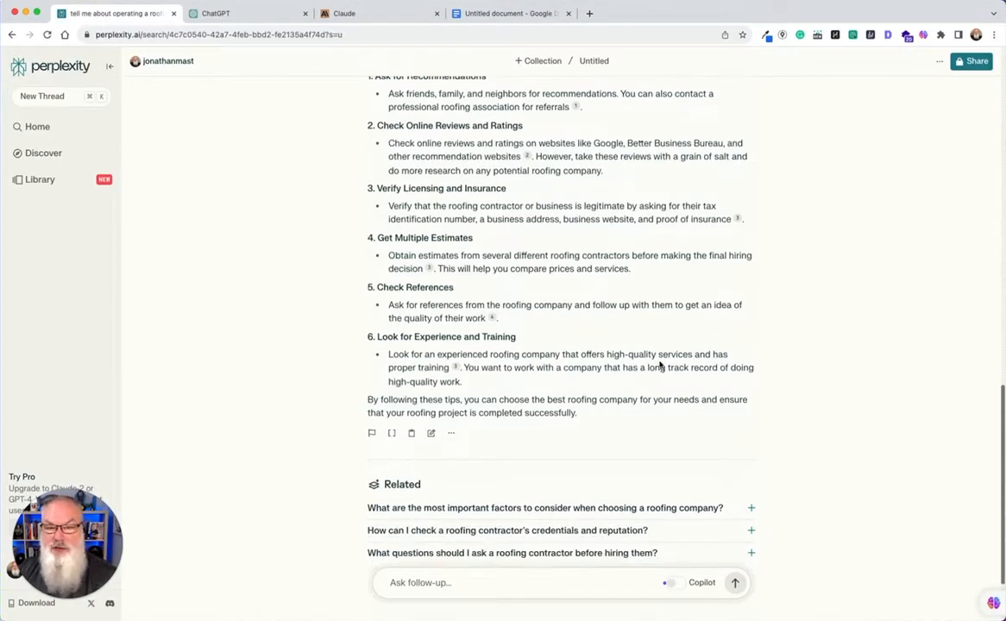
pyautogui.scroll(-3)
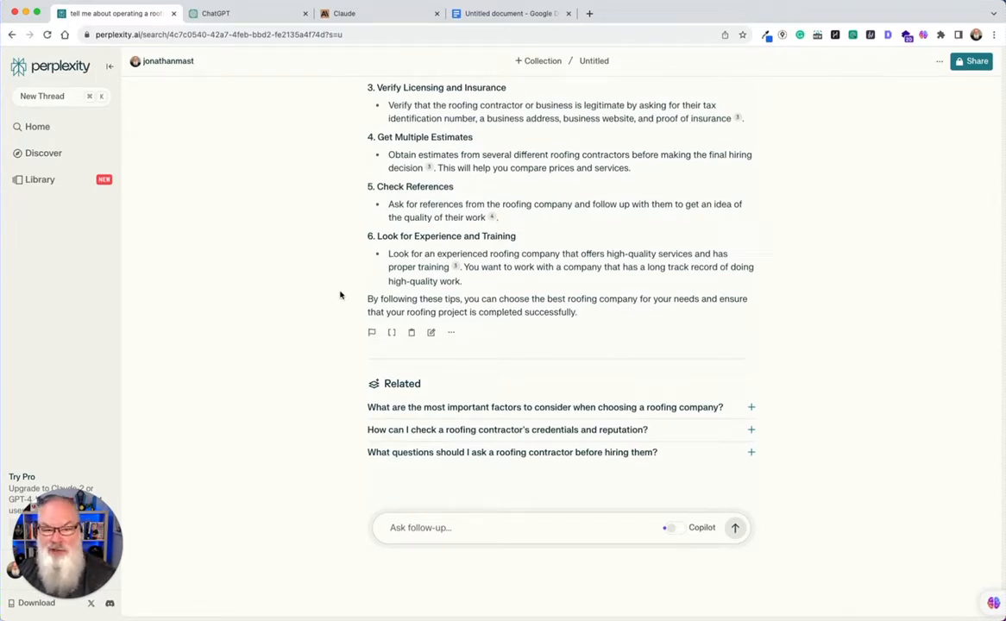
pyautogui.moveTo(520, 407)
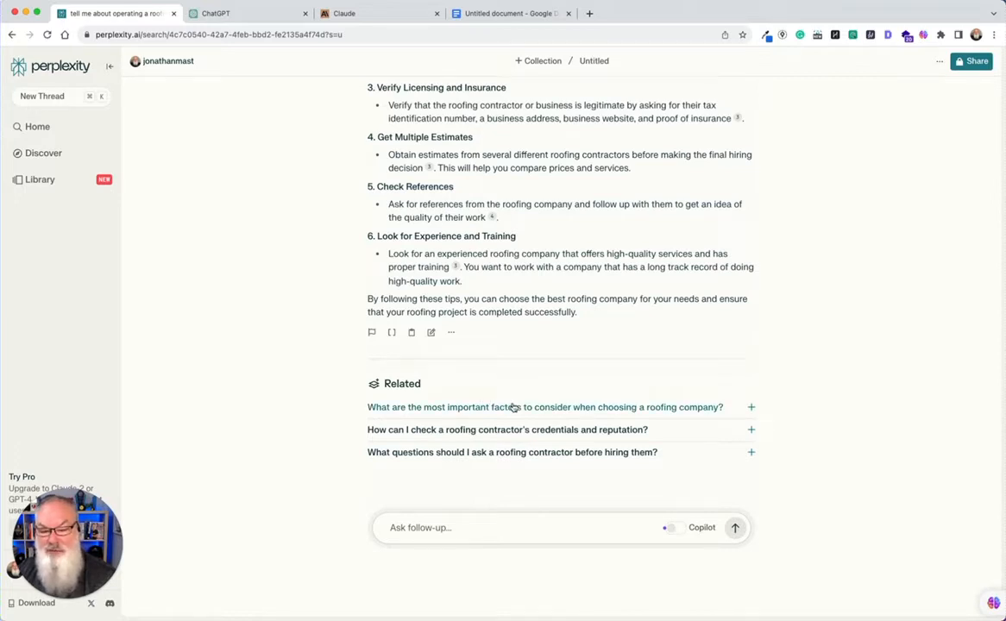
pyautogui.click(544, 407)
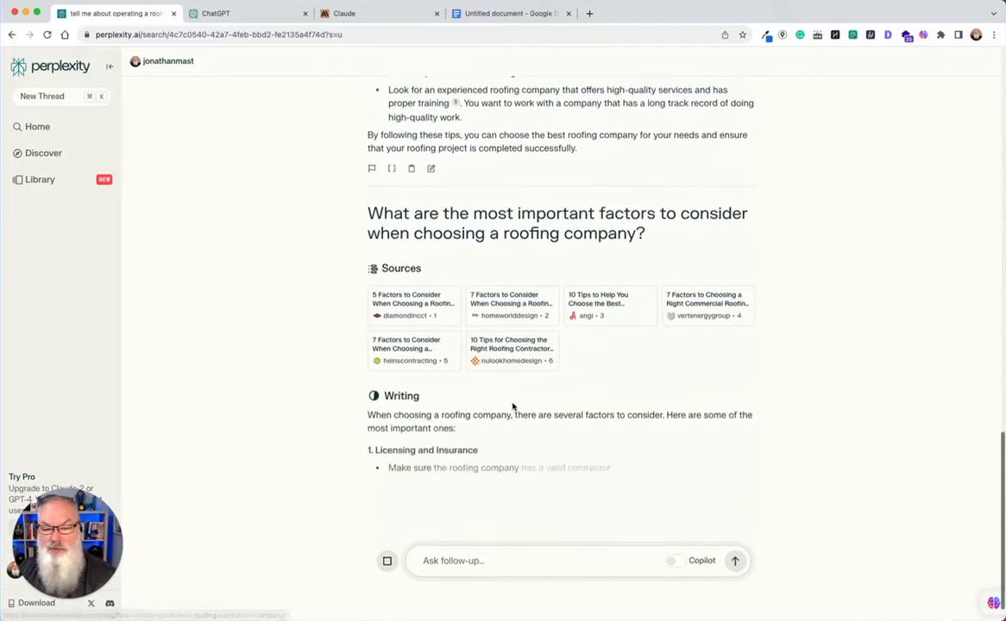
# - Copy the seven-factor answer and return to the Google Doc
pyautogui.scroll(-3)
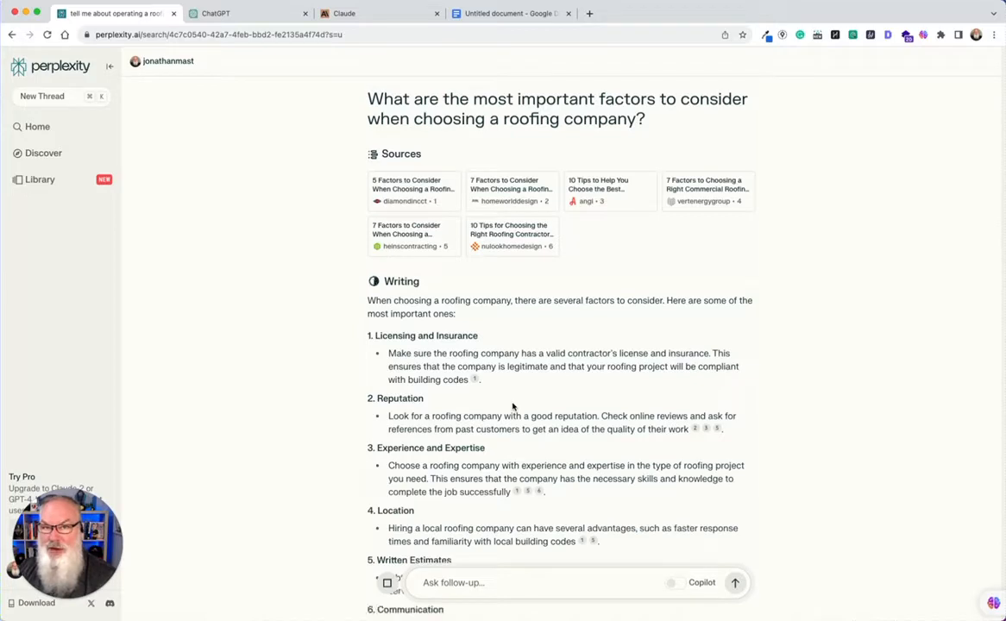
pyautogui.scroll(-3)
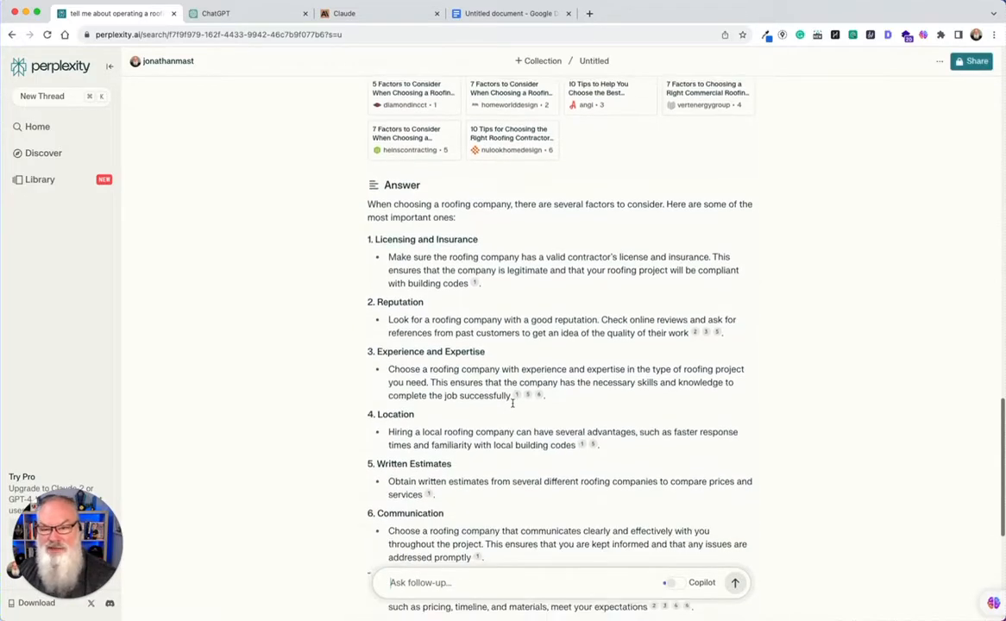
pyautogui.scroll(-3)
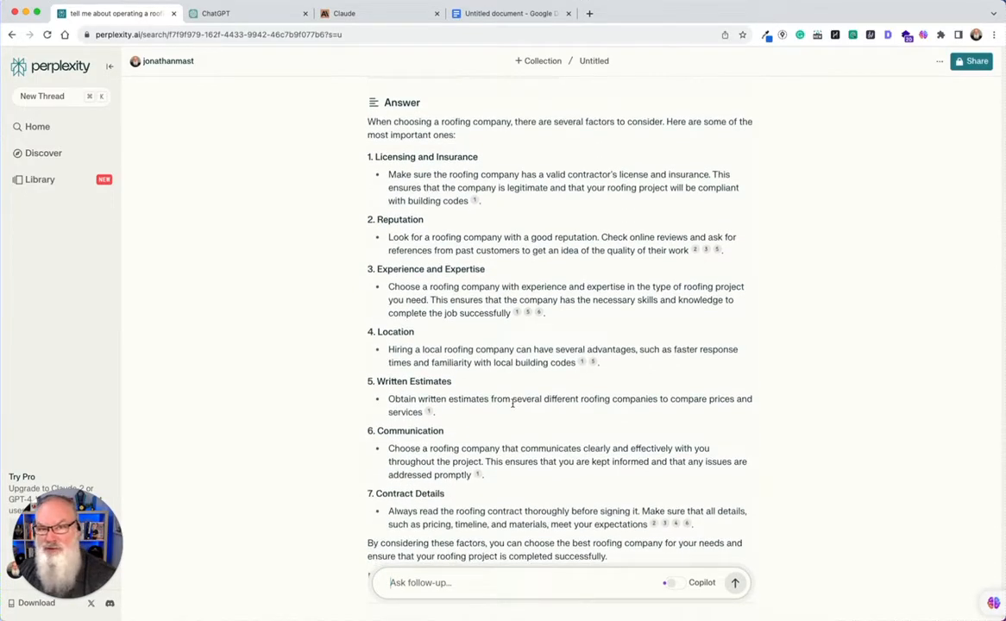
pyautogui.scroll(-3)
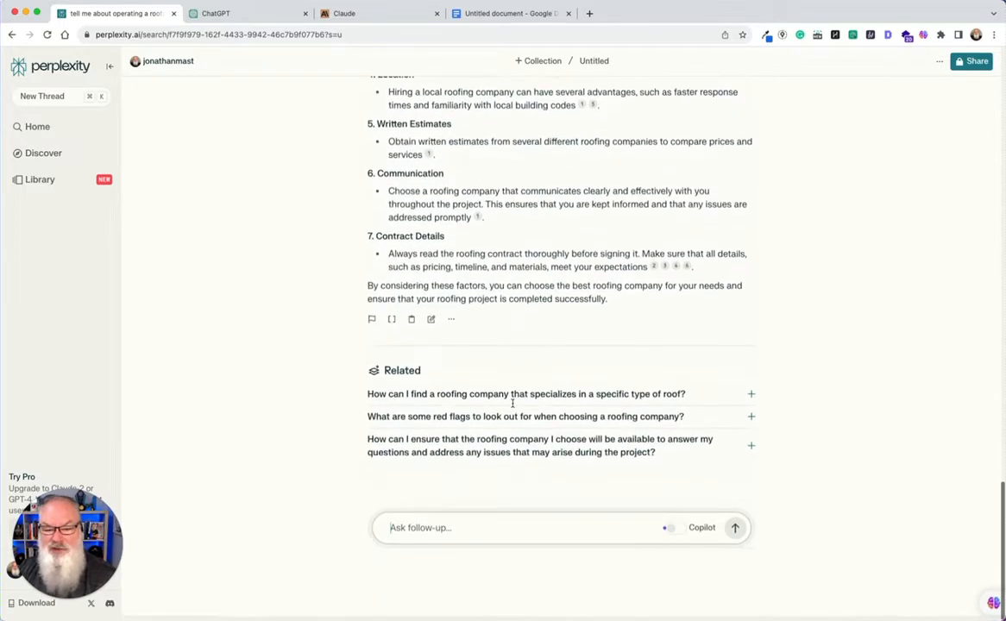
pyautogui.click(411, 318)
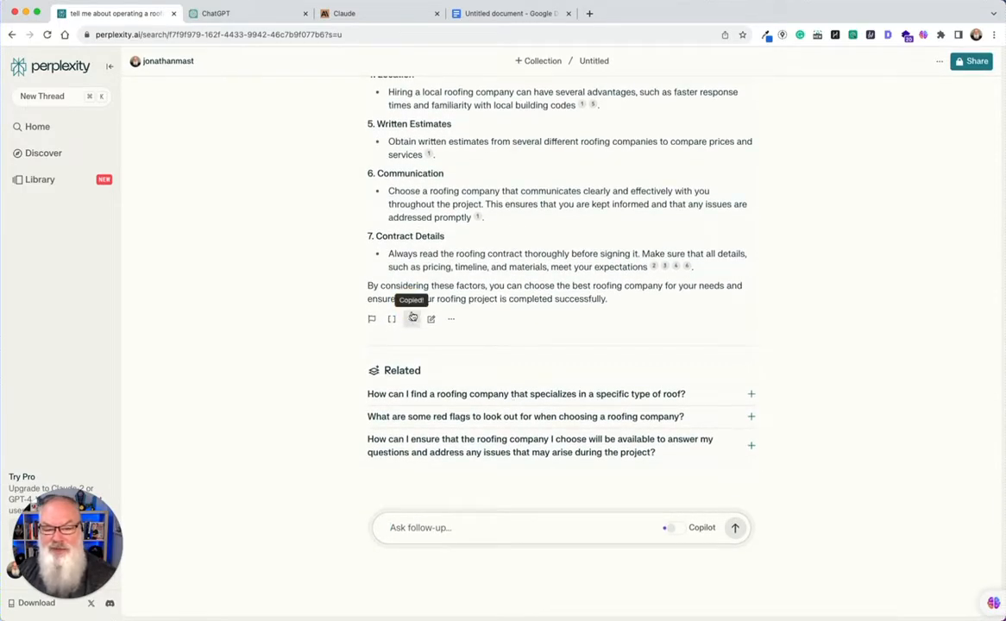
pyautogui.click(518, 13)
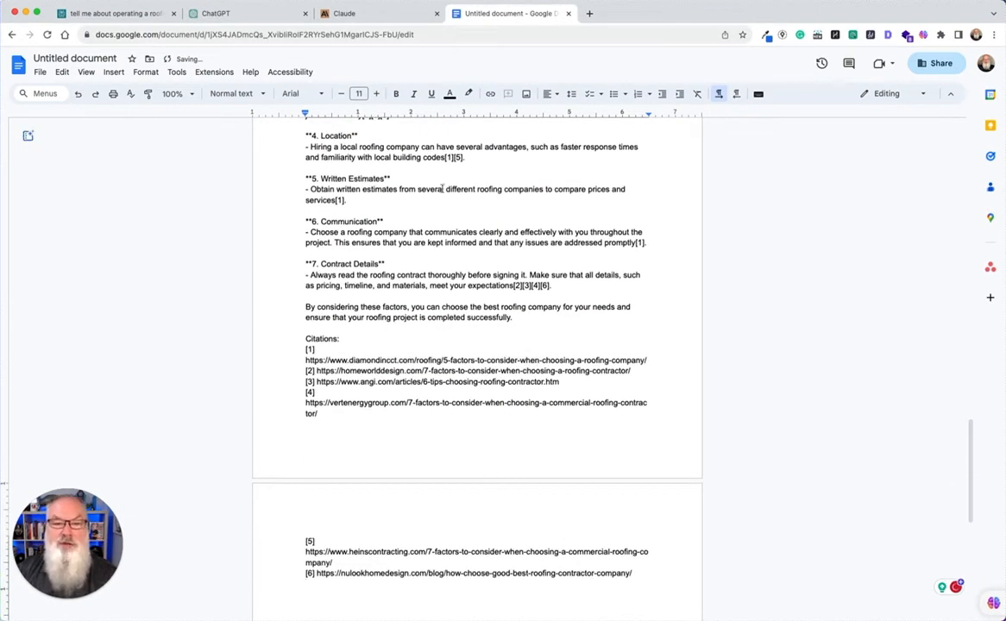
# - Paste the seven factors and check them against Perplexity before returning to the doc
pyautogui.click(113, 15)
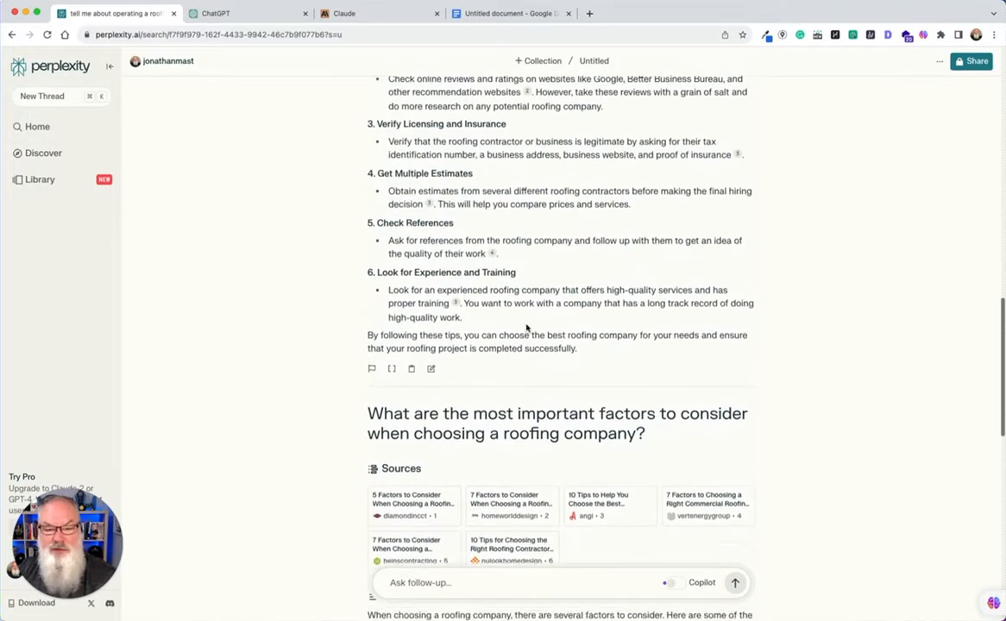
pyautogui.scroll(-3)
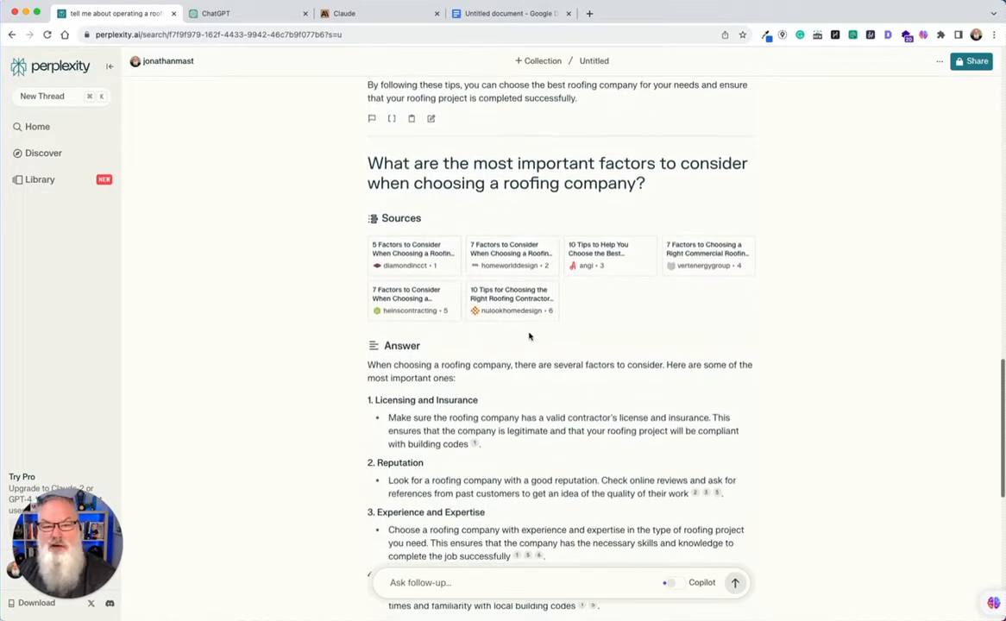
pyautogui.click(519, 13)
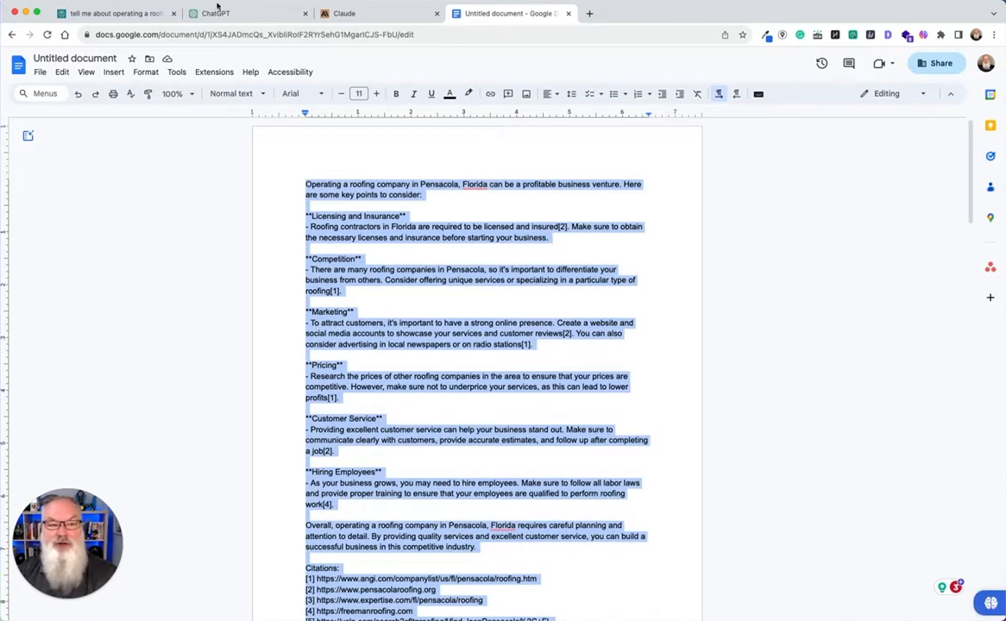
# - Switch ChatGPT to GPT-4 Plugins and enable the WebPilot plugin
pyautogui.click(220, 14)
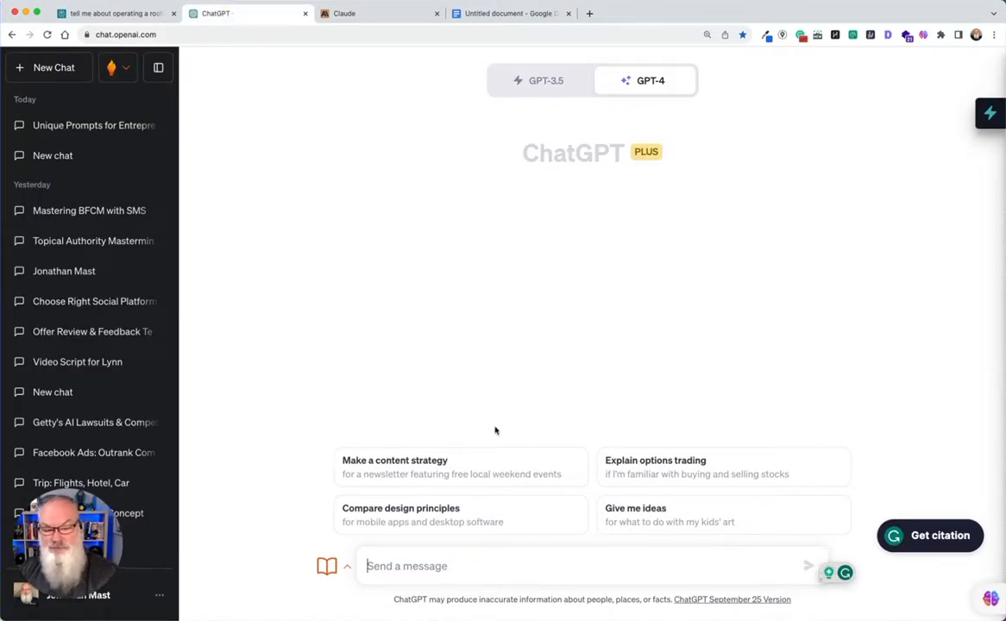
pyautogui.click(648, 80)
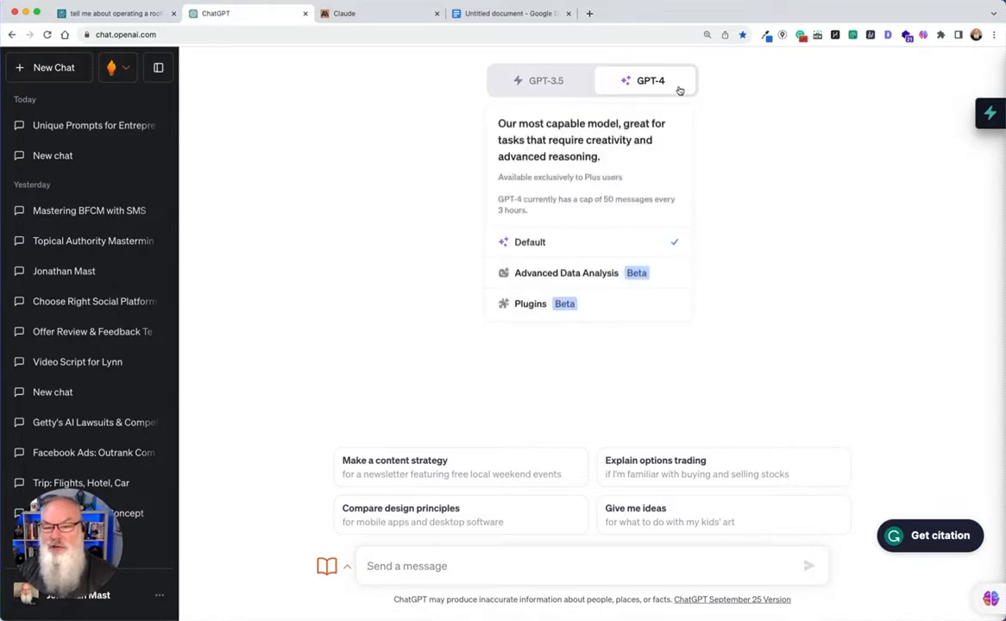
pyautogui.moveTo(632, 301)
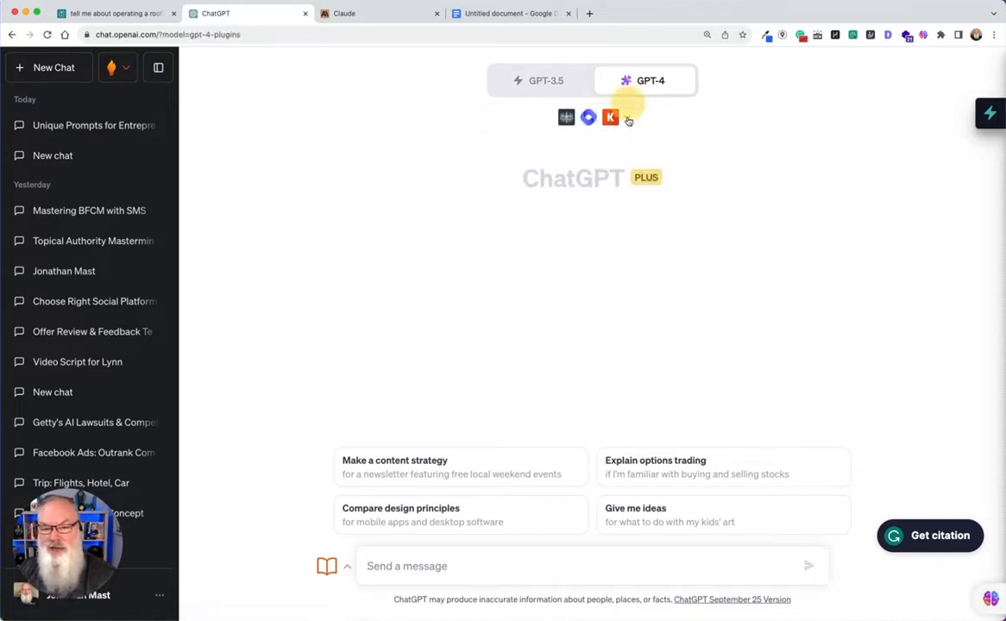
pyautogui.click(626, 116)
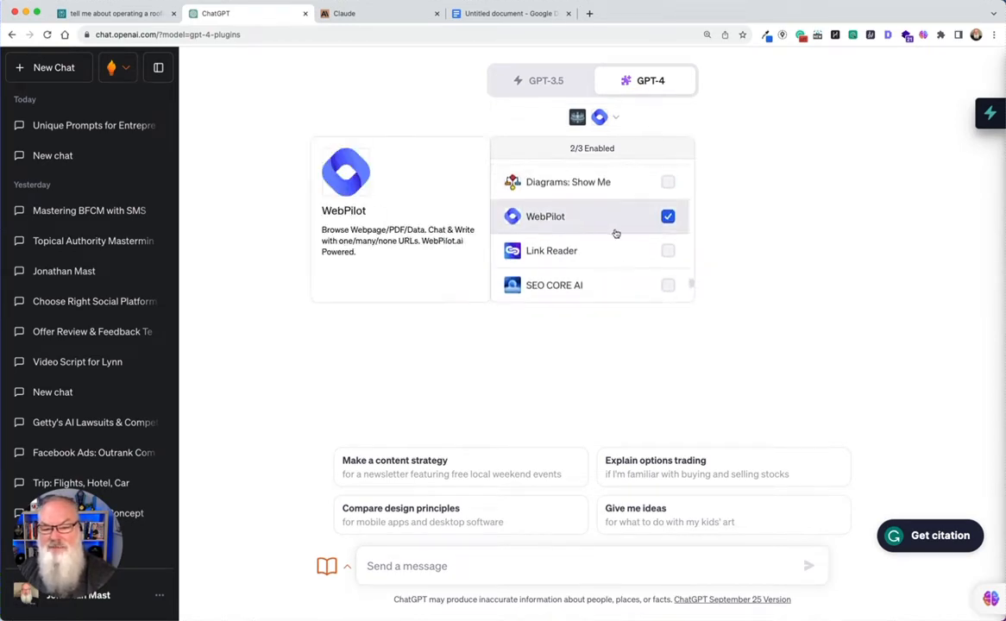
pyautogui.moveTo(619, 225)
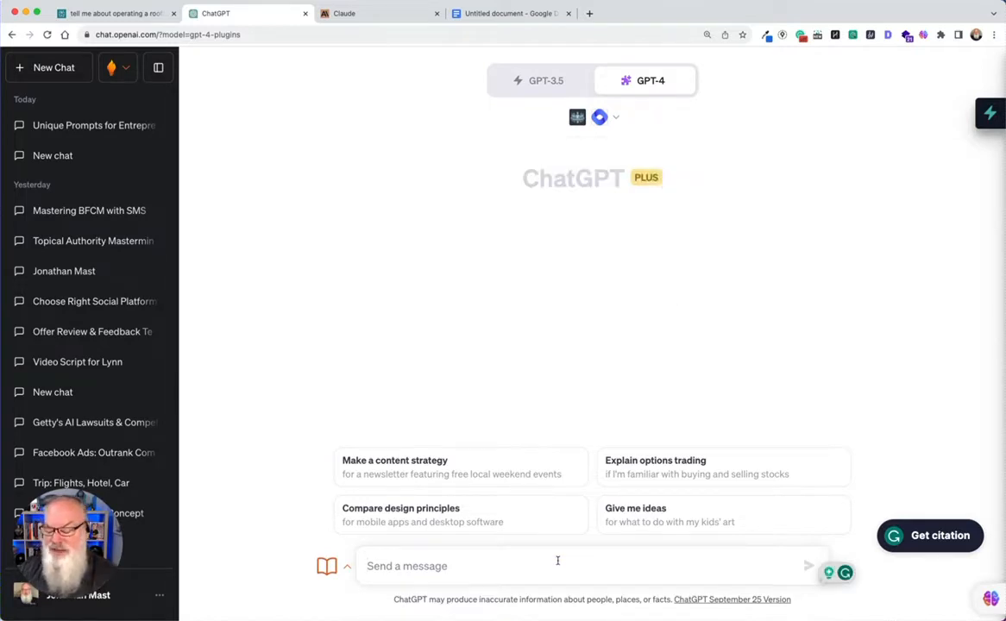
# - Request five compelling titles for an ABC Roofing post on choosing Pensacola roofers
pyautogui.write('I want to write a')
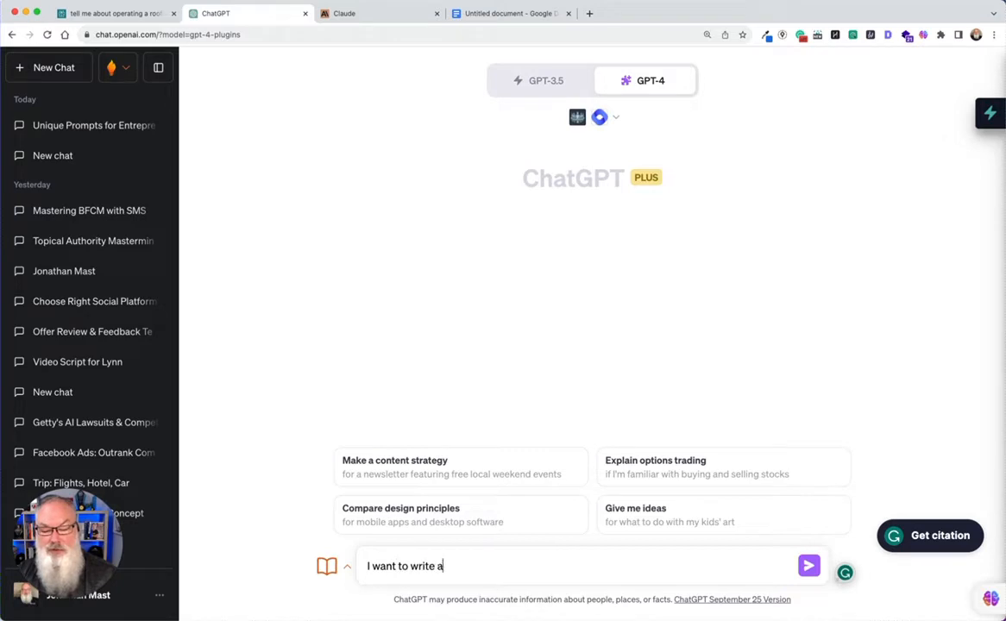
pyautogui.write('blog post promoting h')
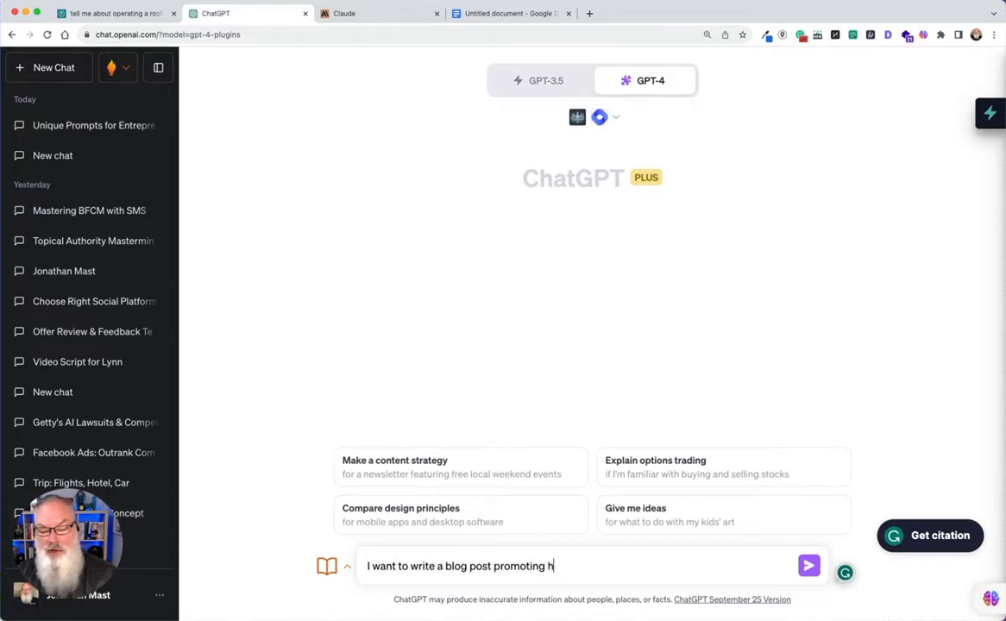
pyautogui.write('ow a homeowner can')
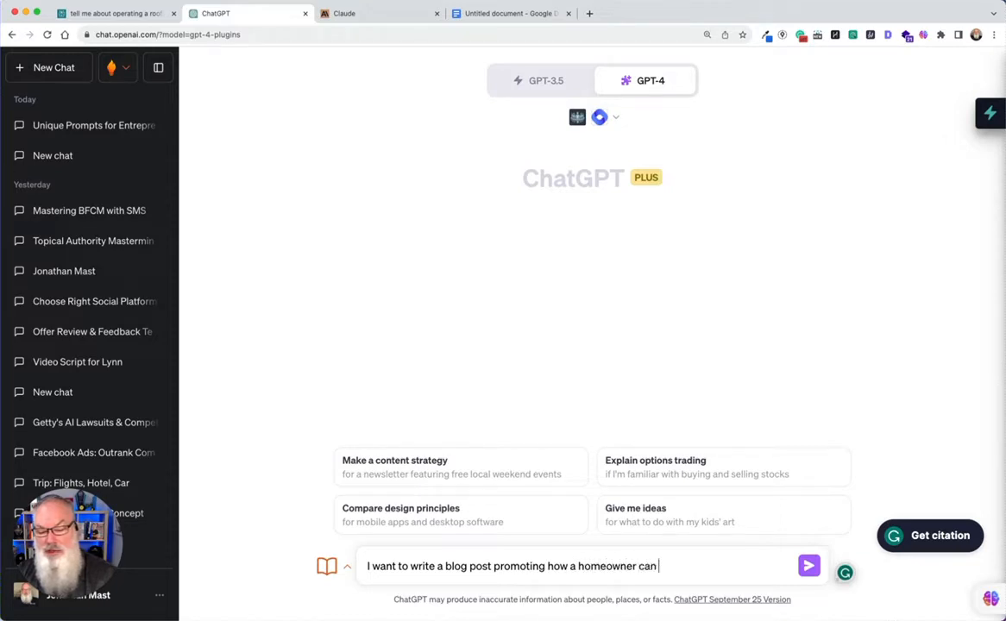
pyautogui.write('cho')
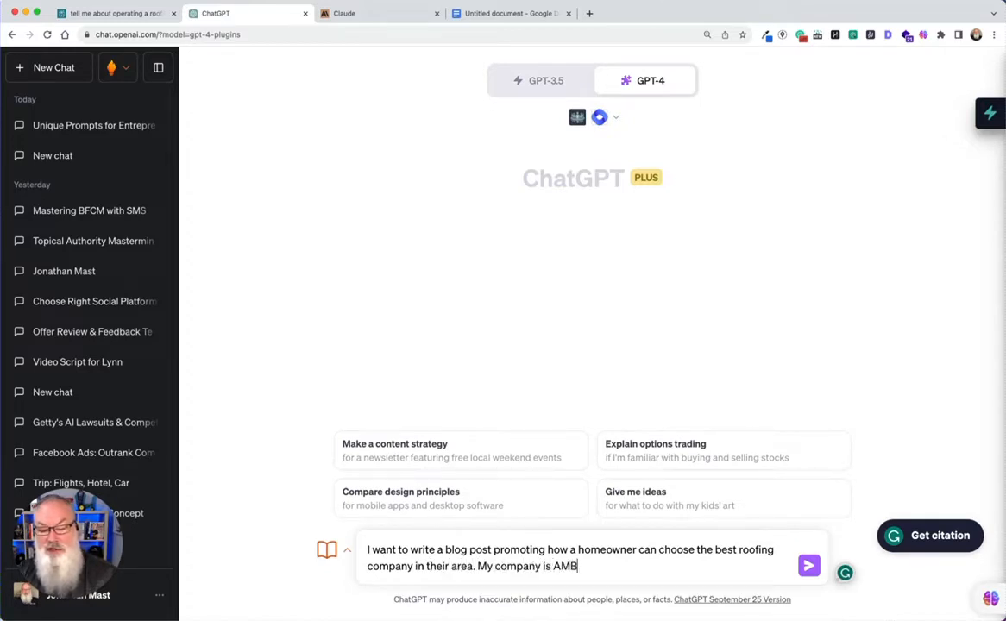
pyautogui.press('Backspace')
pyautogui.write('C Roofing')
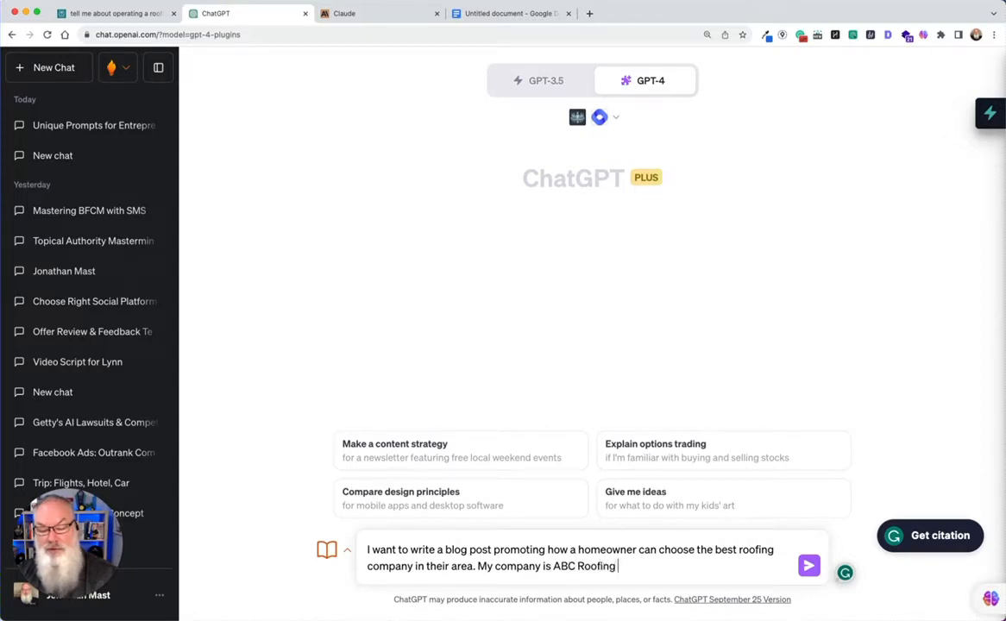
pyautogui.write('in Pensacola, FL.')
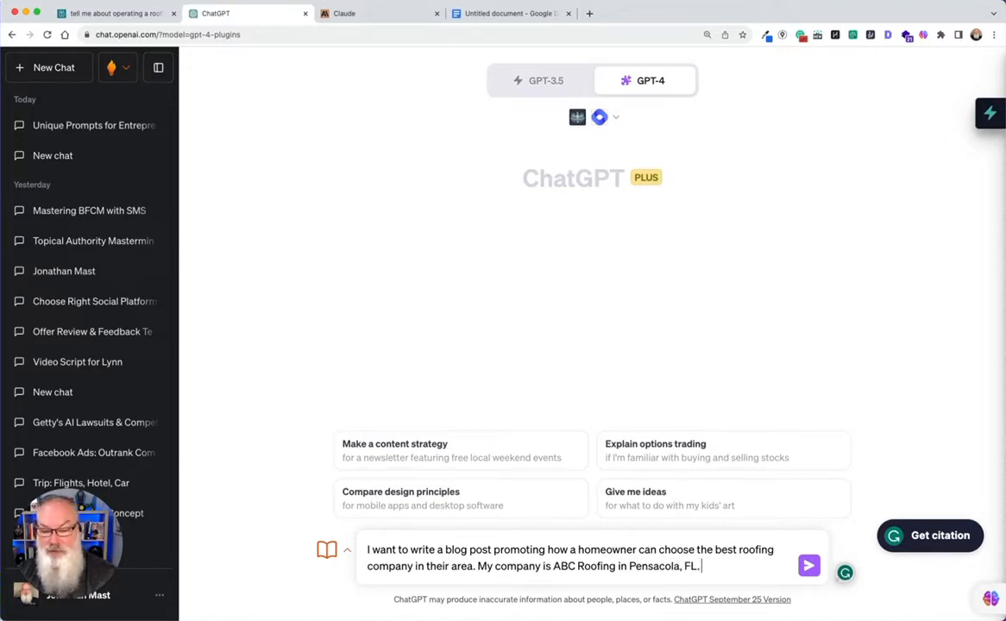
pyautogui.write('Please give me 5')
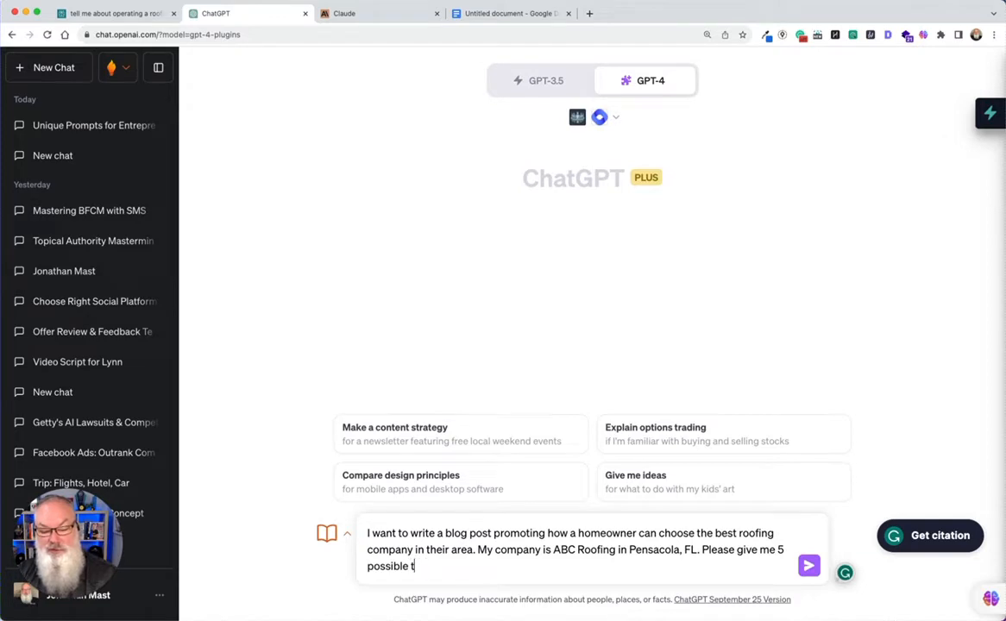
pyautogui.write('ompelling titles for this blog po')
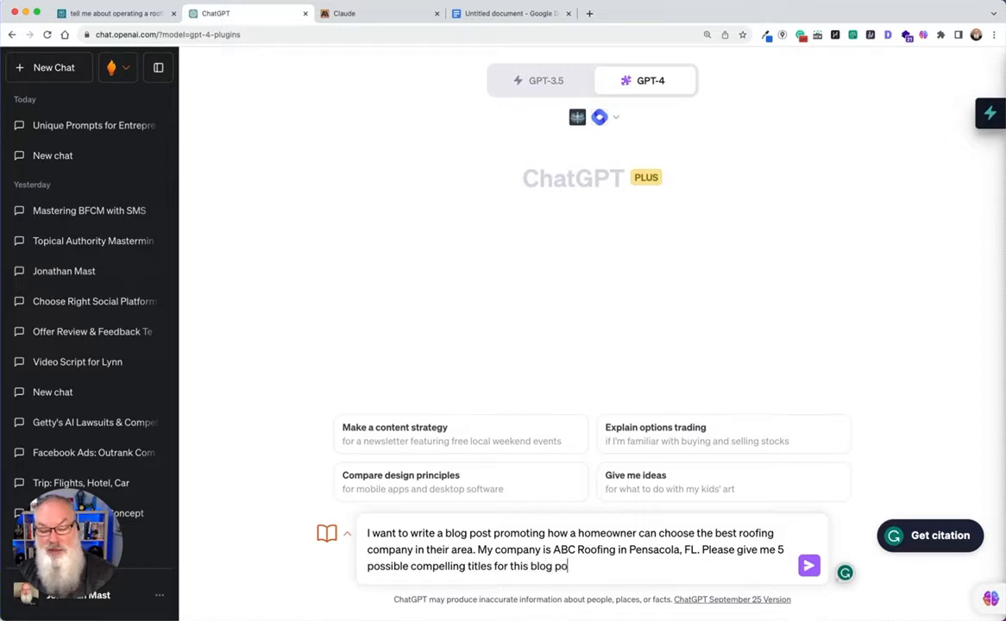
pyautogui.click(807, 565)
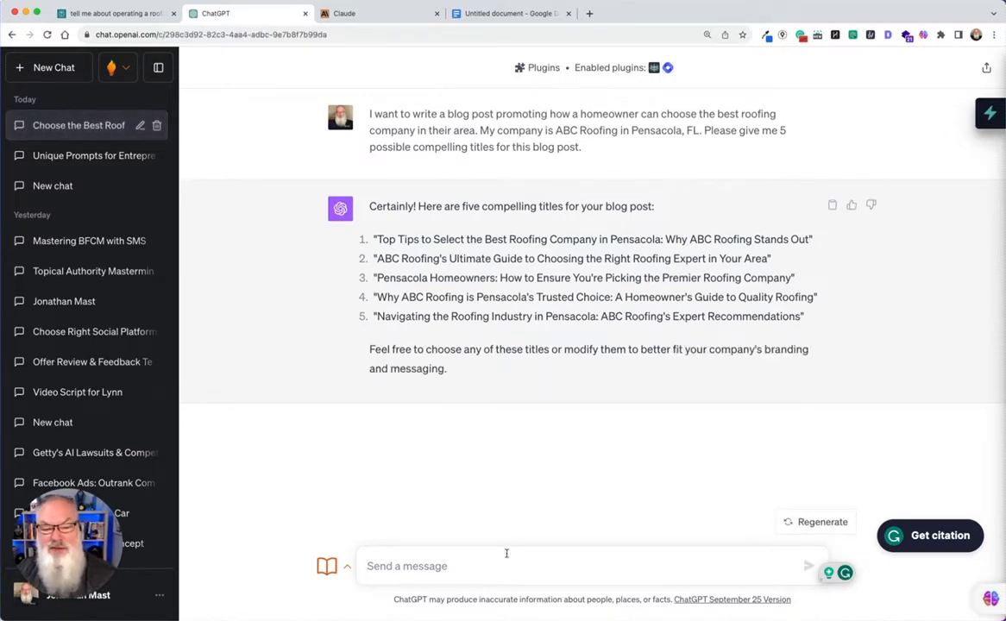
pyautogui.moveTo(458, 374)
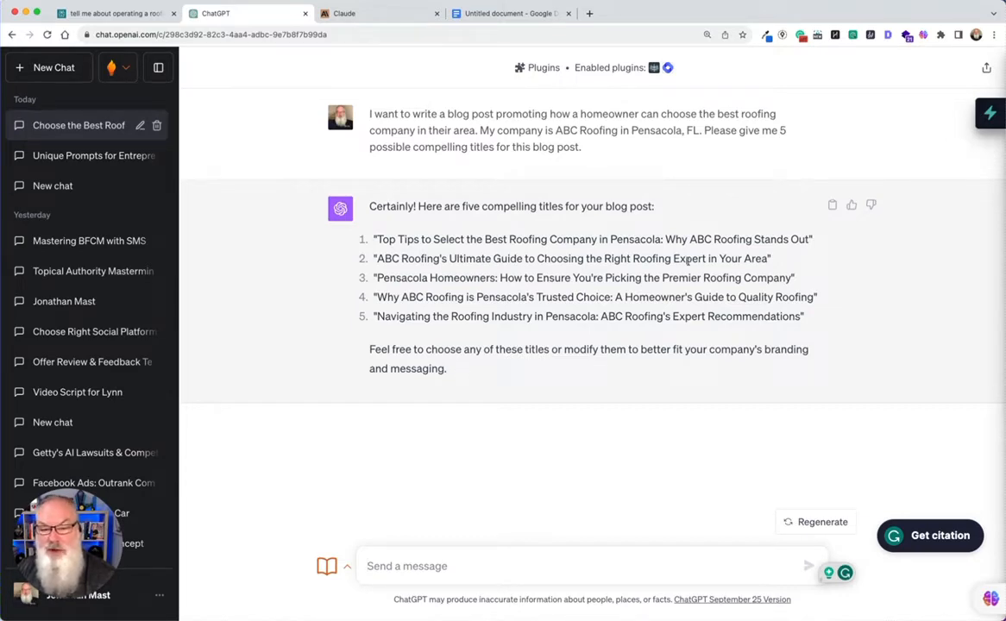
pyautogui.moveTo(801, 250)
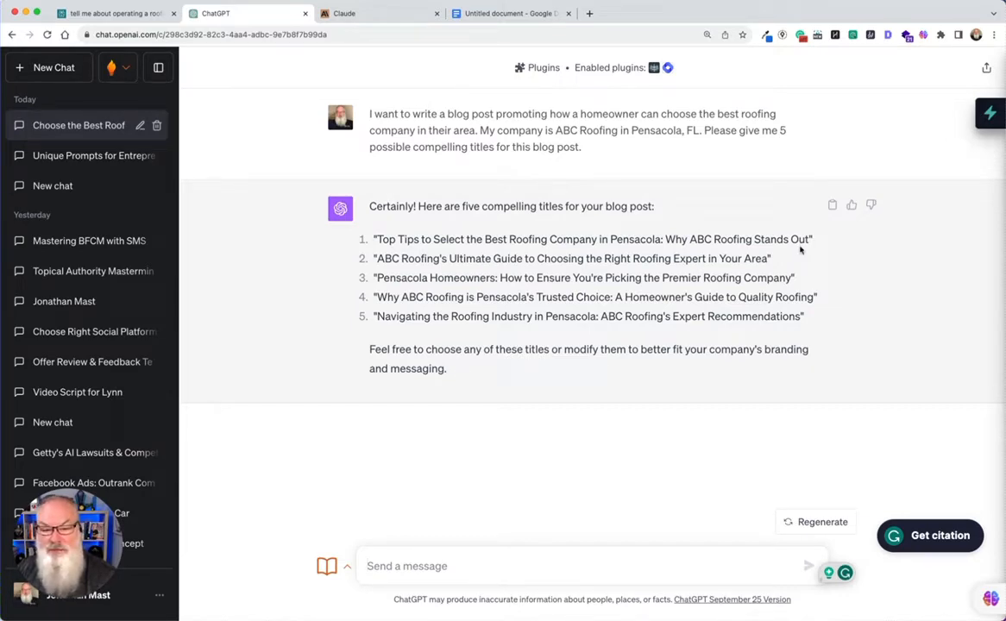
pyautogui.moveTo(431, 287)
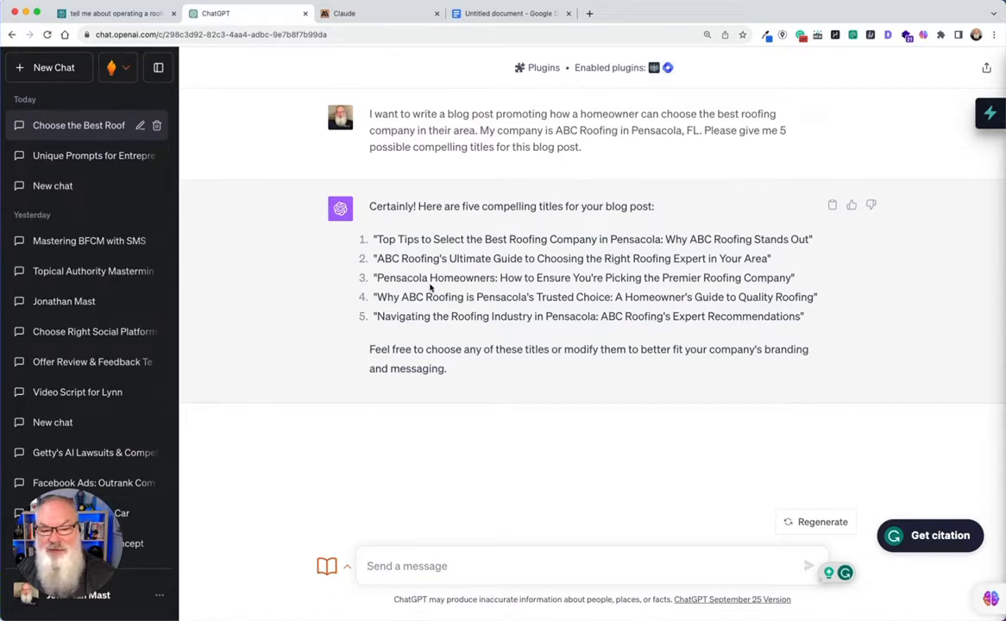
pyautogui.moveTo(813, 239)
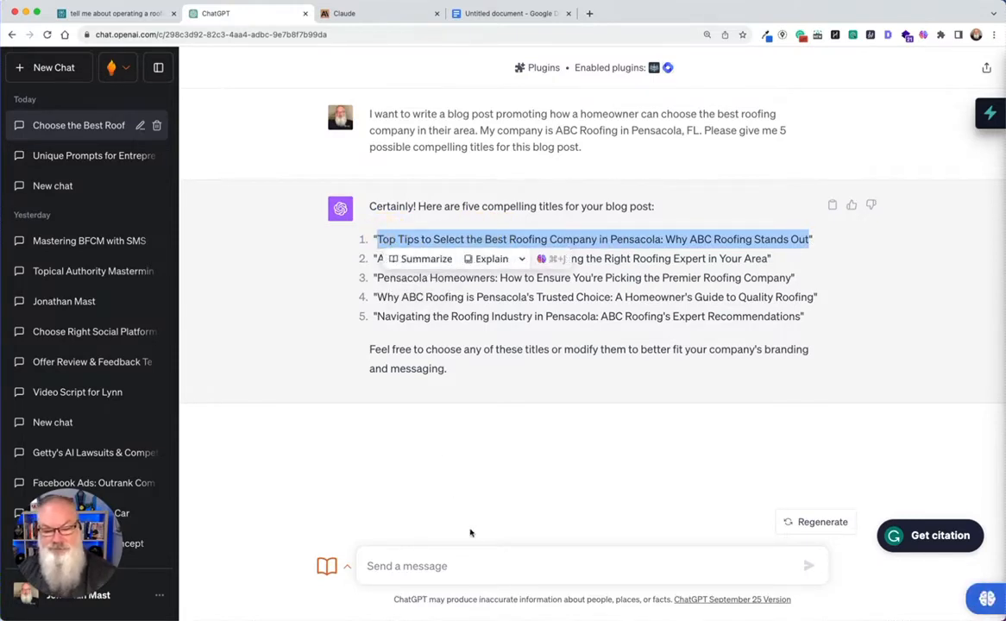
# - Write a message choosing title one and requesting a comprehensive blog post outline, fixing 'comprehensive'
pyautogui.click(498, 566)
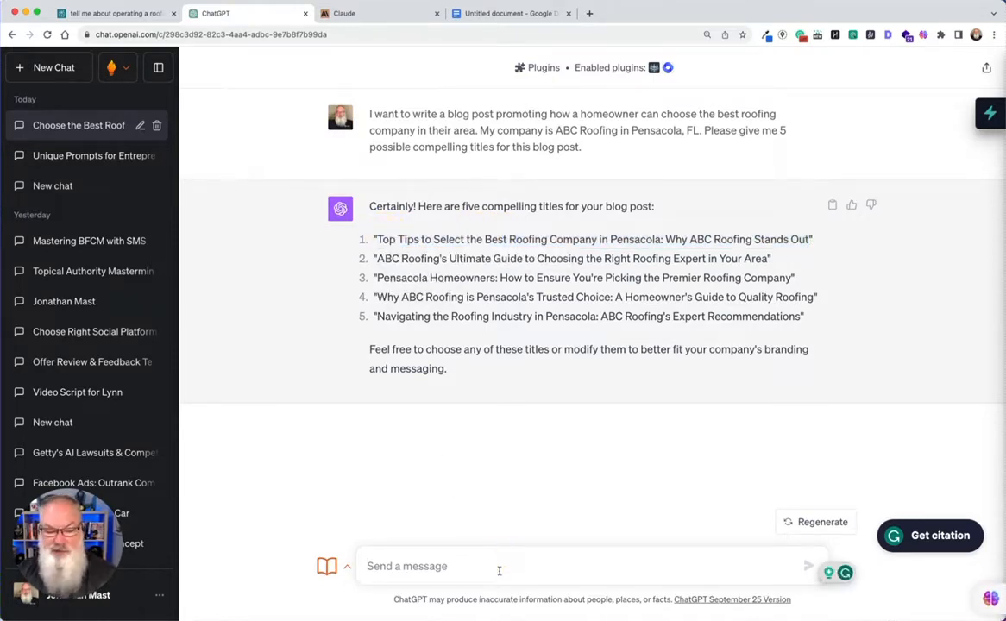
pyautogui.write("Let's use tit")
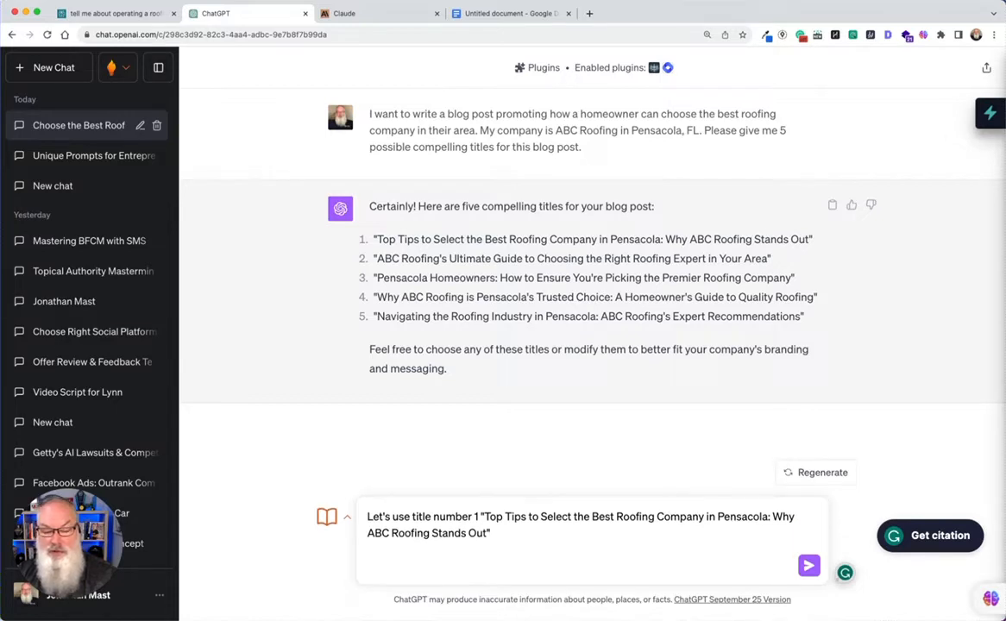
pyautogui.write('Based on')
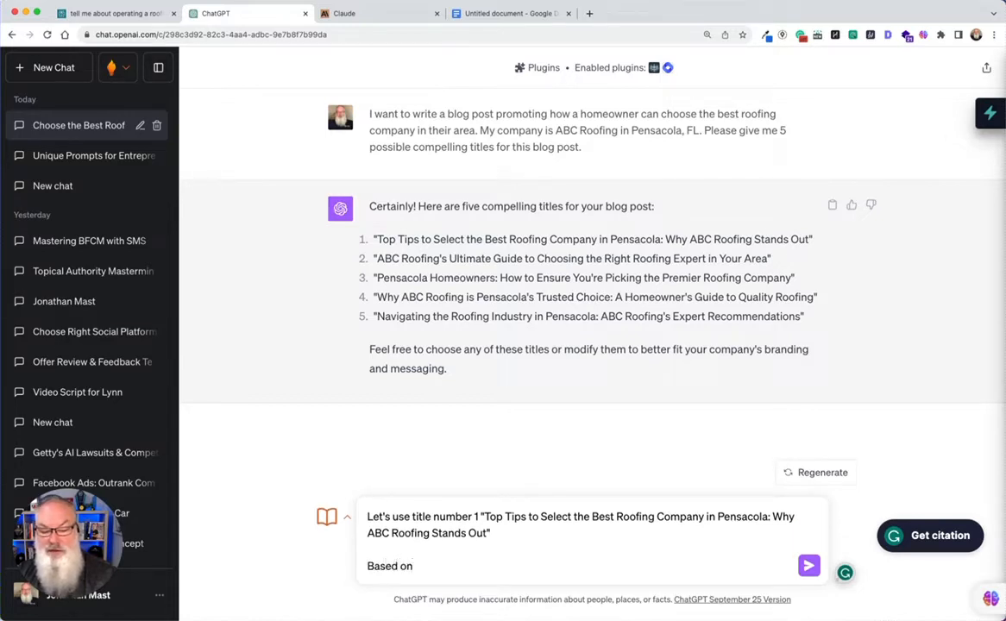
pyautogui.write('this title and the')
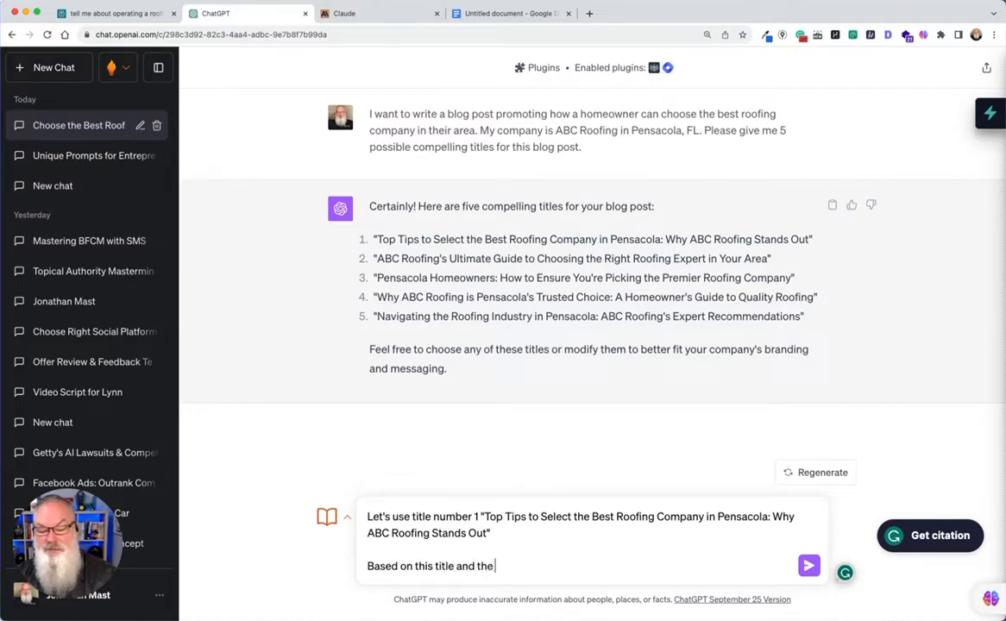
pyautogui.write('following informat')
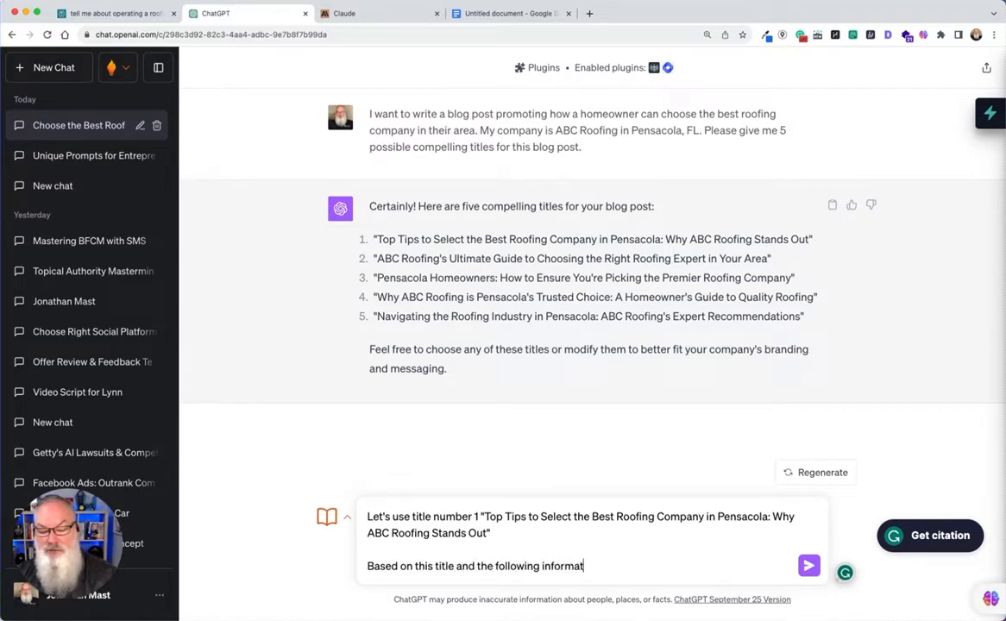
pyautogui.write('ion, please')
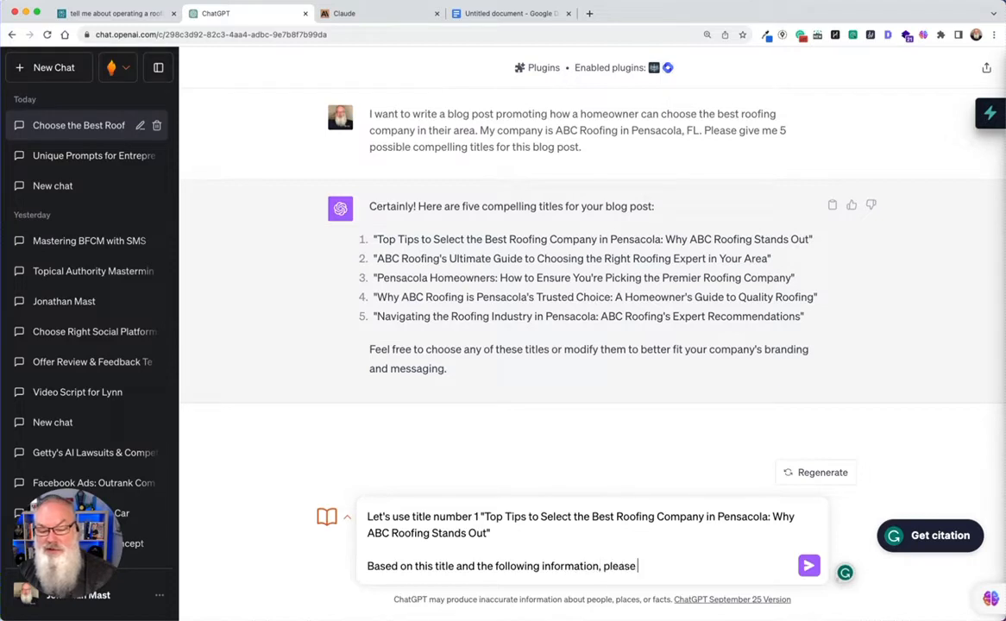
pyautogui.write('provide me with')
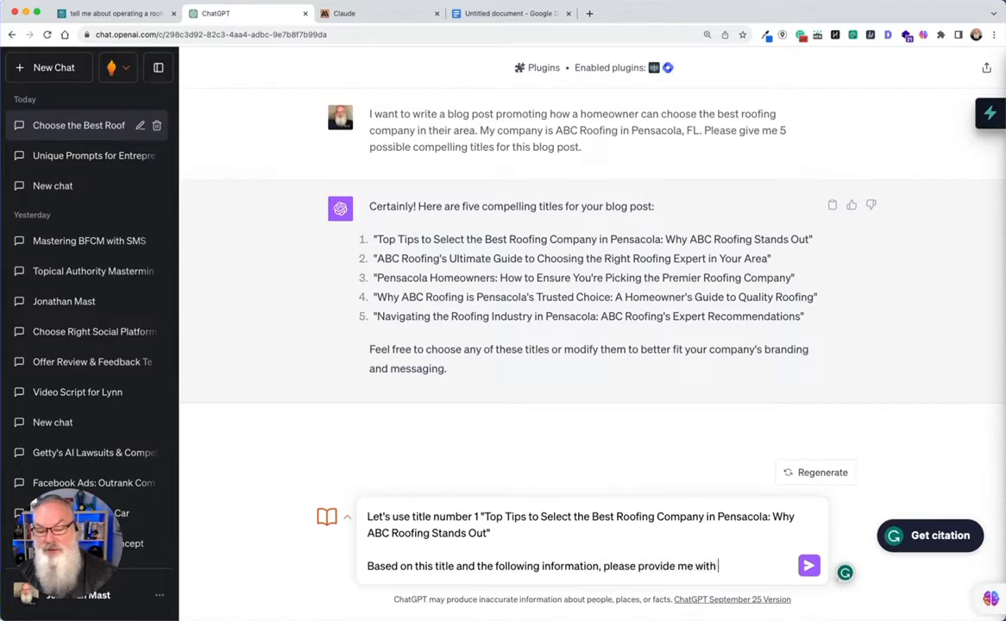
pyautogui.write('an outline for a')
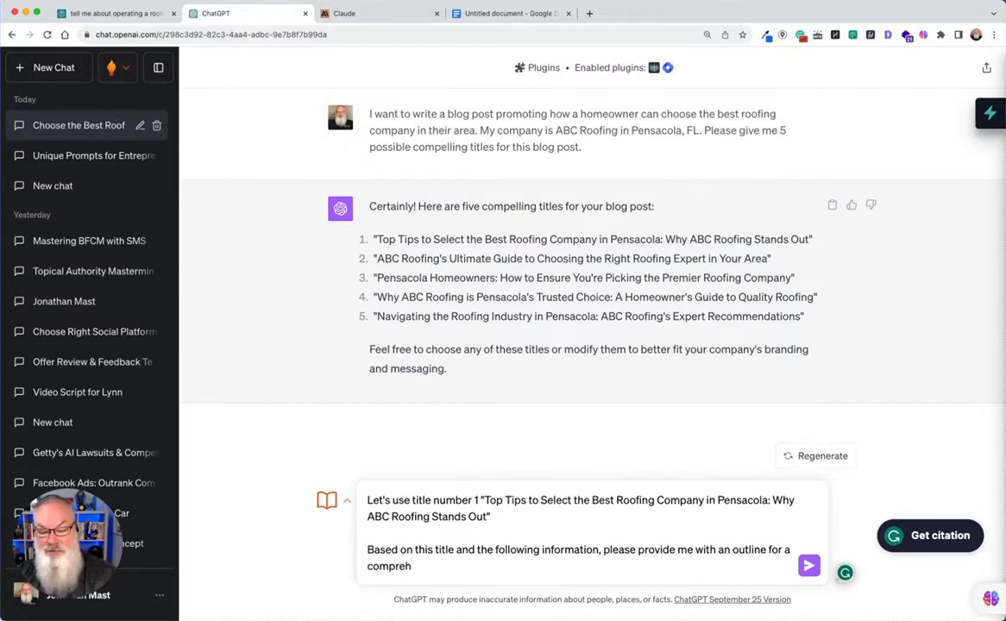
pyautogui.write('comprehenive blog post on')
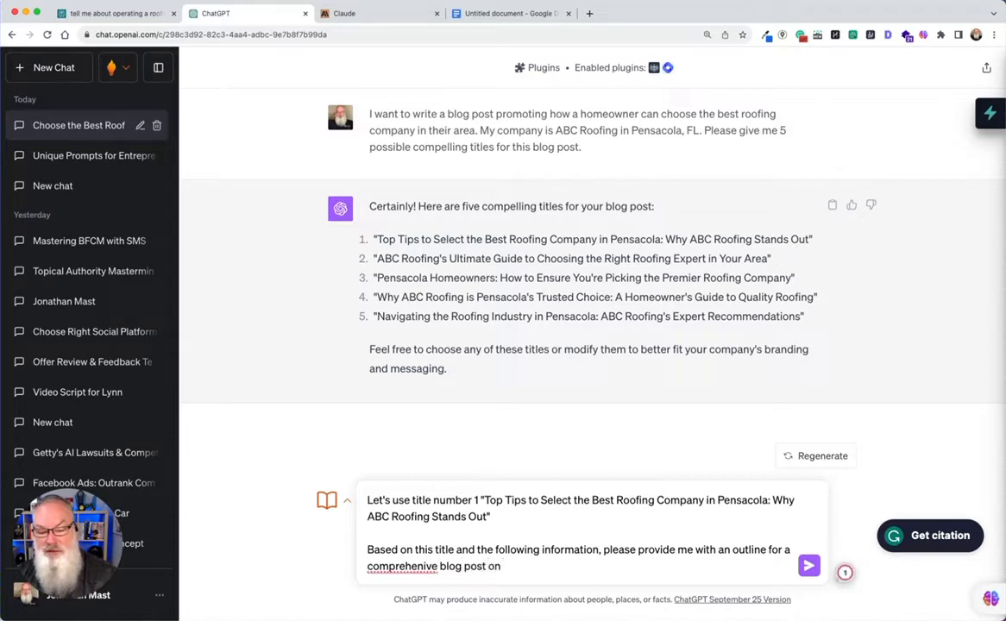
pyautogui.write('this topic.')
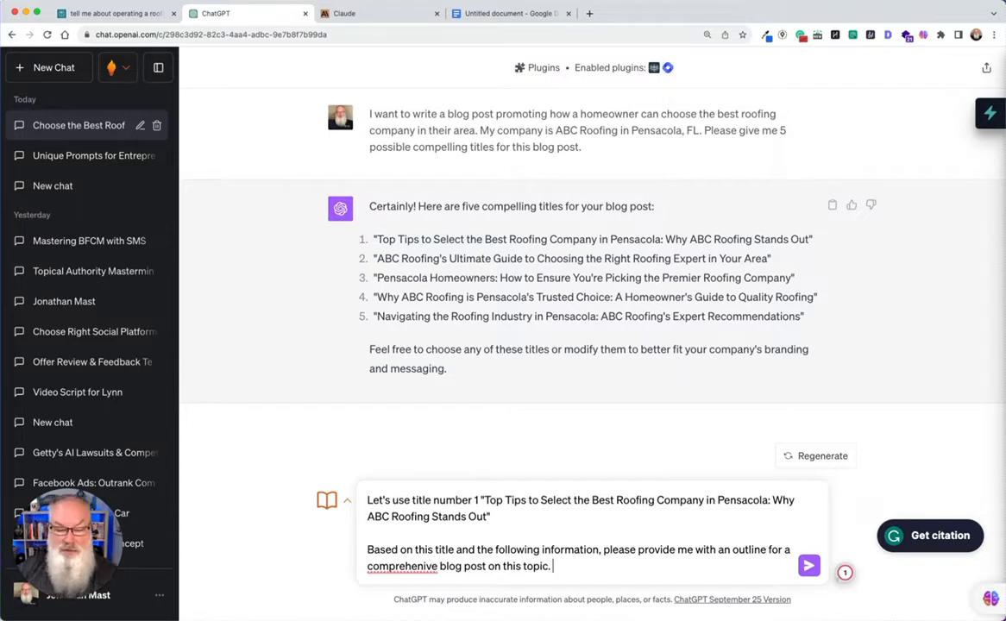
pyautogui.rightClick(392, 566)
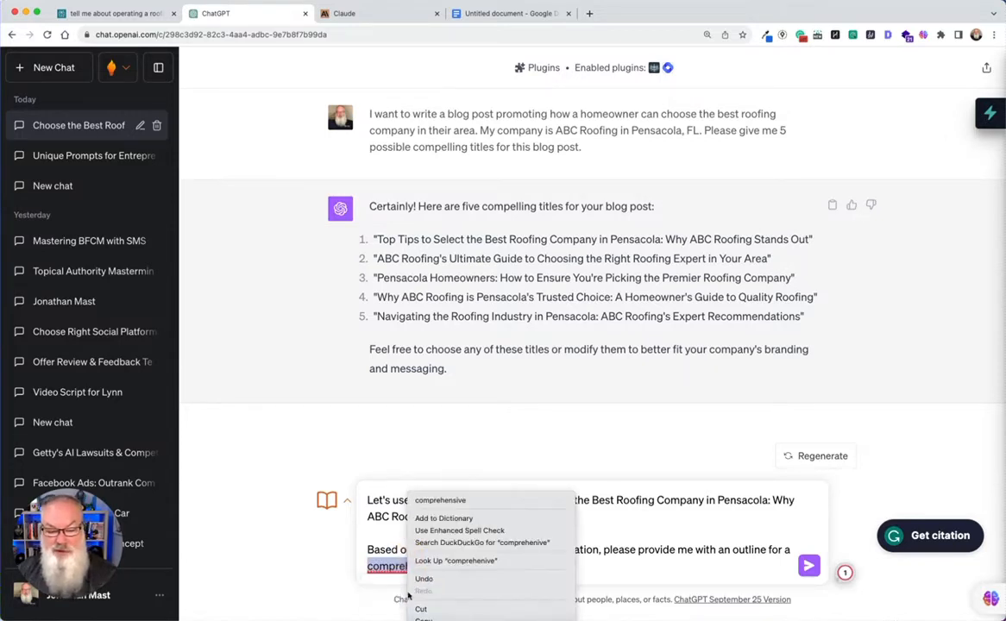
pyautogui.click(394, 595)
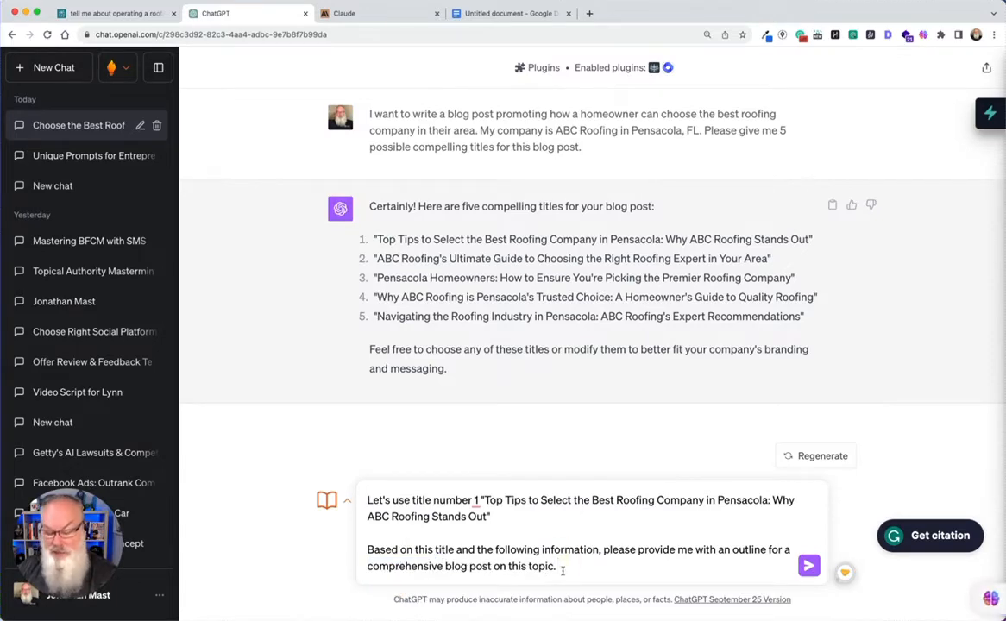
# - Review the Docs notes and Perplexity answers, then add 'Reference information:' to the message
pyautogui.click(511, 13)
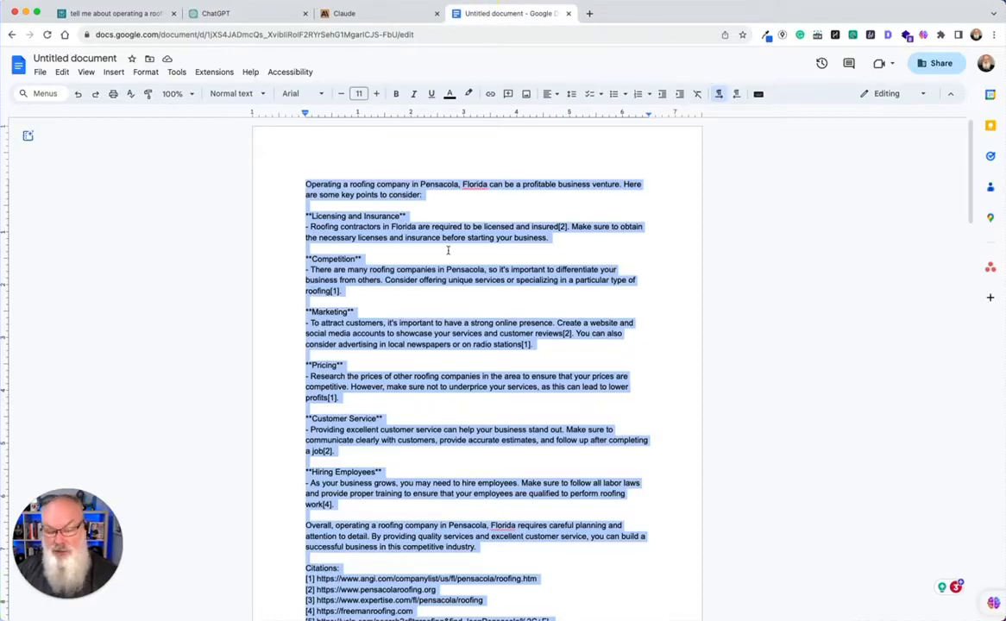
pyautogui.click(112, 13)
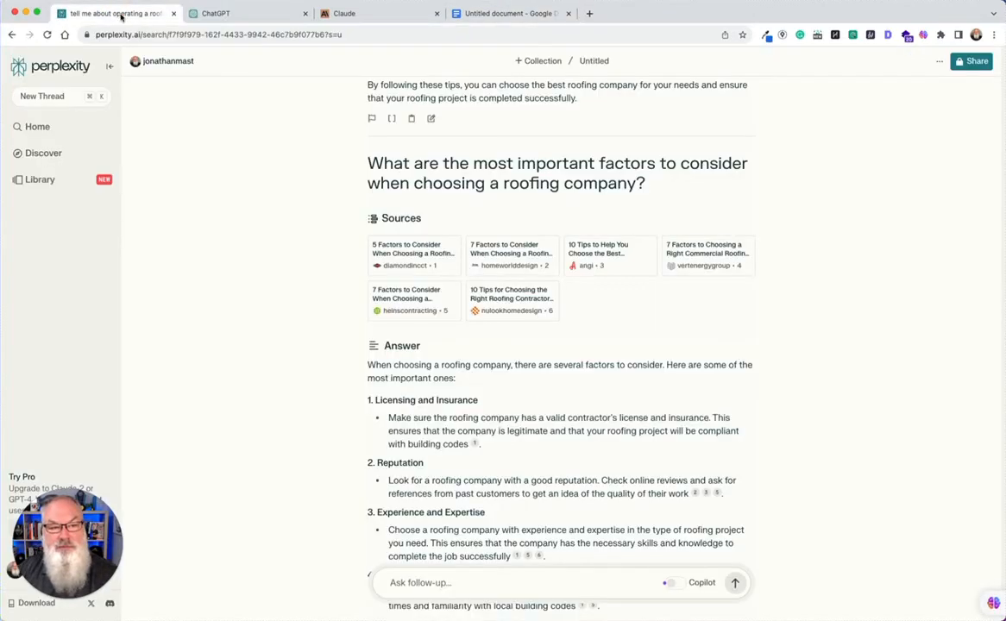
pyautogui.click(224, 13)
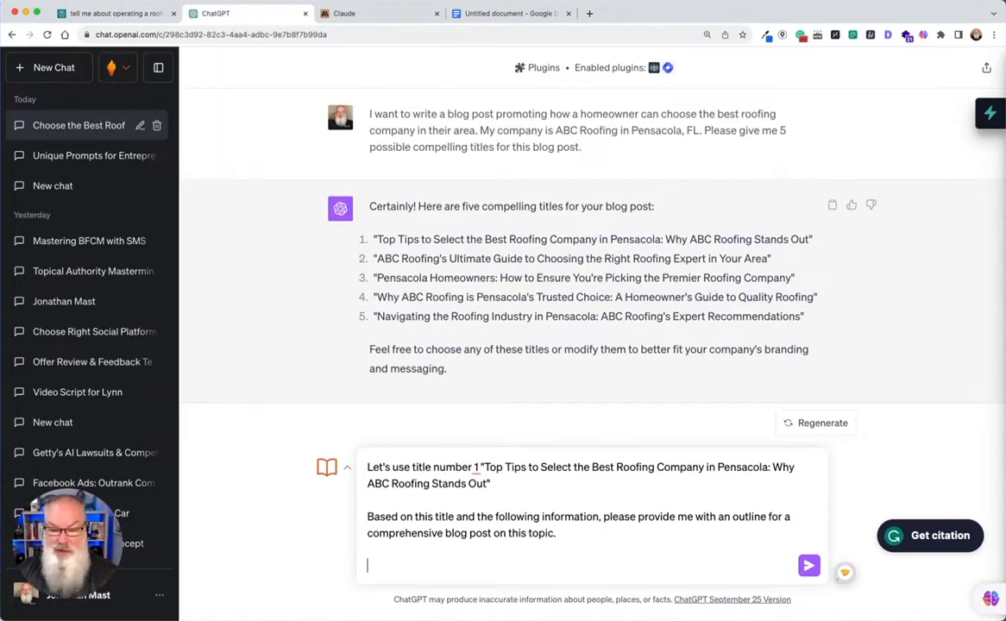
pyautogui.write('Infora')
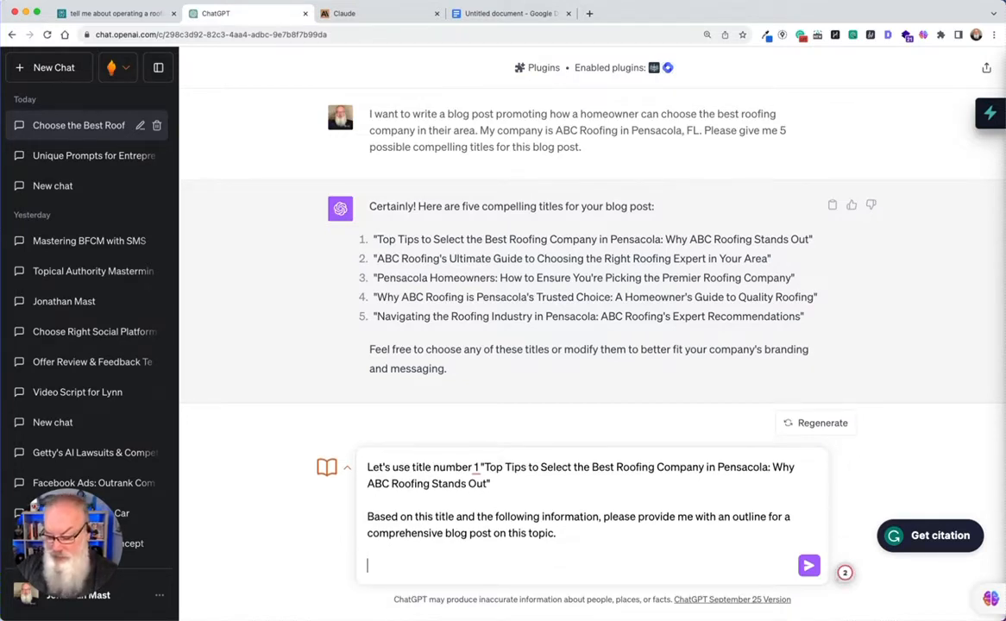
pyautogui.write('Reference in')
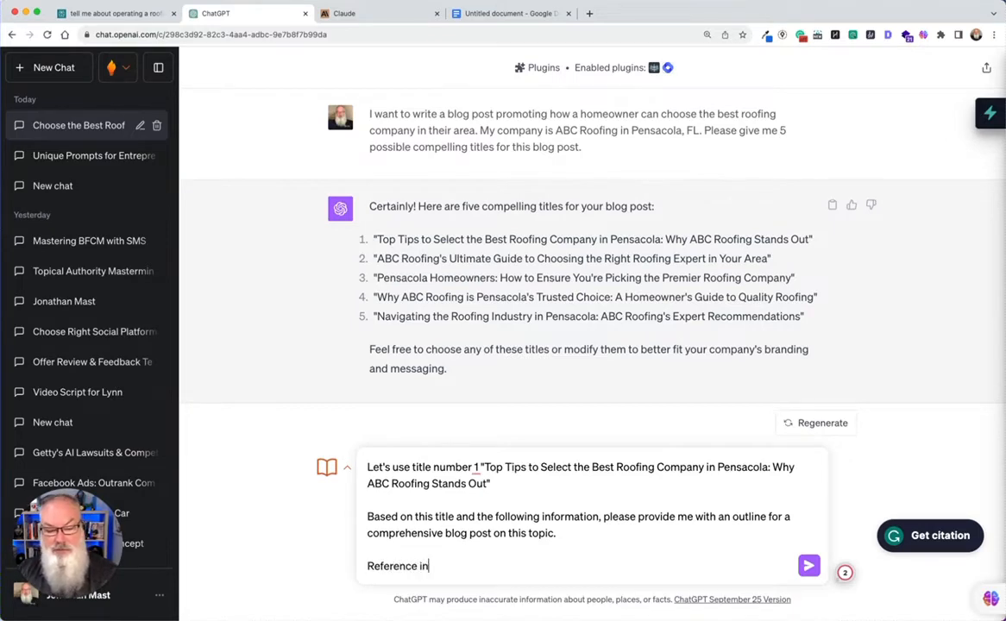
pyautogui.write('formation:')
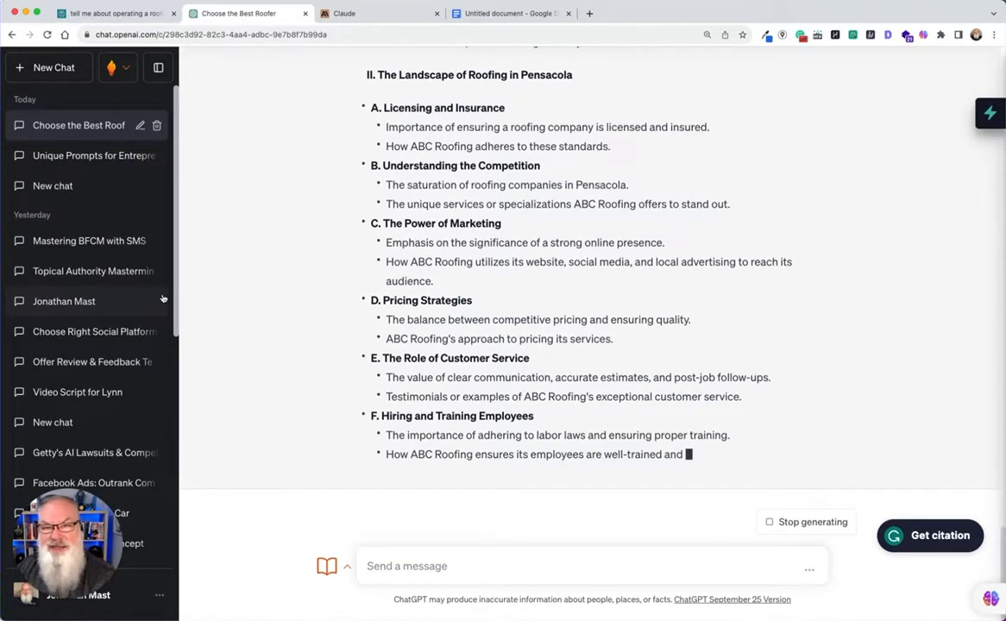
# - Scroll through the generated outline, from Introduction down to Citations, as it finishes
pyautogui.scroll(-3)
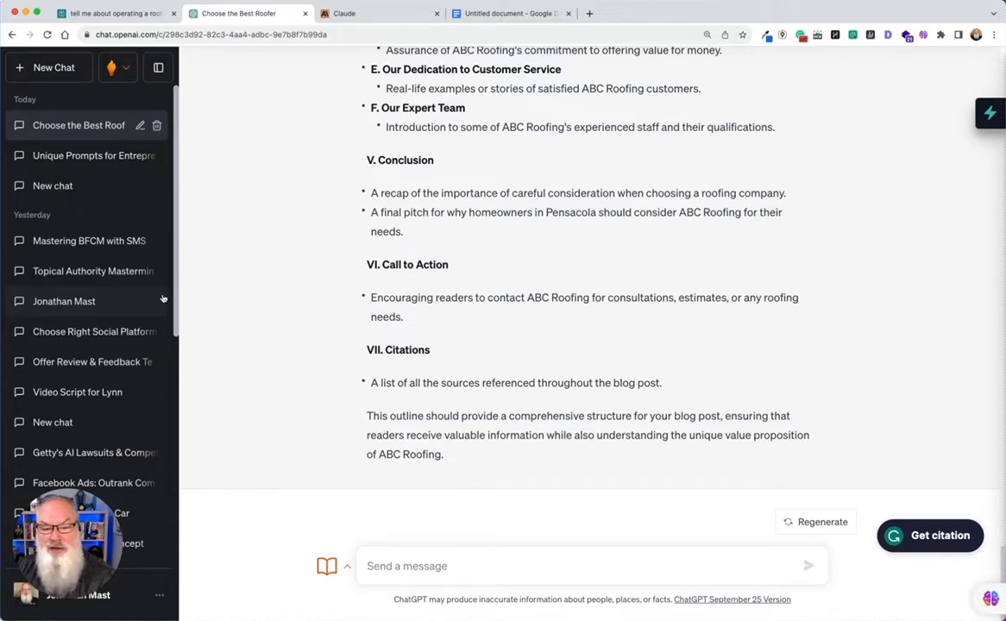
pyautogui.moveTo(381, 305)
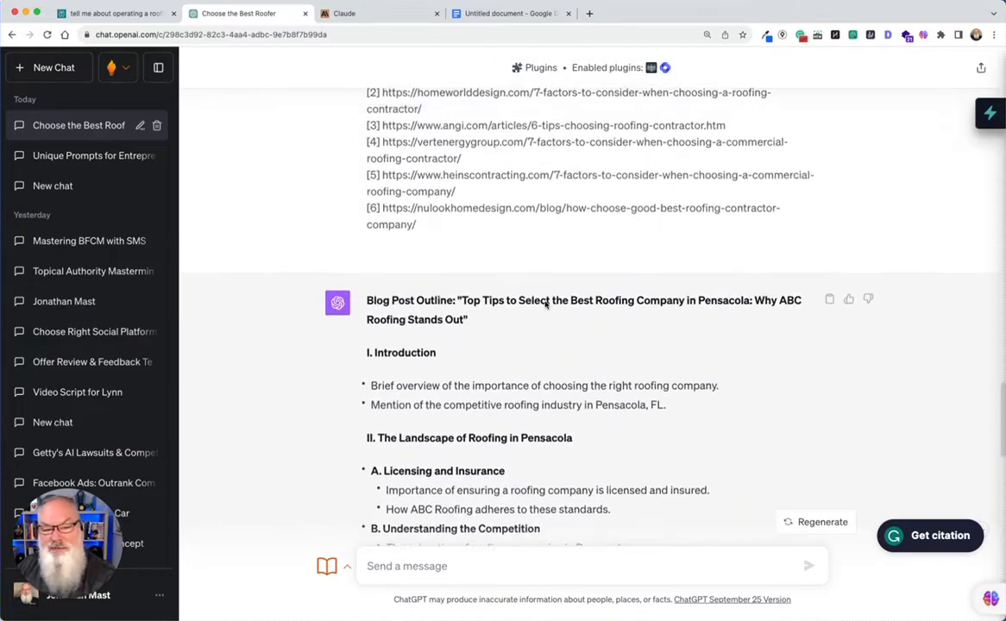
pyautogui.scroll(-3)
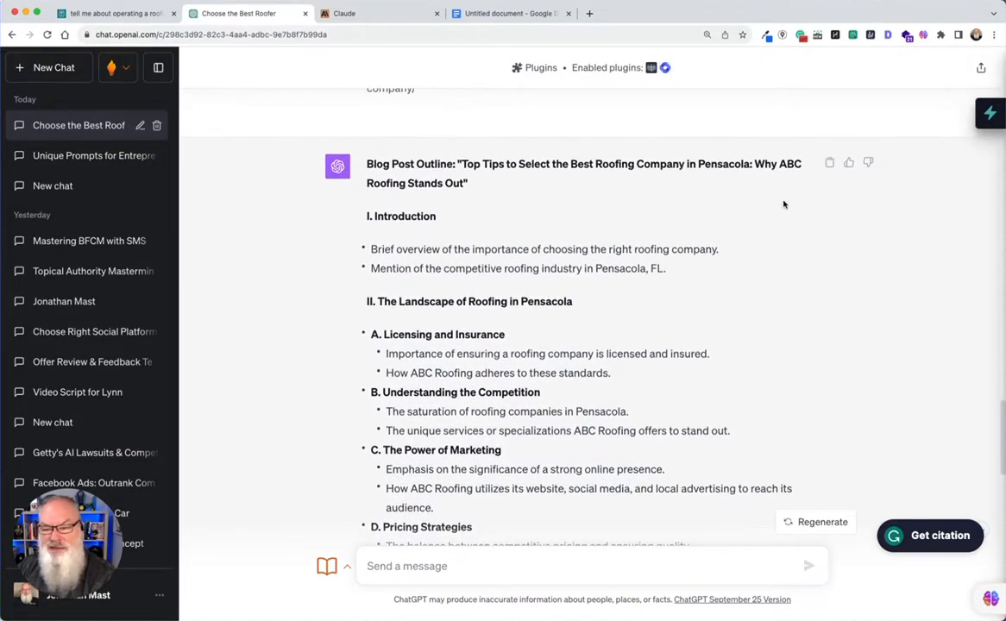
pyautogui.scroll(-3)
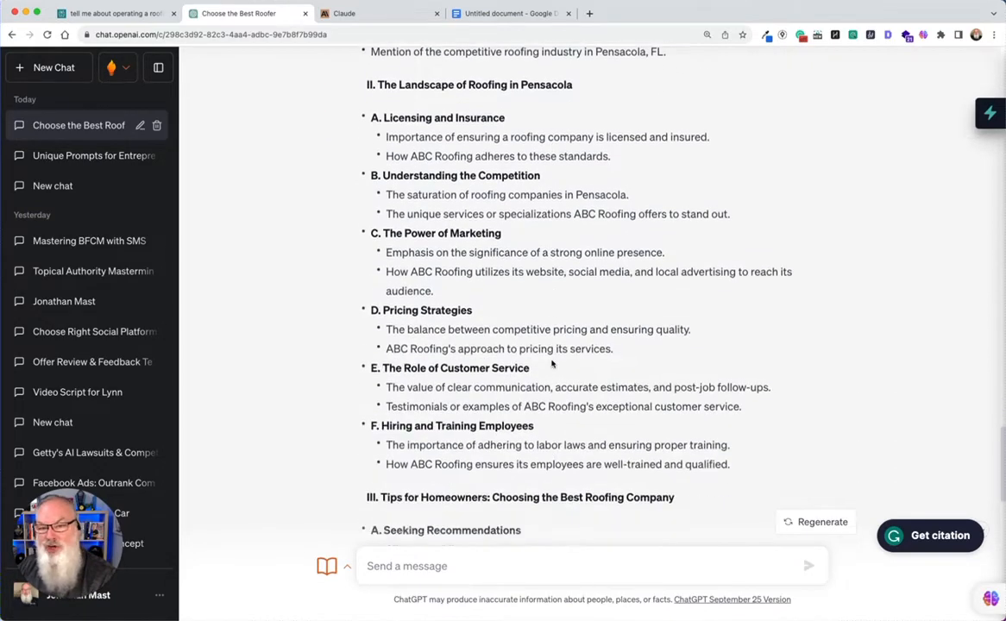
pyautogui.scroll(-3)
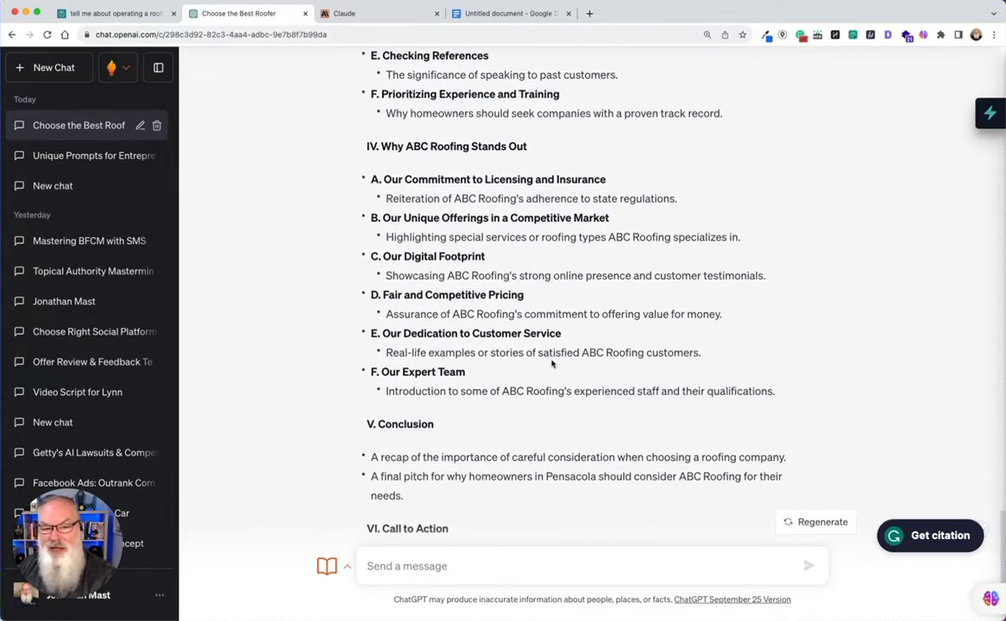
pyautogui.scroll(-3)
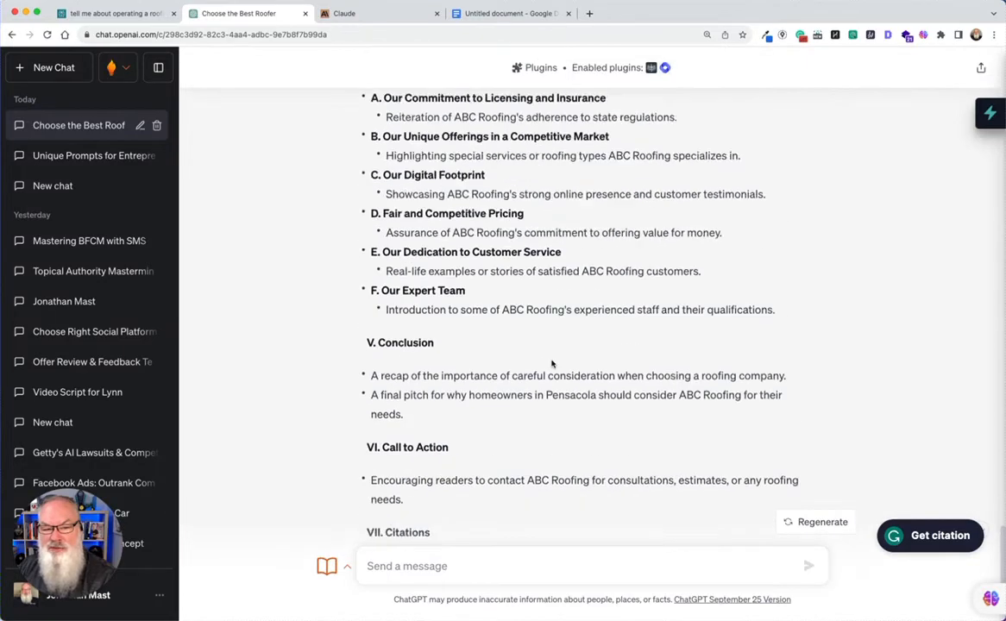
pyautogui.scroll(-3)
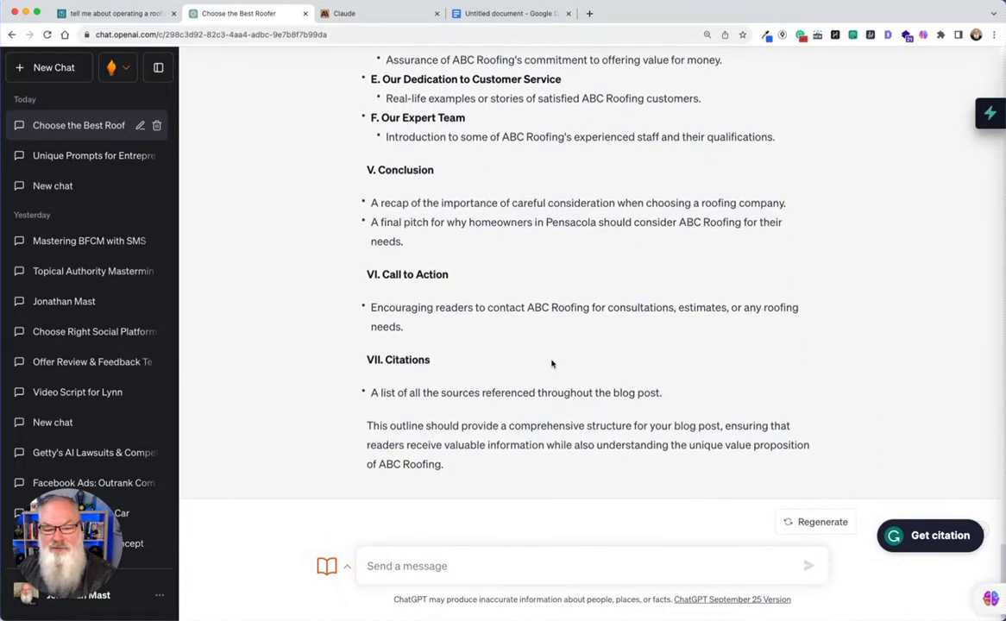
# - Send 'please begin this blog post targeting homeowners in Pensacola, FL', starting with outline section 1
pyautogui.click(547, 566)
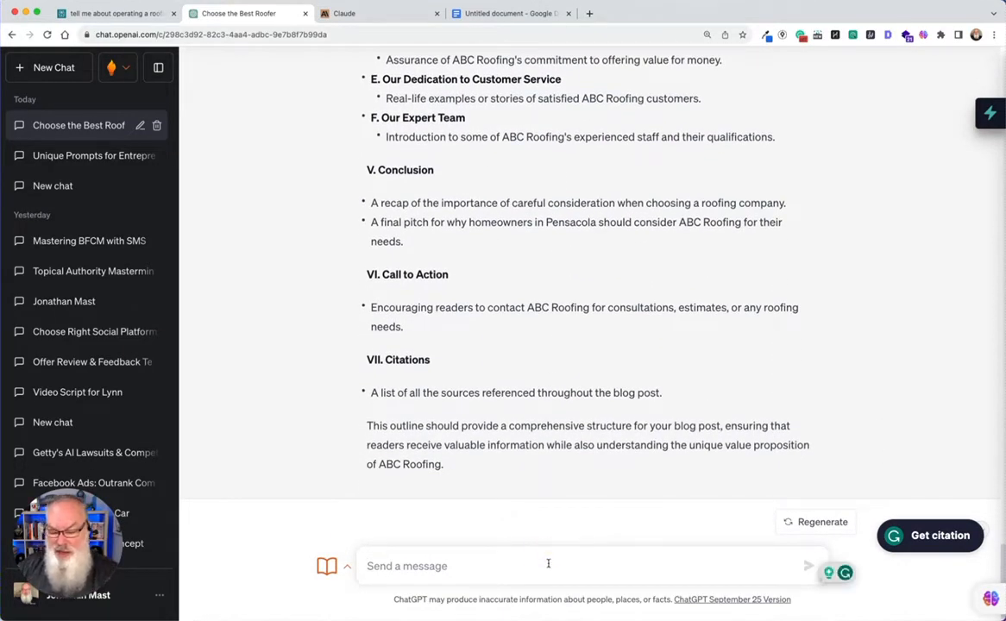
pyautogui.write('please')
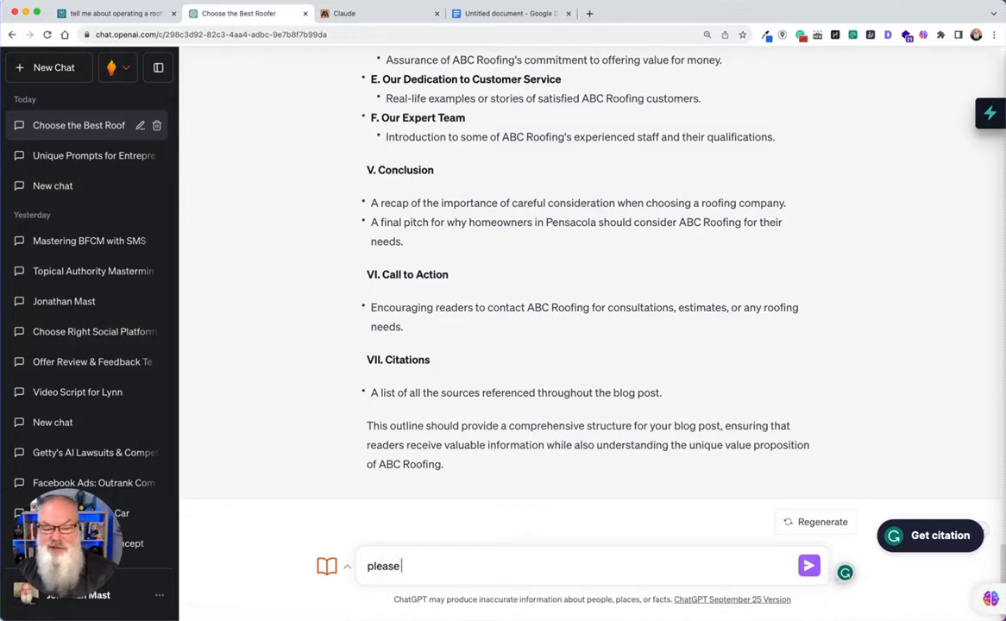
pyautogui.write('begin to')
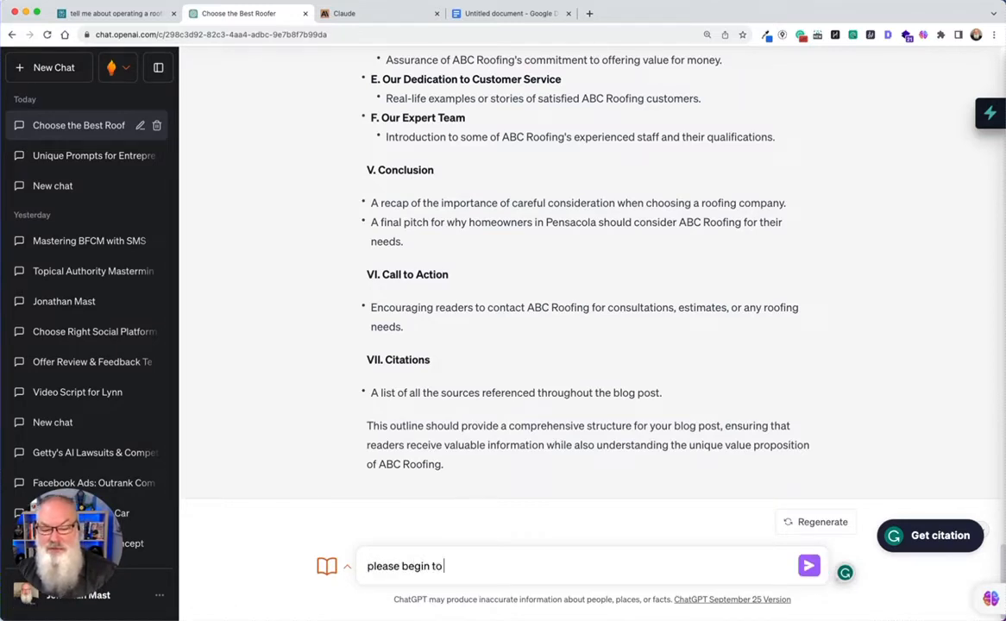
pyautogui.press('Backspace')
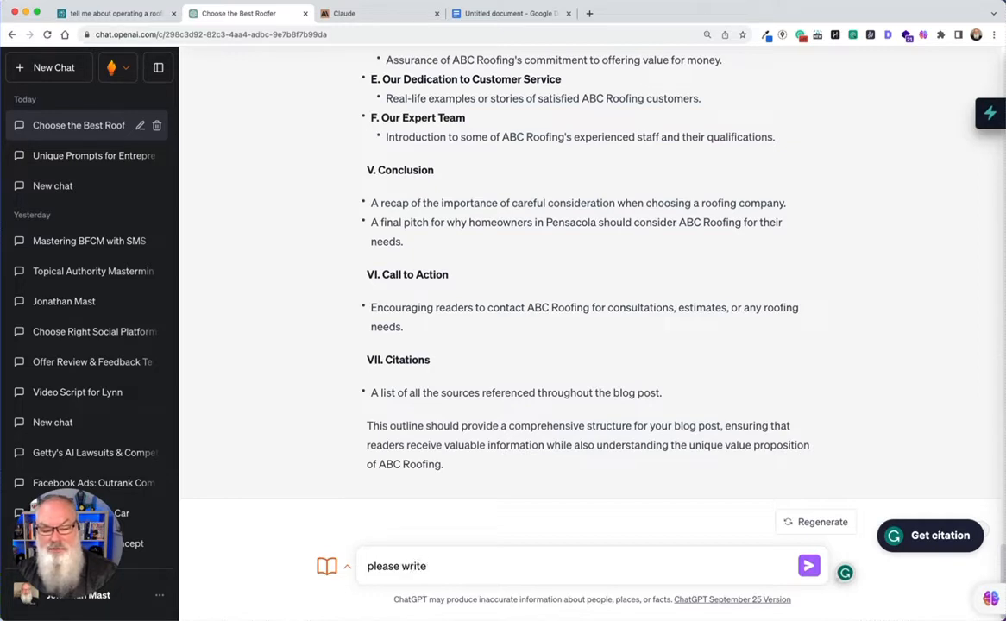
pyautogui.write('t')
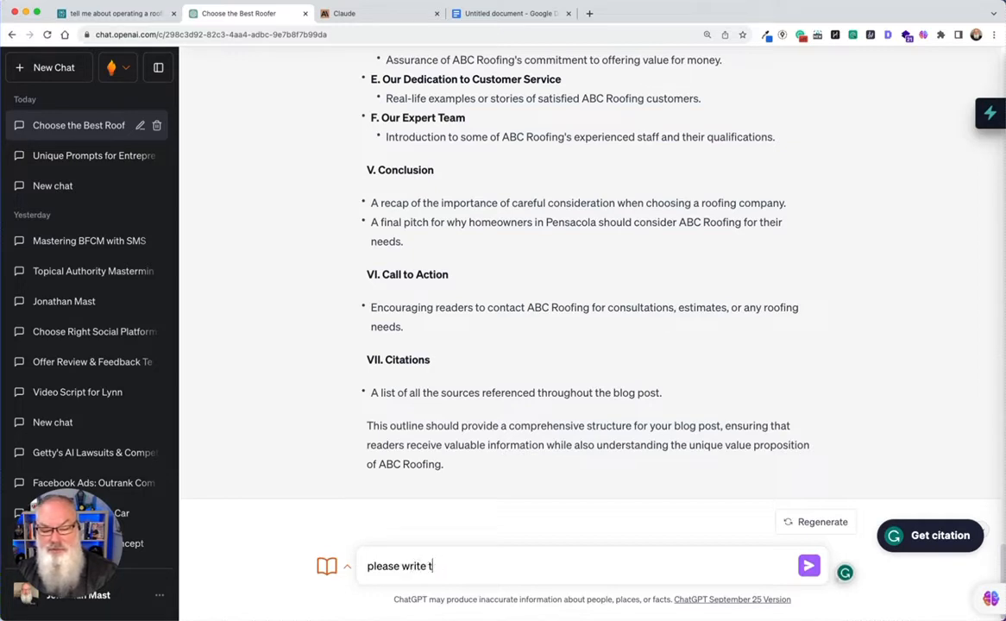
pyautogui.write('his blog pos')
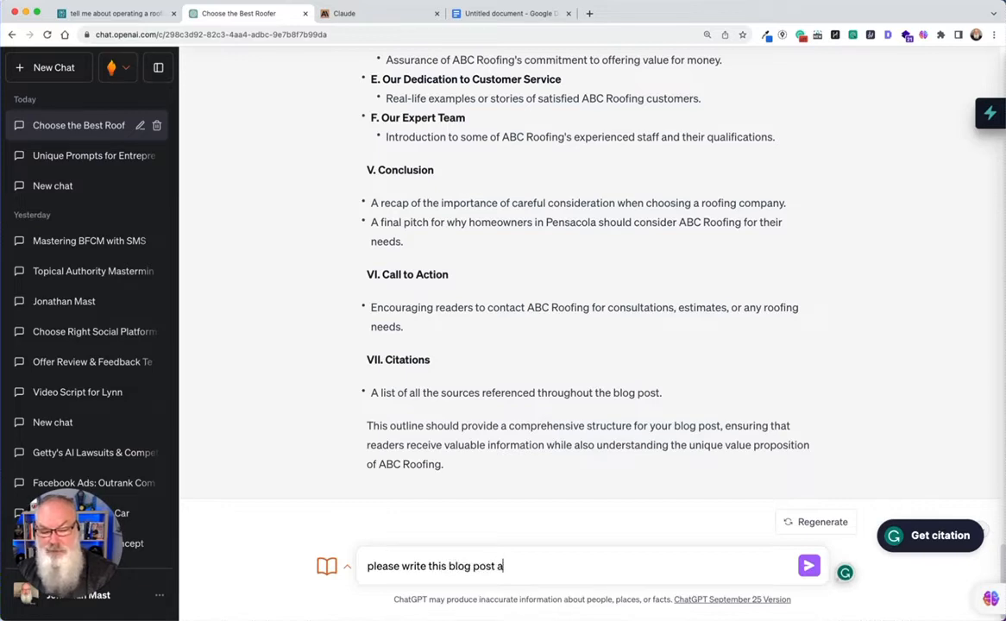
pyautogui.write('targeting home owners in')
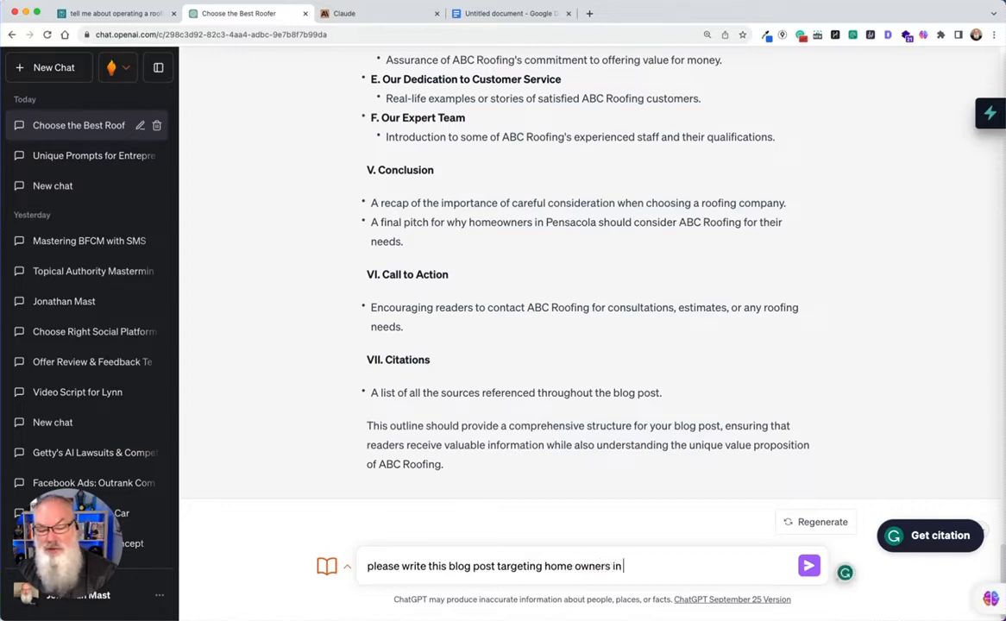
pyautogui.write('Pensacol')
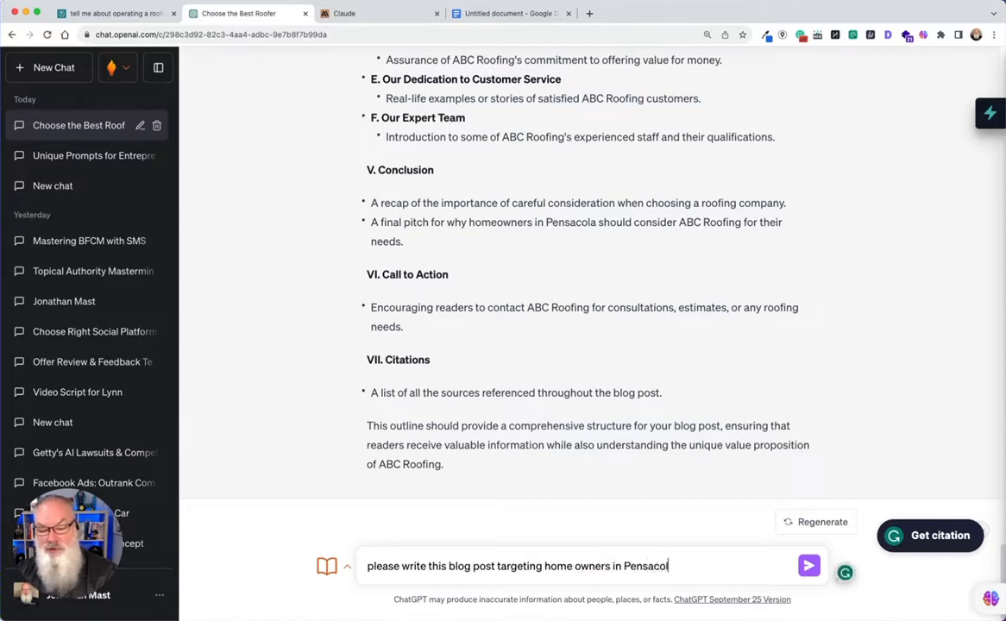
pyautogui.write(', FL. B')
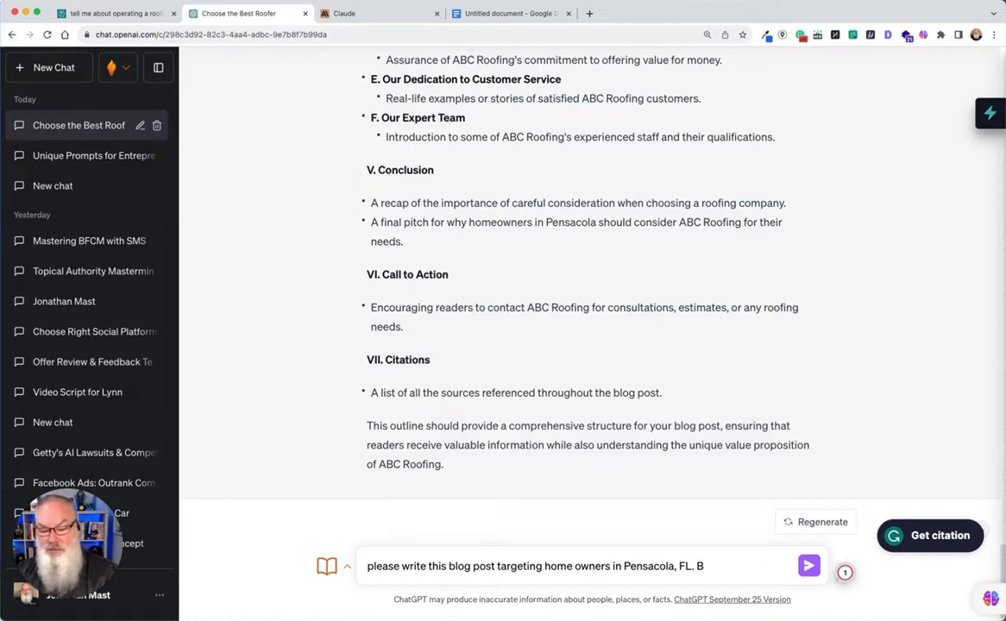
pyautogui.press('Backspace')
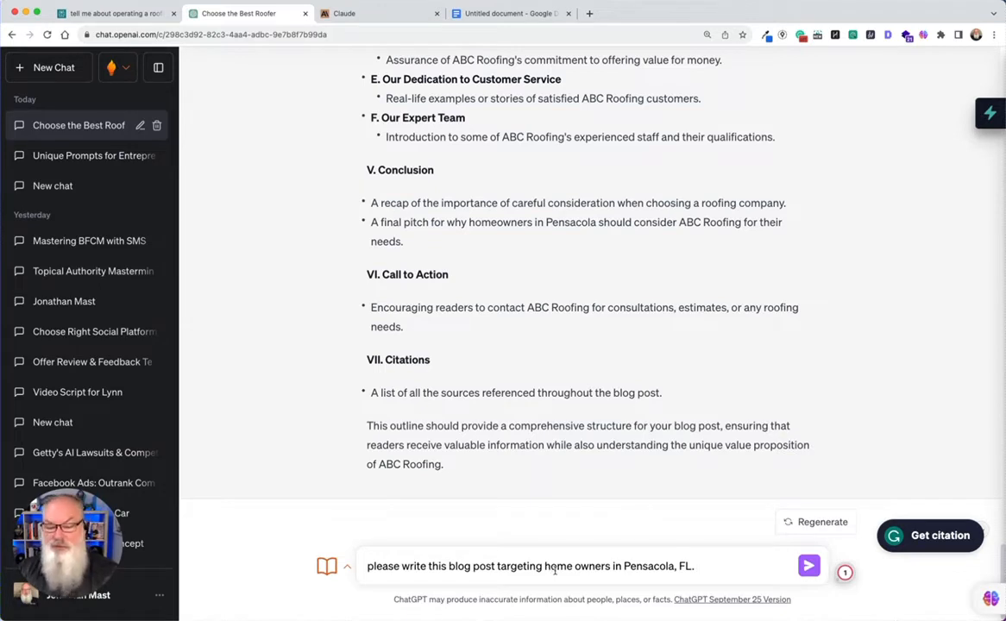
pyautogui.write('Begin by writing section')
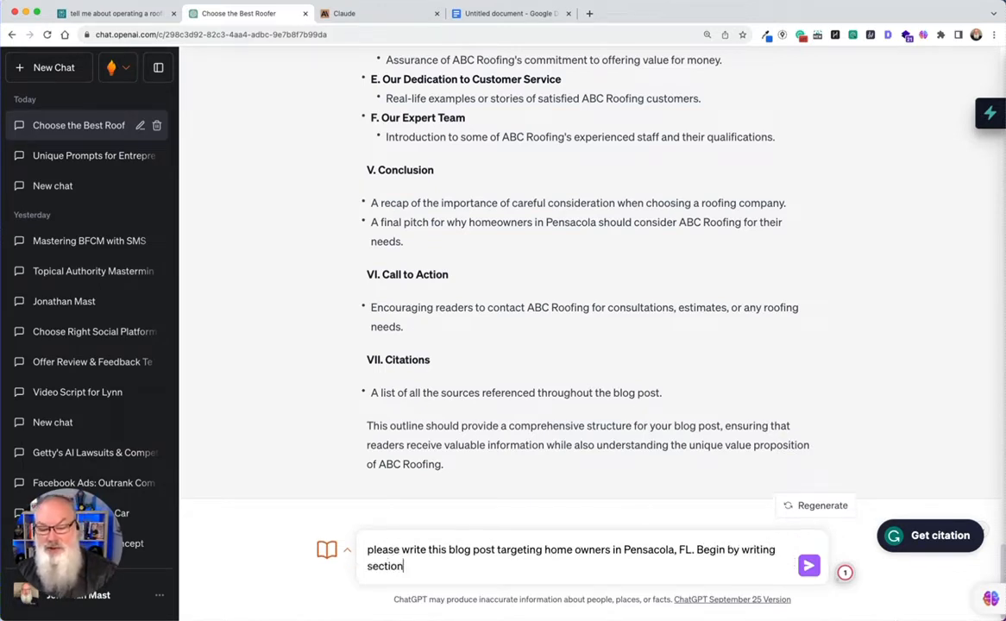
pyautogui.write("1 of the outline and it's sub-secti")
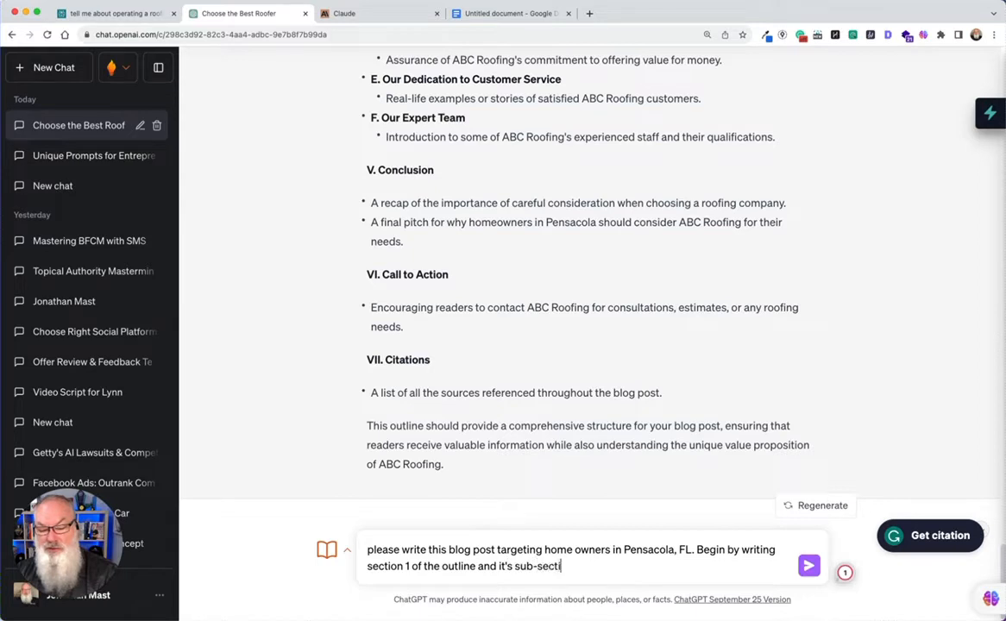
pyautogui.click(807, 567)
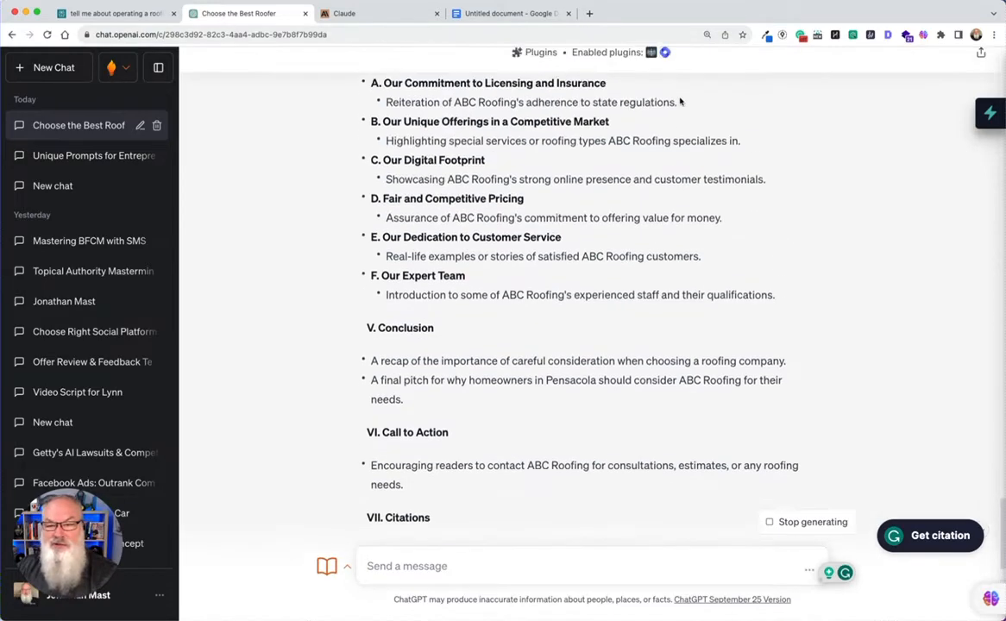
# - Create a new Google Doc with the pasted outline, titled with the Top Tips blog title
pyautogui.scroll(-3)
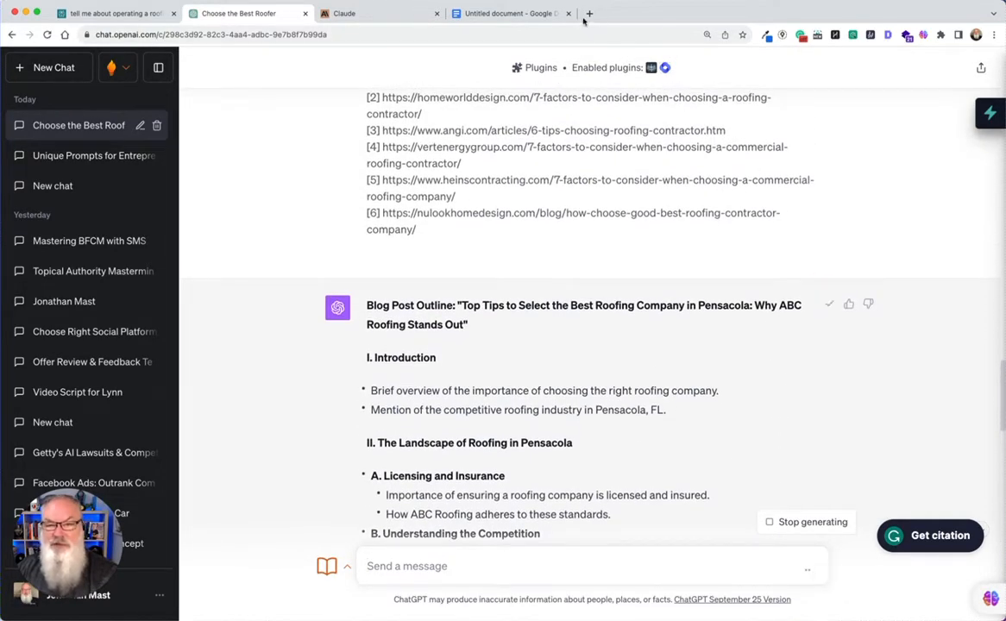
pyautogui.click(509, 13)
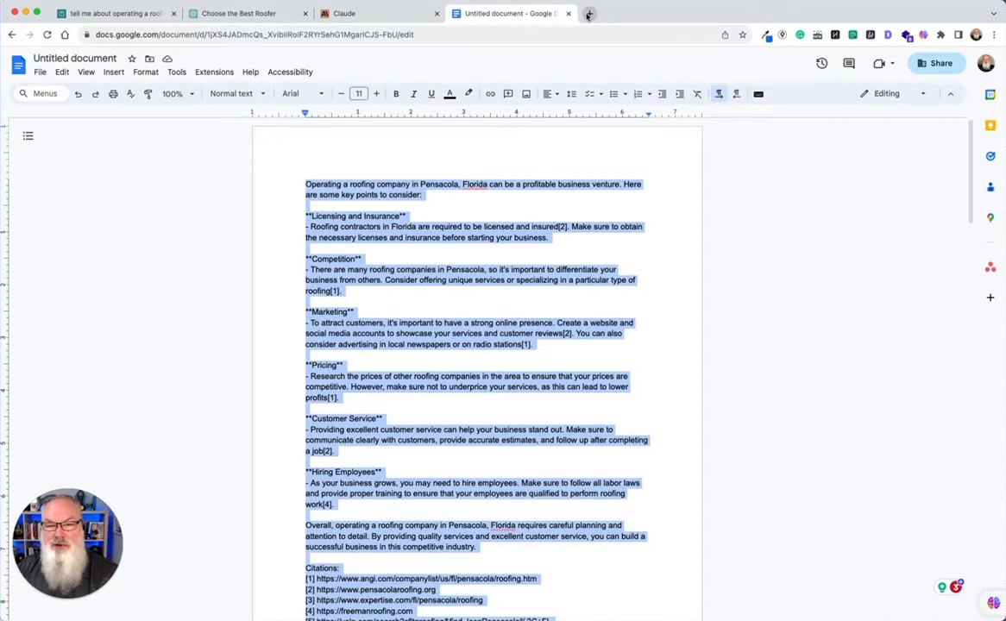
pyautogui.click(598, 13)
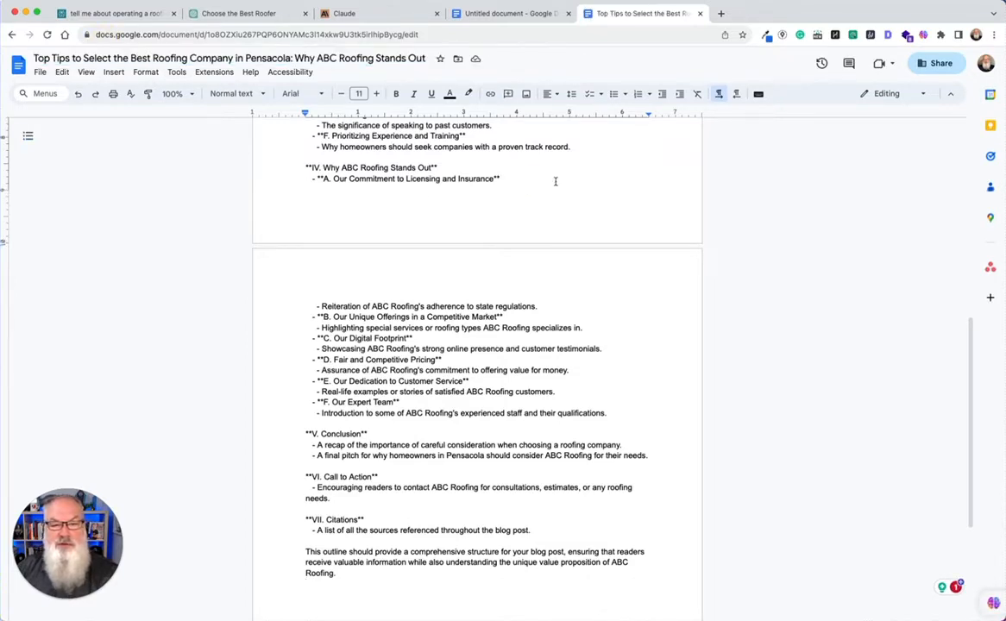
pyautogui.scroll(-3)
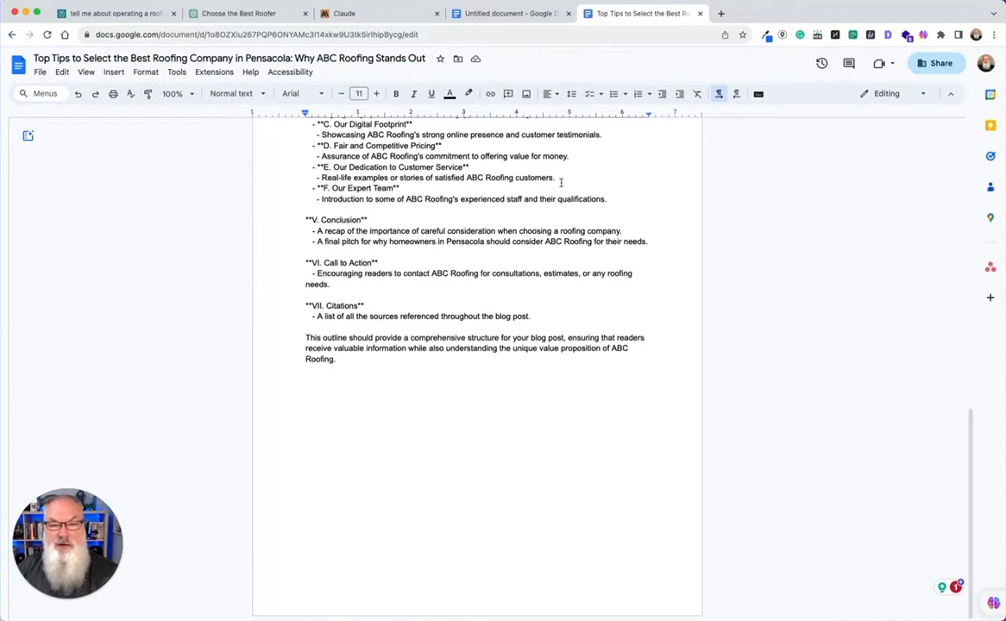
pyautogui.moveTo(509, 12)
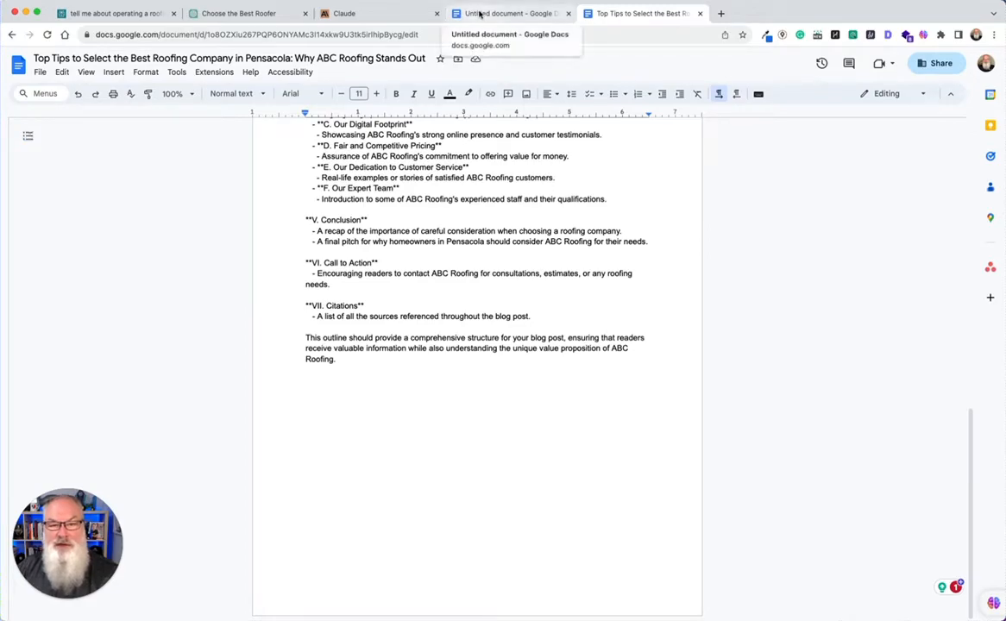
# - Follow the Introduction and Pensacola roofing landscape sections A–F in ChatGPT as they generate
pyautogui.click(241, 13)
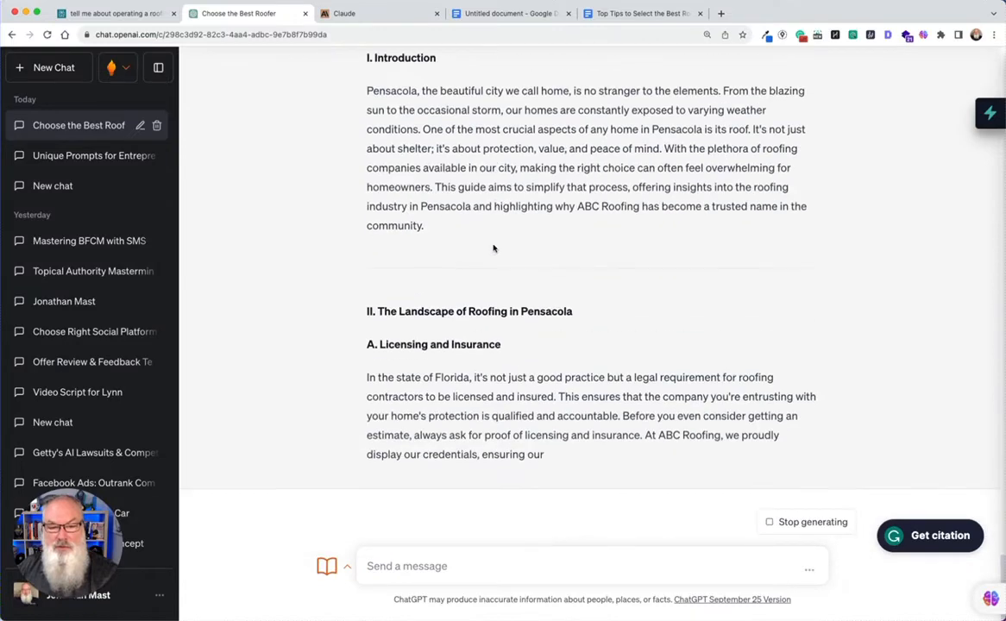
pyautogui.scroll(-3)
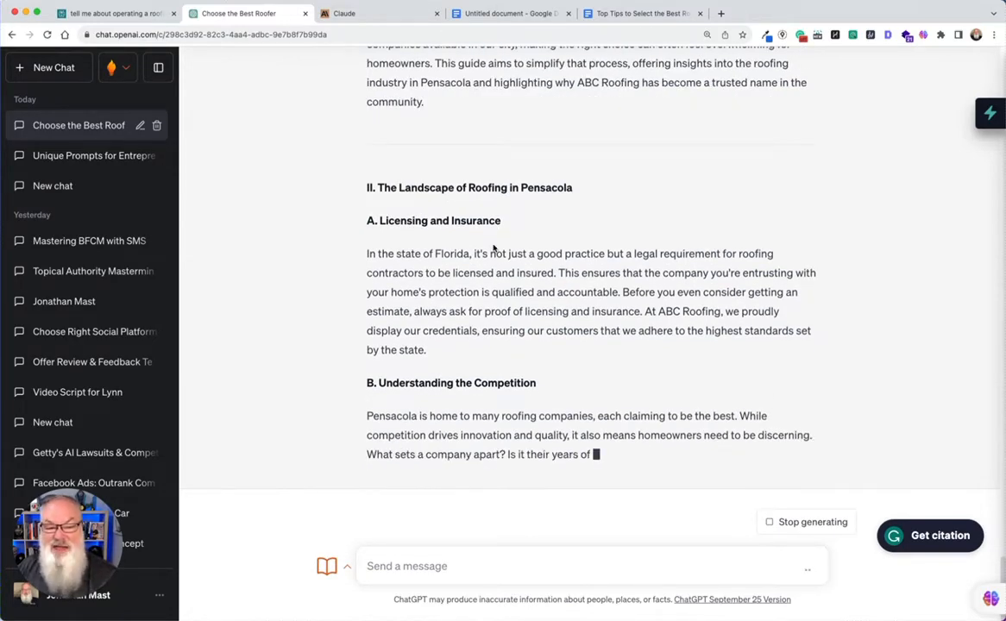
pyautogui.scroll(3)
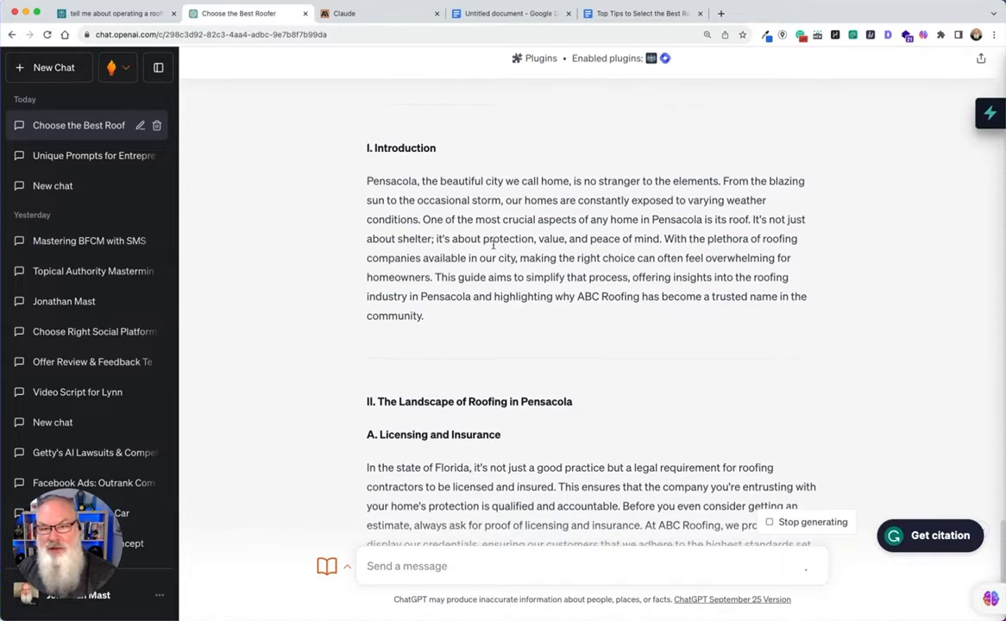
pyautogui.scroll(-3)
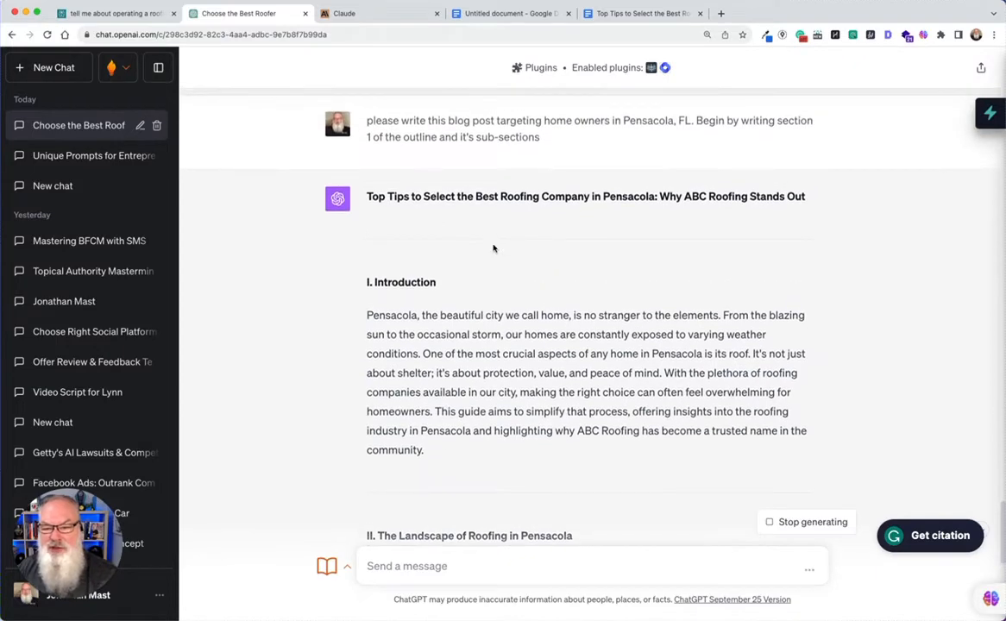
pyautogui.scroll(-3)
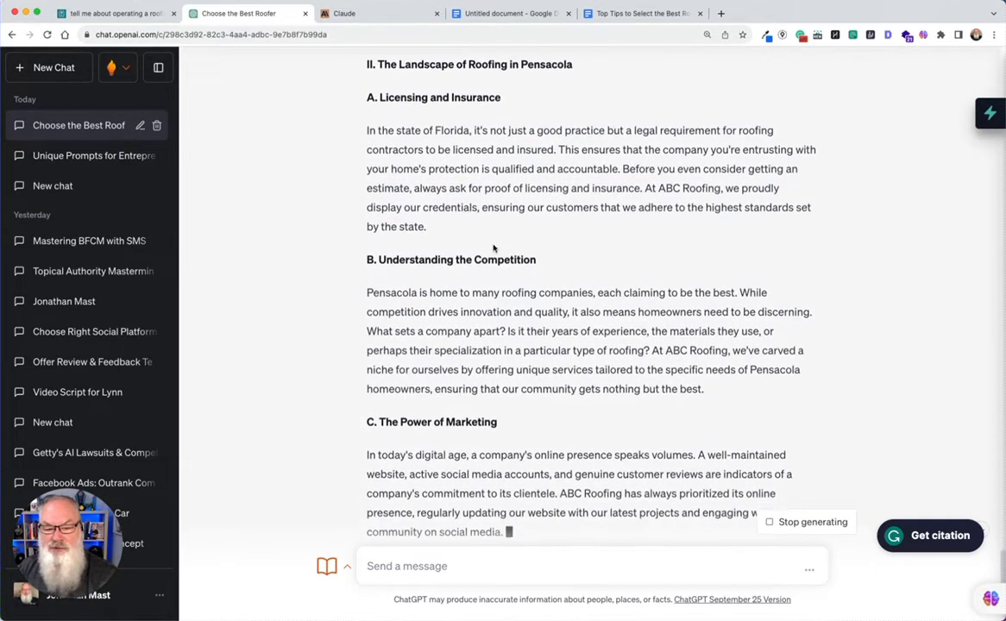
pyautogui.scroll(-3)
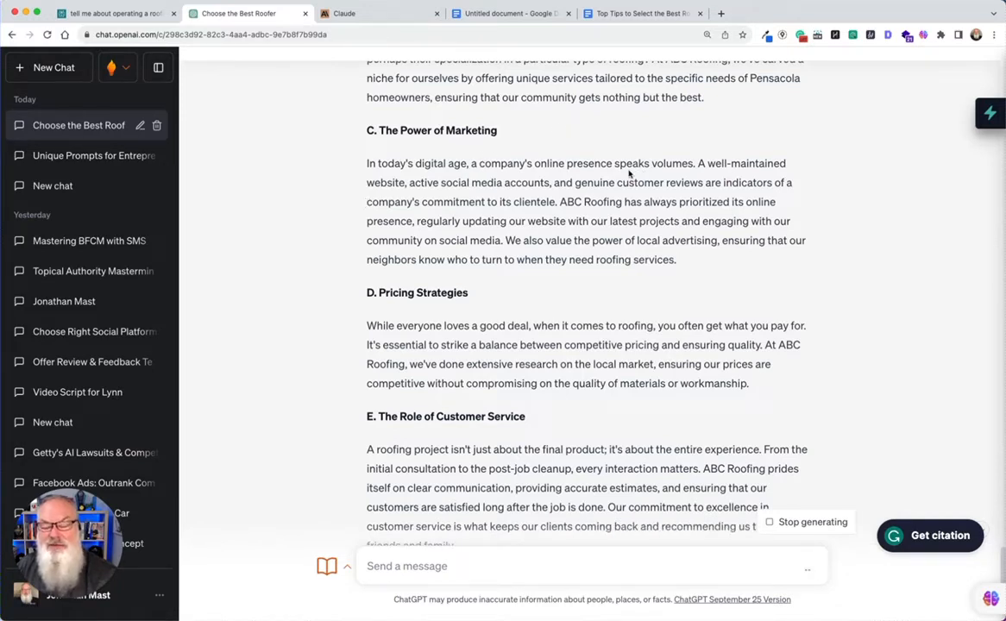
pyautogui.scroll(-3)
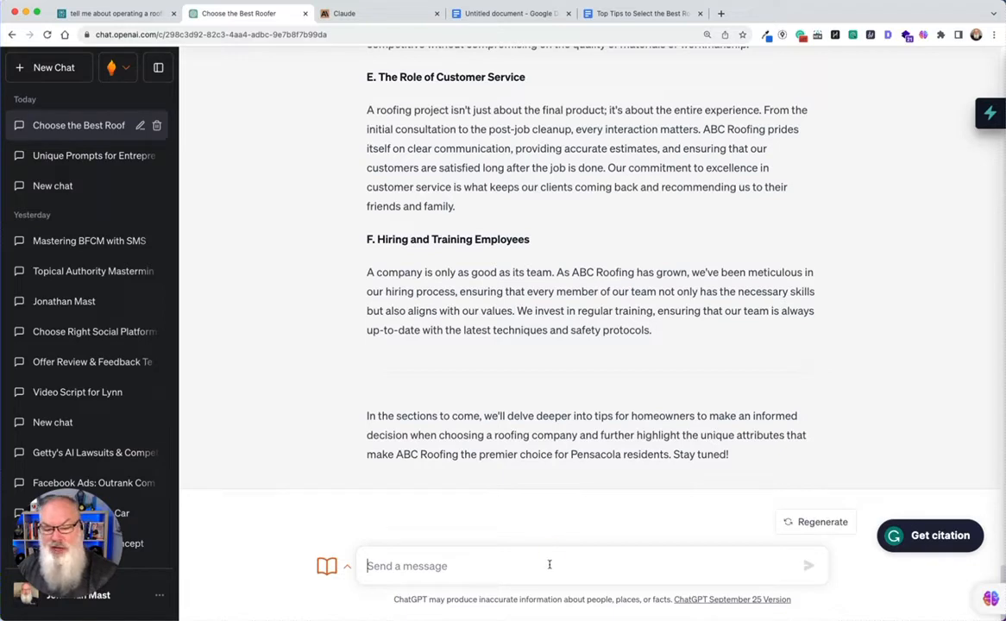
# - Request 'now write section 2 and its sub-sections', then copy the section 1 draft
pyautogui.write("now write section 2 and it's sub-")
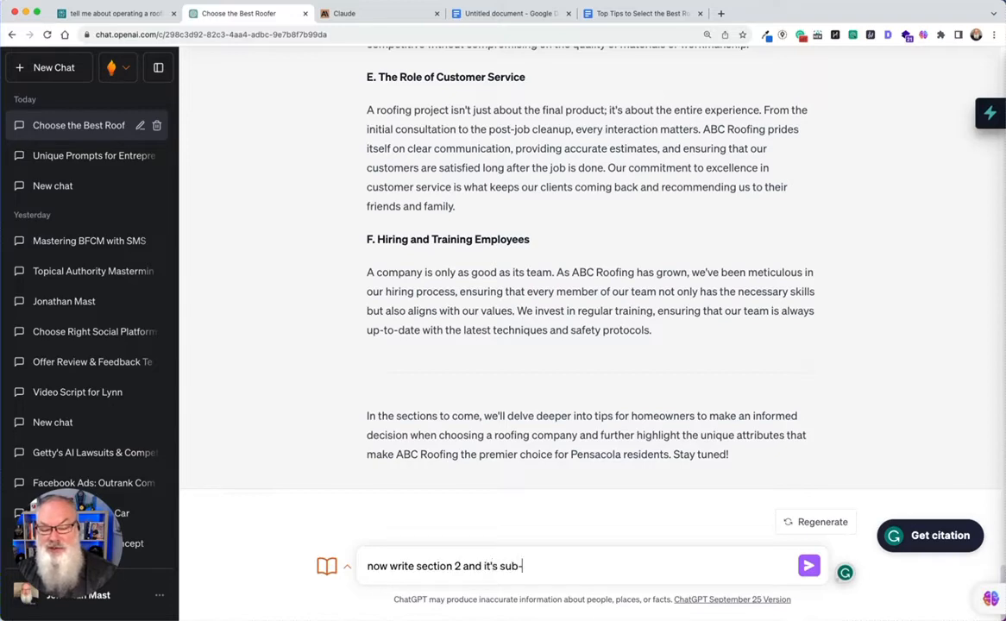
pyautogui.click(808, 566)
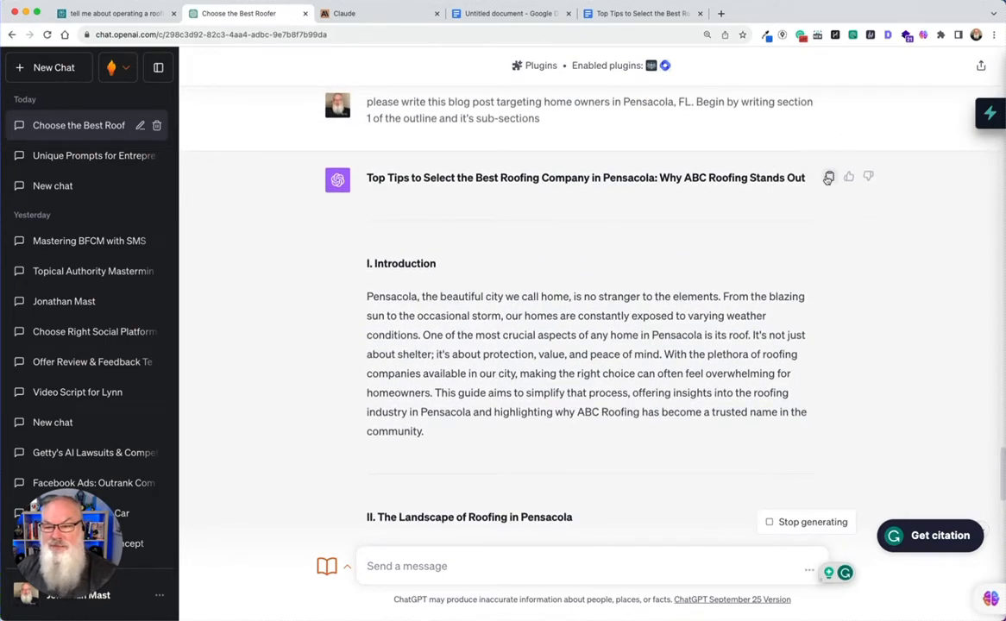
pyautogui.click(634, 13)
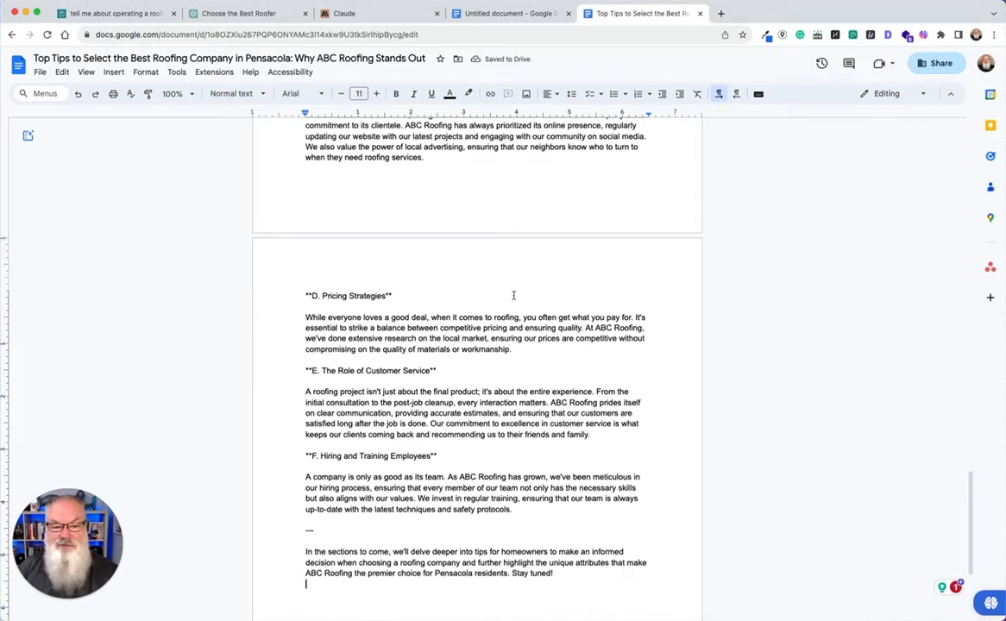
# - Paste the section 1 draft beneath the outline in the Google Doc
pyautogui.scroll(3)
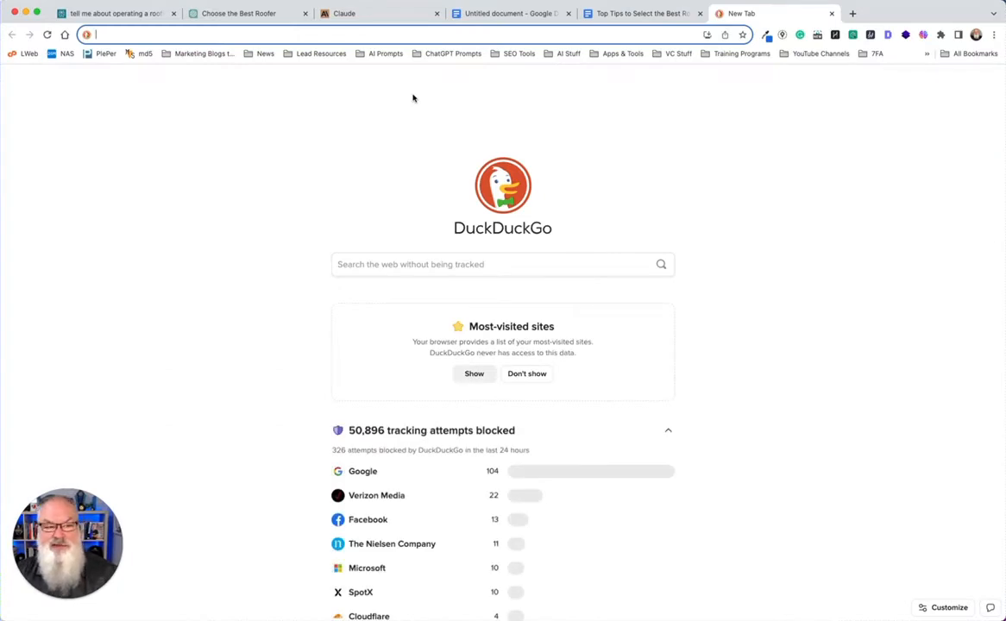
# - Search 'markdown to html' and paste the section 1 draft into markdowntohtml.com's converter
pyautogui.write('mad')
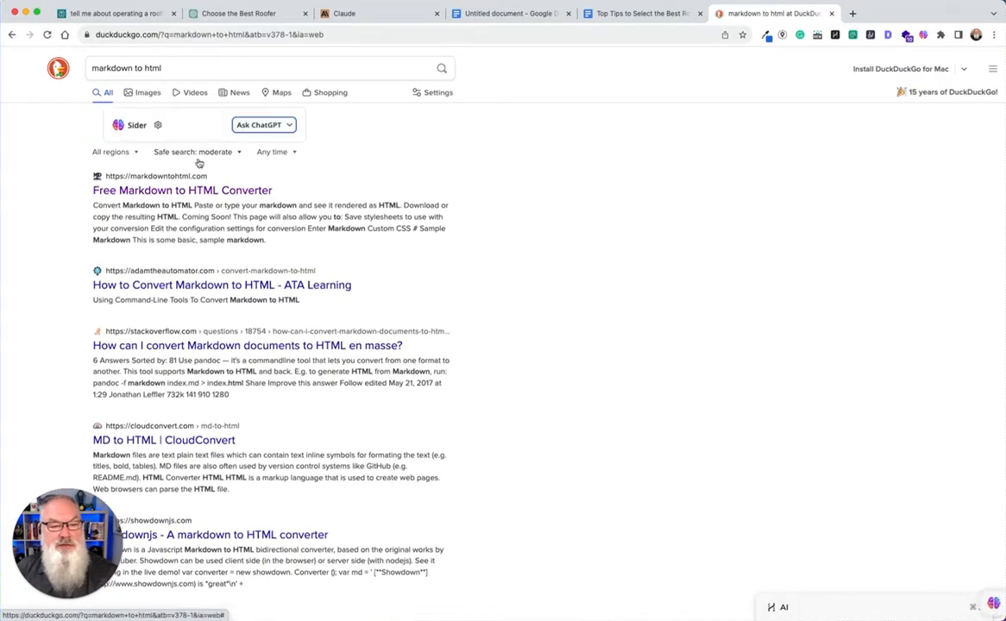
pyautogui.click(181, 189)
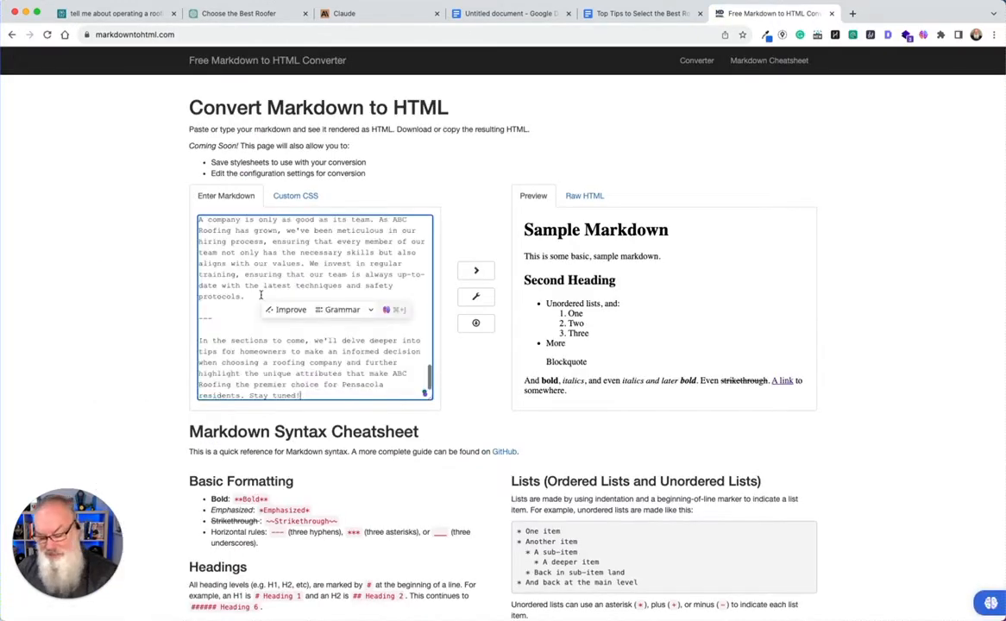
pyautogui.click(475, 270)
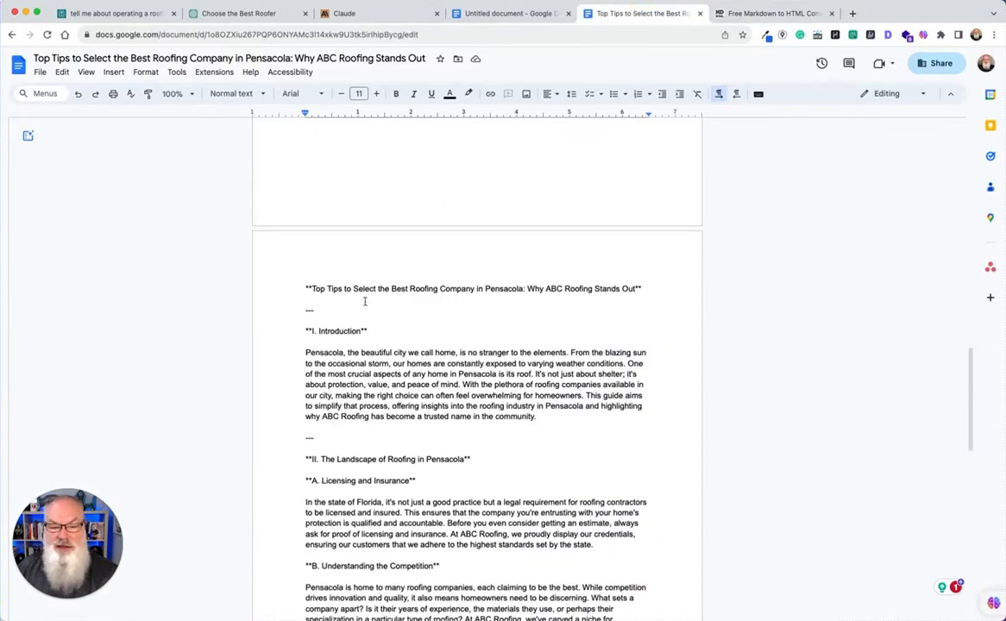
# - Paste the formatted Preview over the raw Markdown section 1 text in the doc
pyautogui.scroll(-3)
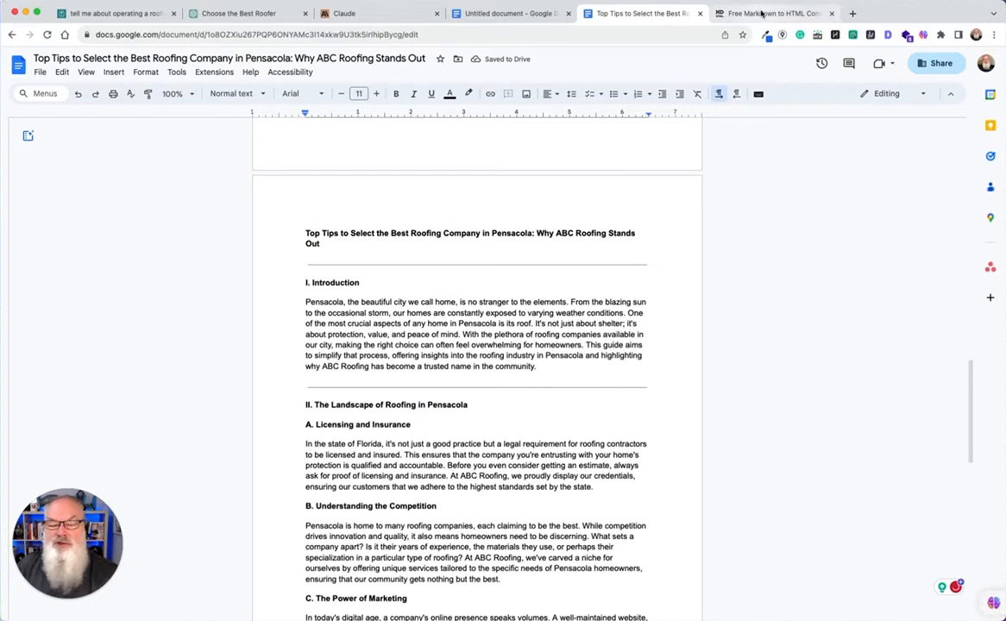
pyautogui.moveTo(764, 13)
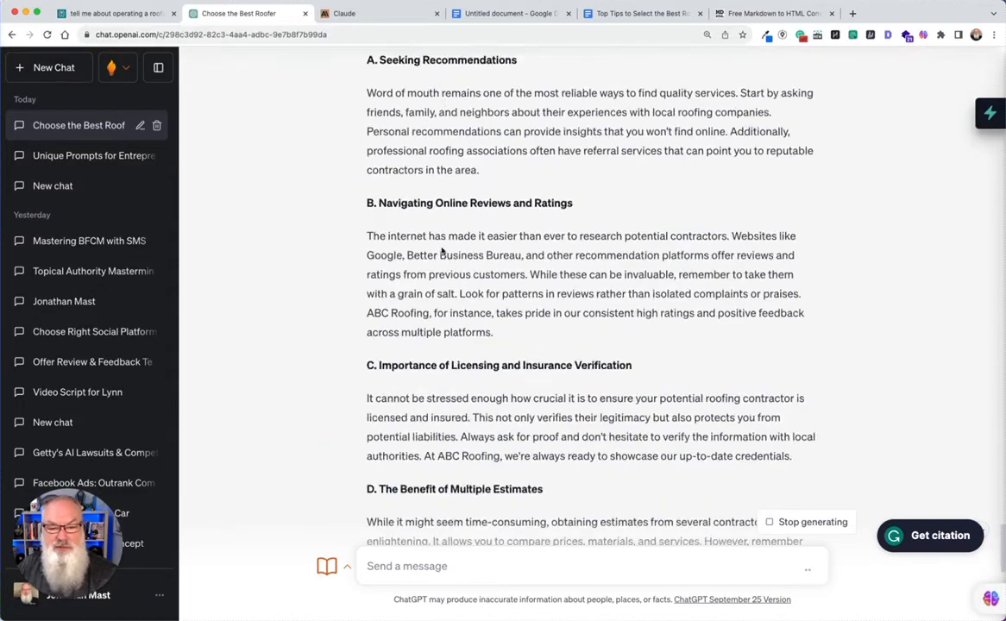
# - Copy the homeowner tips reply and move between the Markdown converter and blog document tabs
pyautogui.scroll(-3)
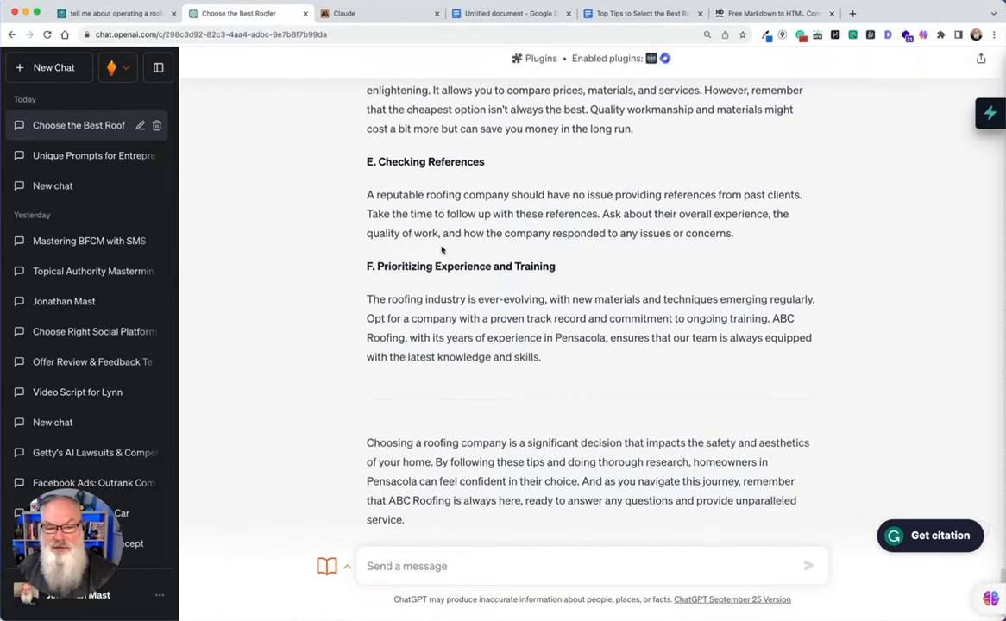
pyautogui.scroll(3)
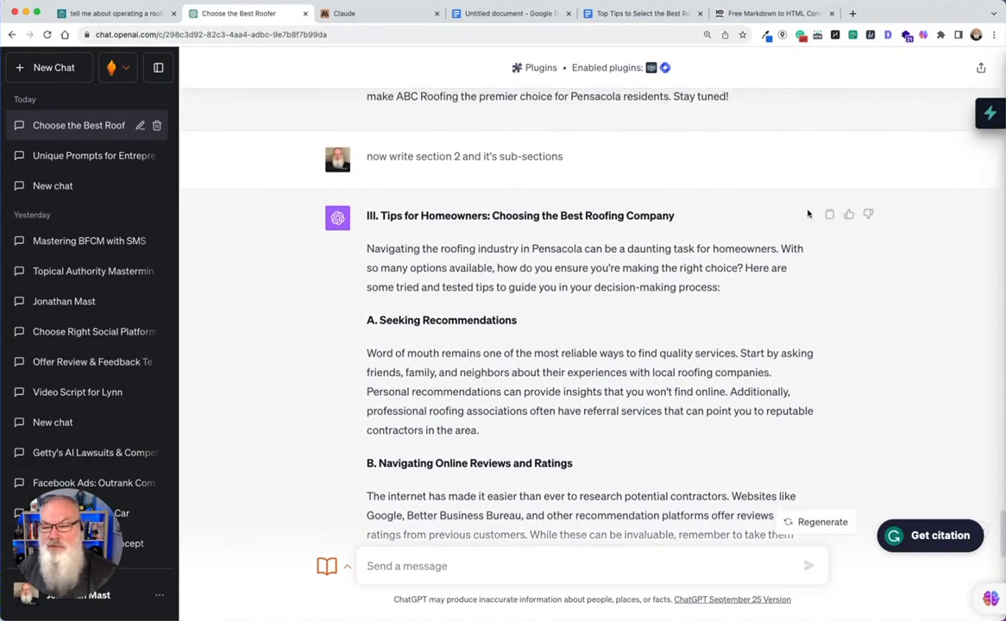
pyautogui.click(829, 214)
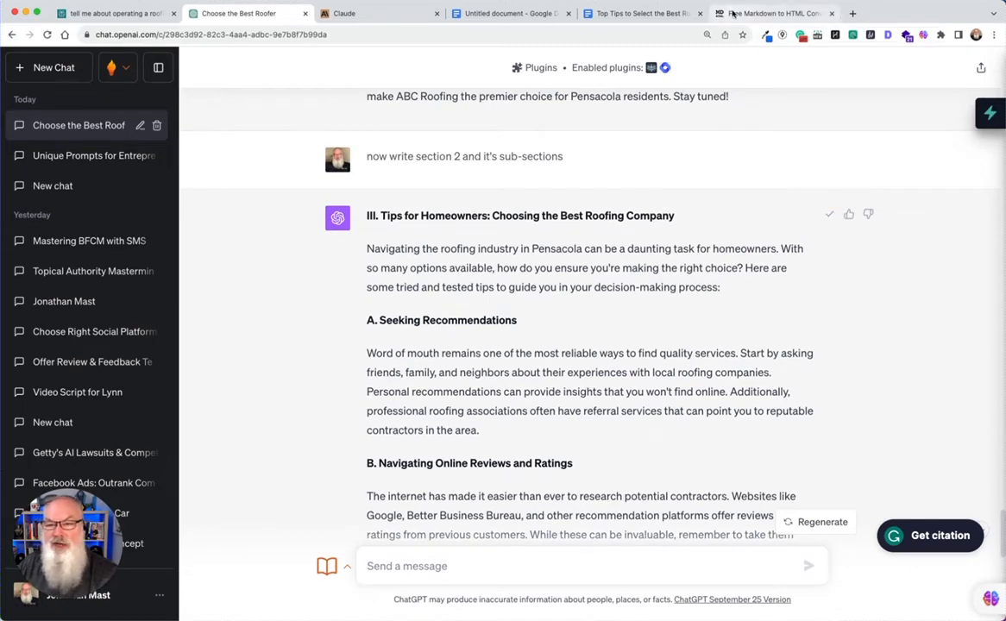
pyautogui.click(774, 13)
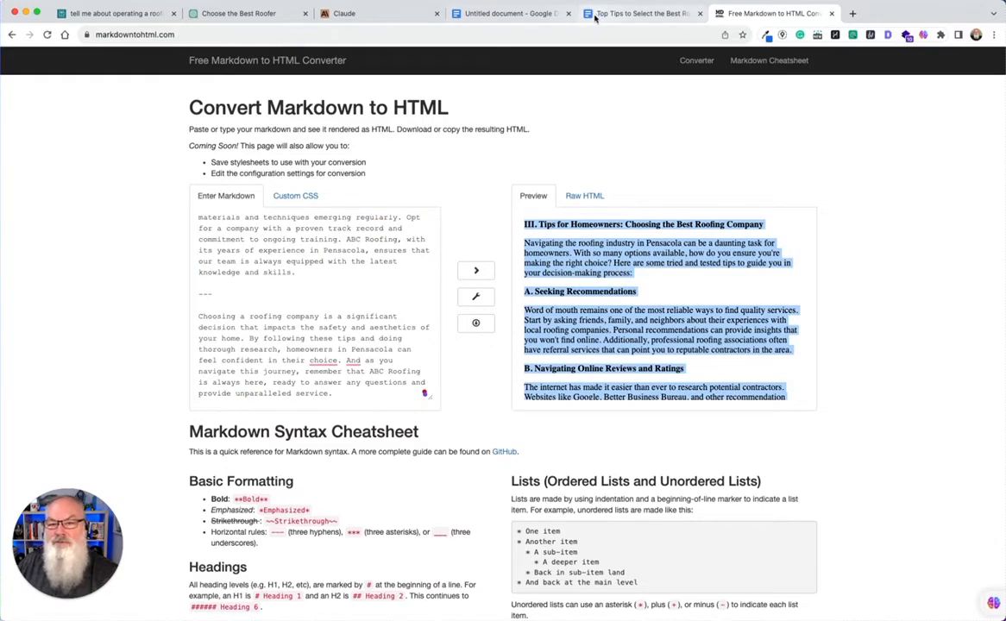
pyautogui.click(638, 13)
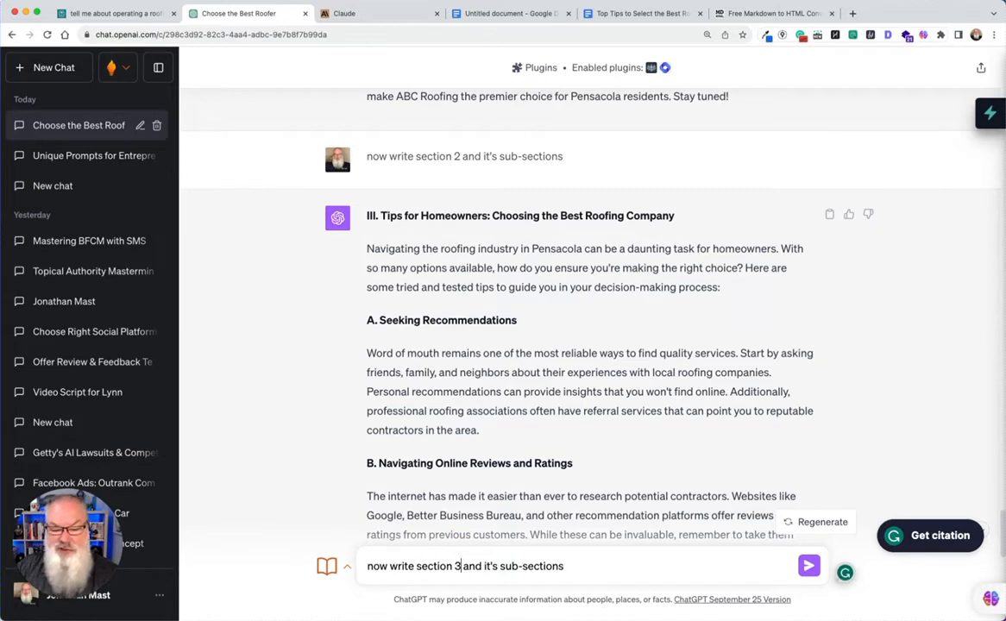
pyautogui.click(809, 566)
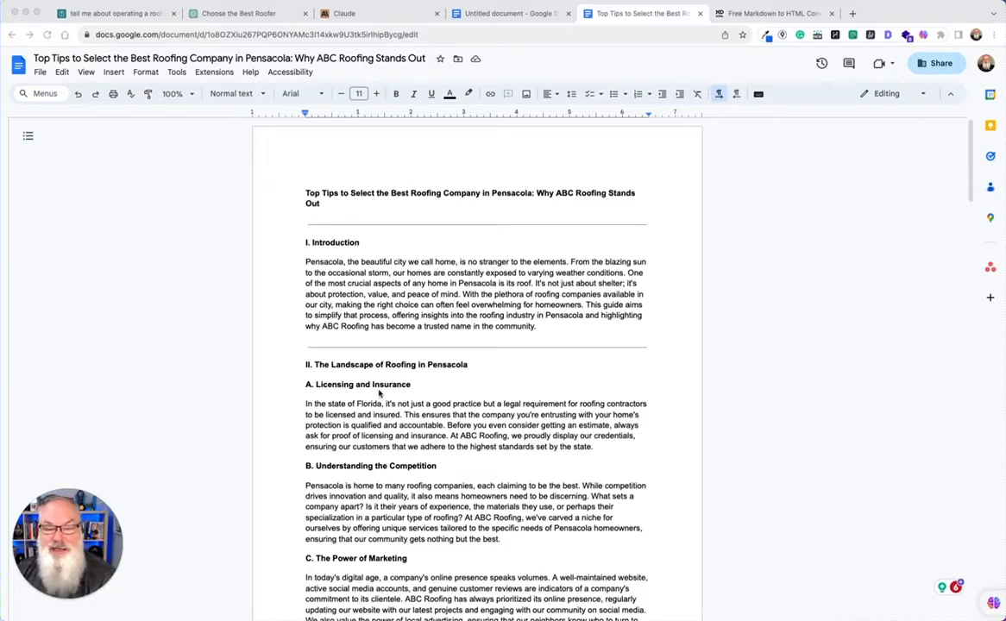
pyautogui.scroll(-3)
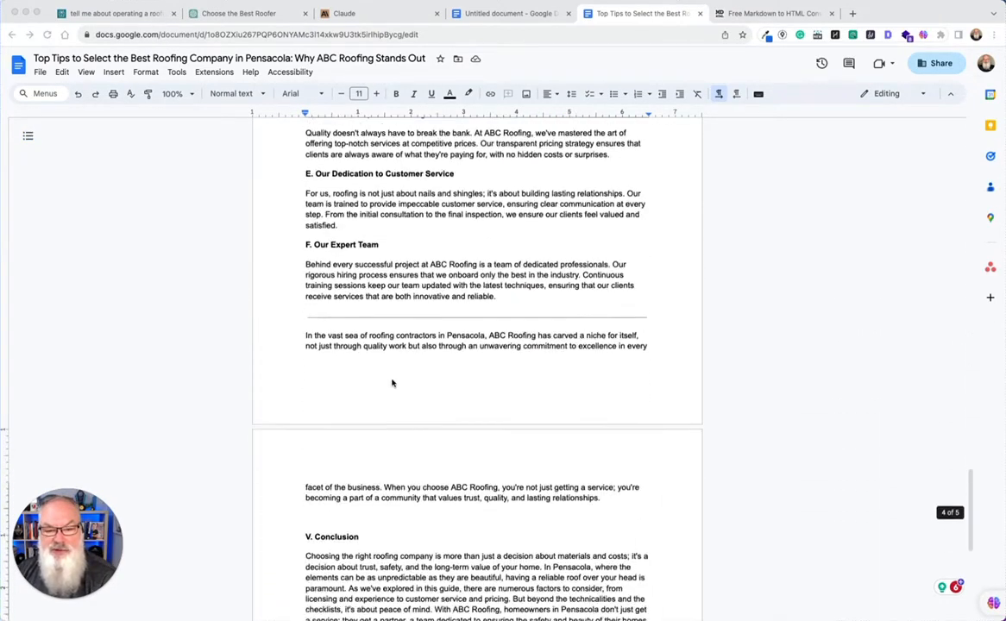
pyautogui.scroll(-3)
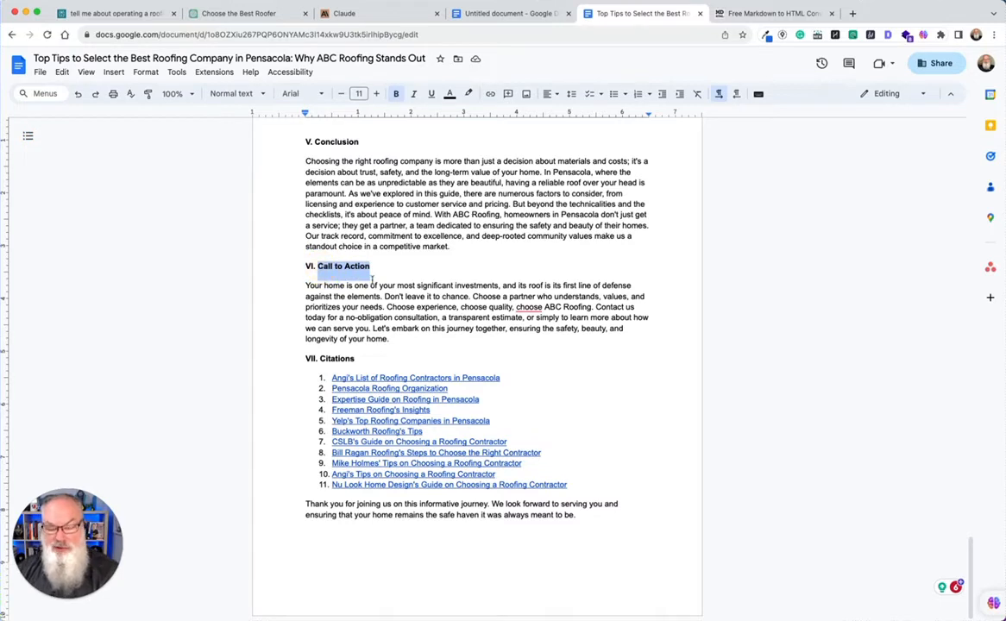
# - Type 'What to do next?' over the Call to Action heading
pyautogui.write('What')
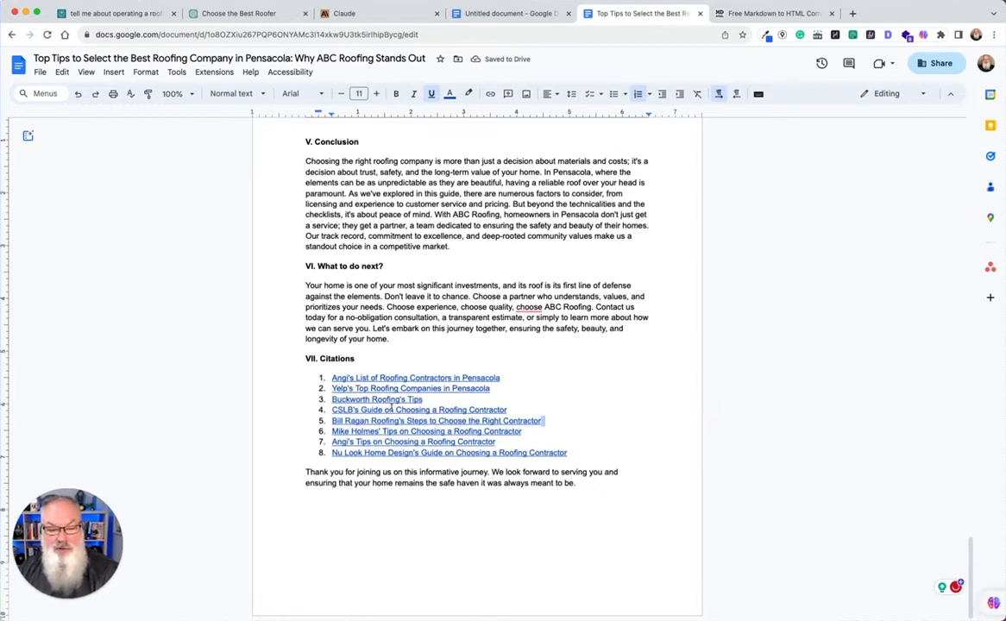
pyautogui.moveTo(363, 399)
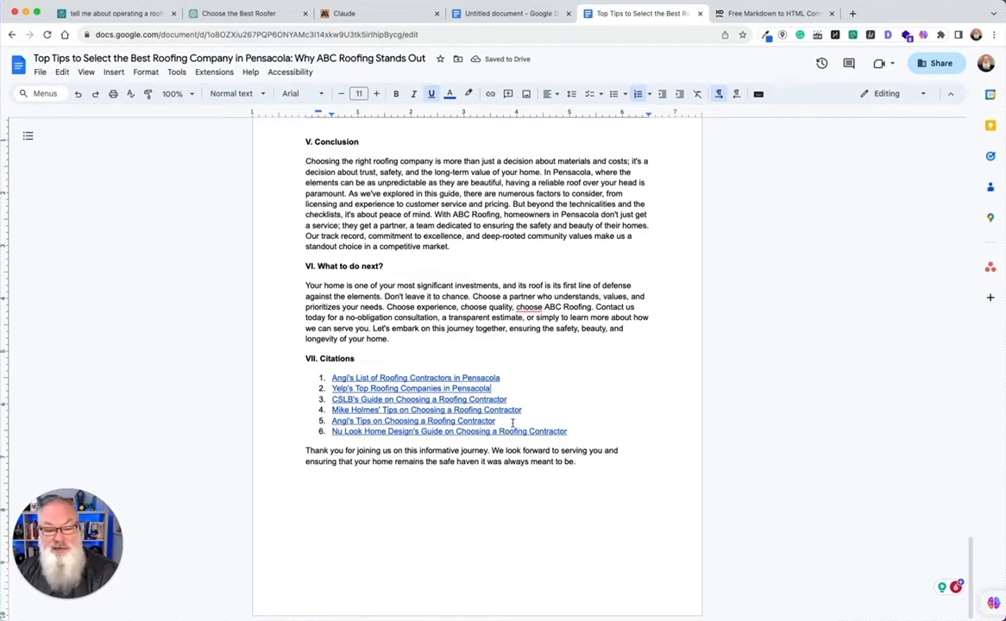
pyautogui.moveTo(571, 435)
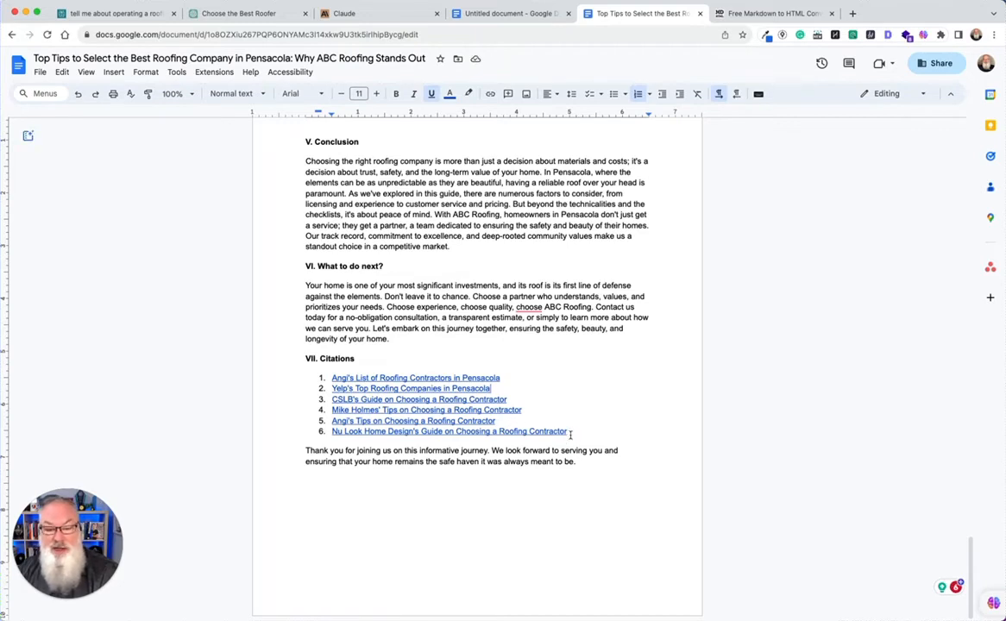
pyautogui.moveTo(448, 431)
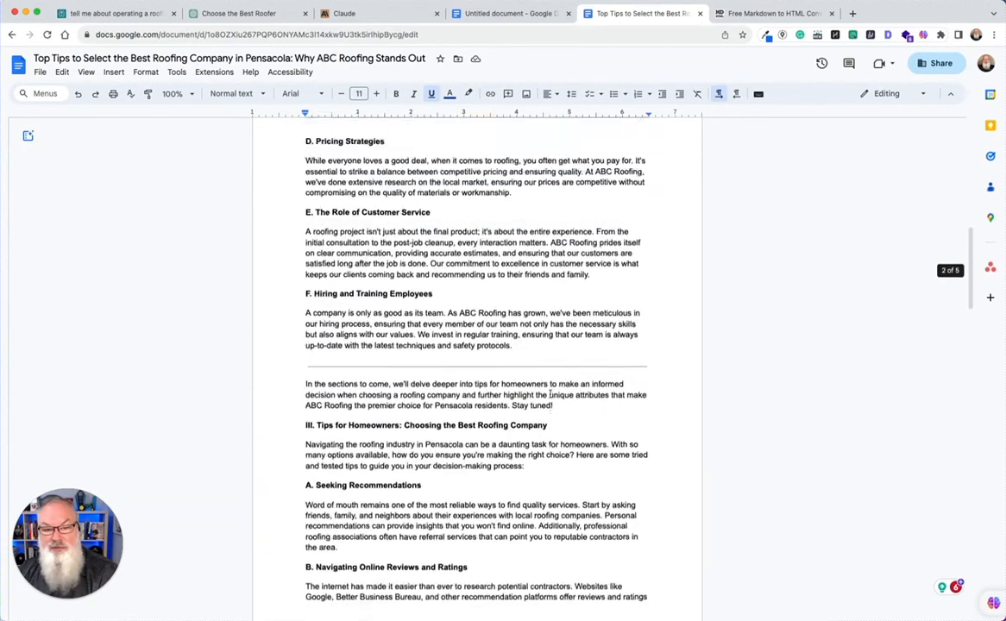
# - Ask ChatGPT to write a key takeaways section based on the entire article it wrote
pyautogui.scroll(3)
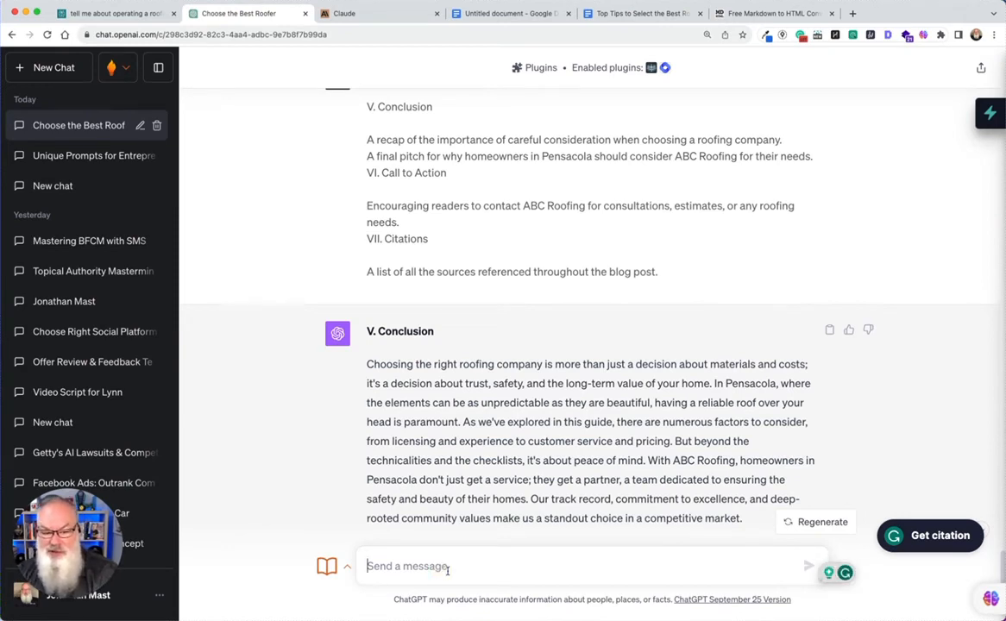
pyautogui.write('please write a k')
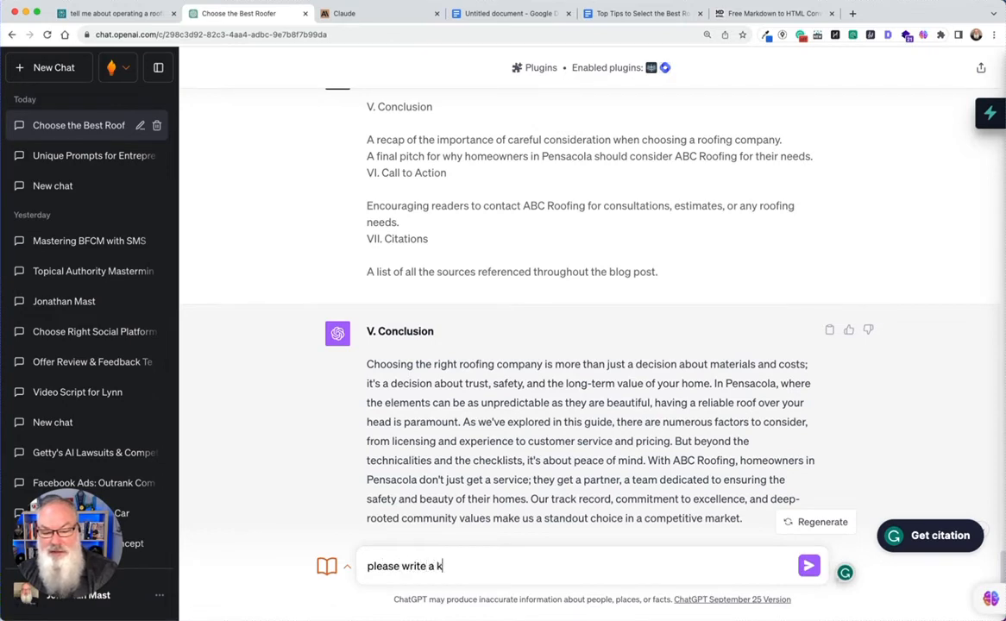
pyautogui.write('ey takew')
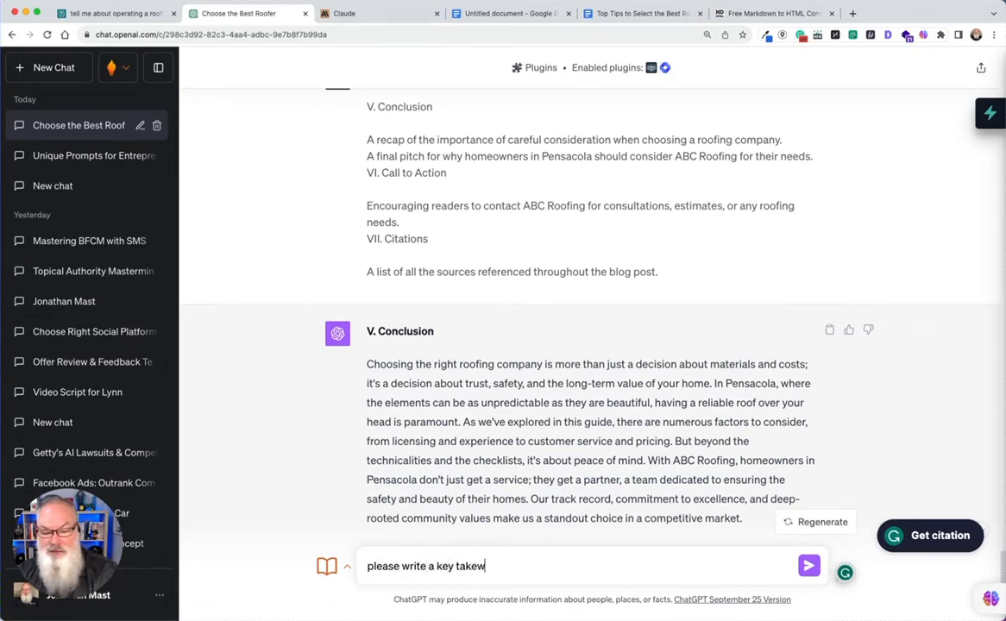
pyautogui.write('ays')
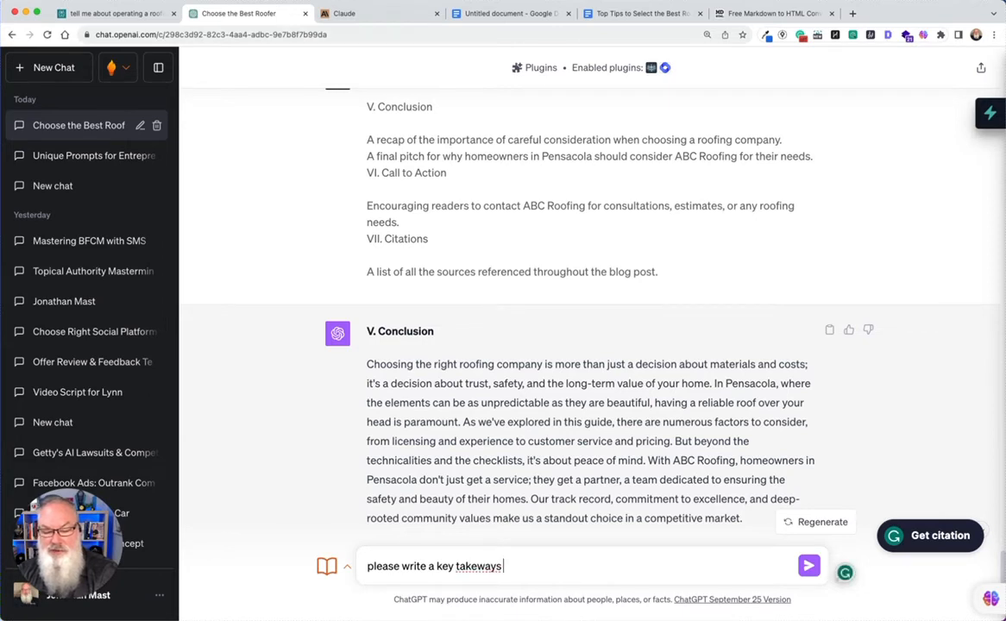
pyautogui.write('section based on th')
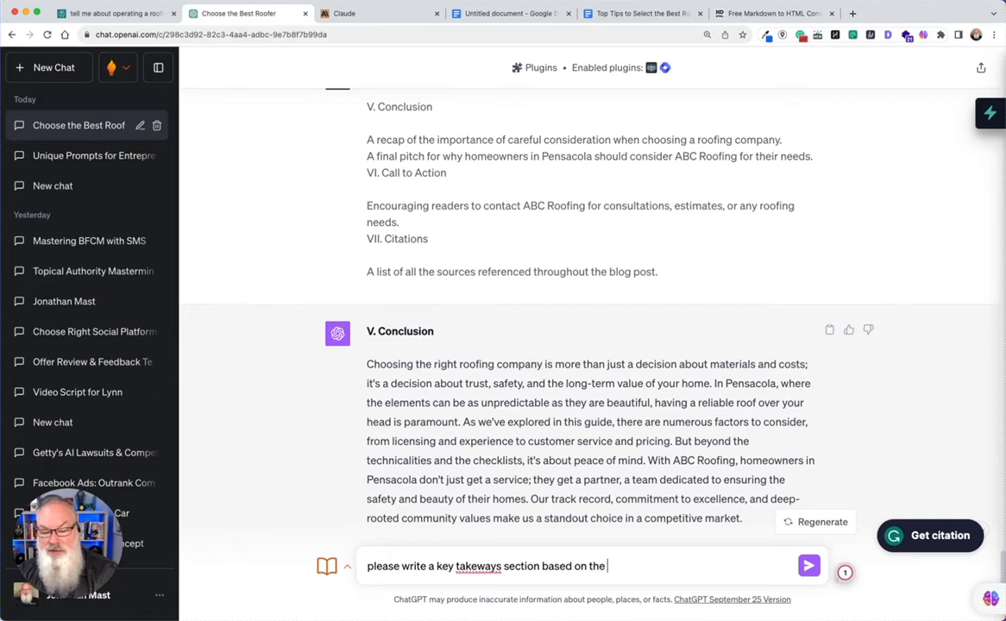
pyautogui.write('entire article that you have writt')
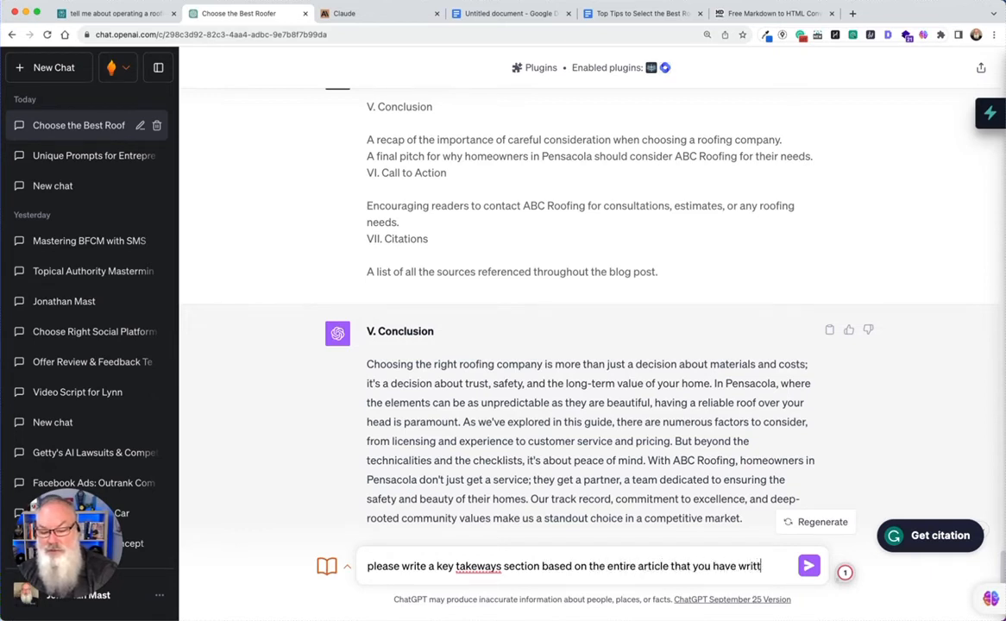
pyautogui.click(807, 565)
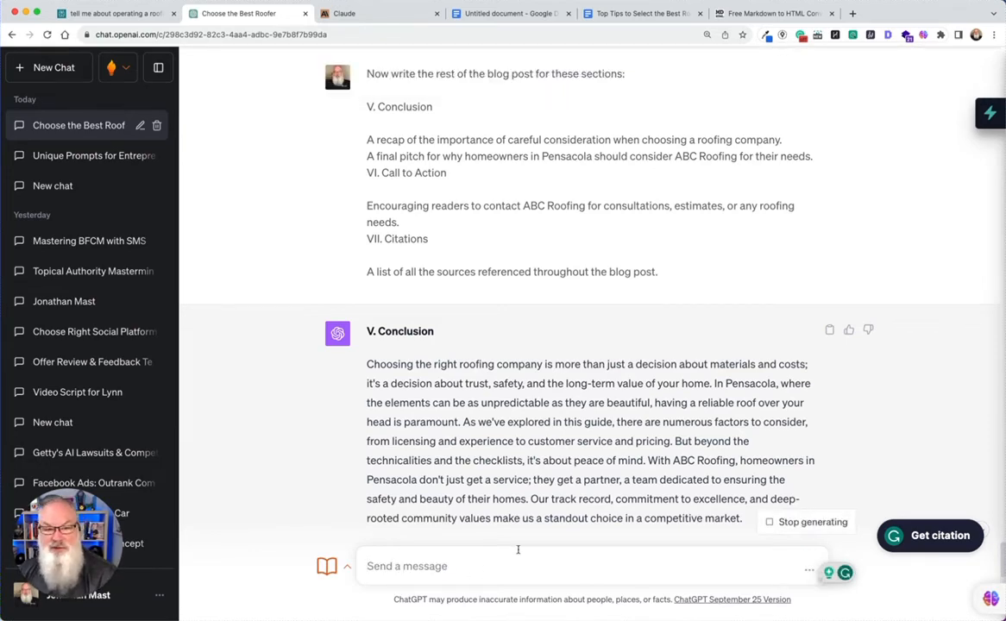
pyautogui.write('please write a key takeaways section based on the entire article that you have written')
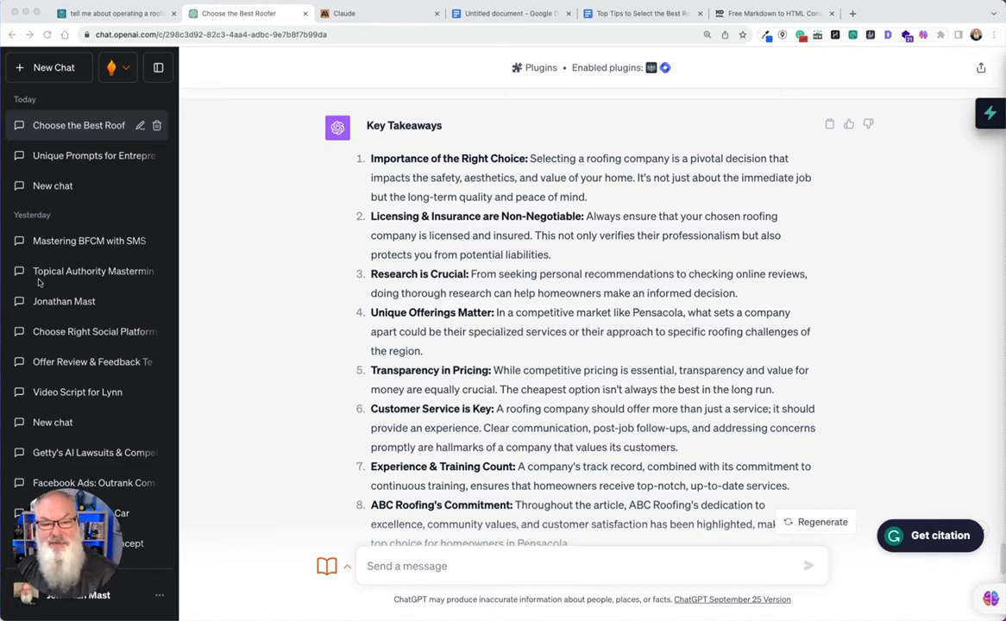
# - Read through the Key Takeaways and FAQ replies, then return to the Google Docs blog post
pyautogui.scroll(-3)
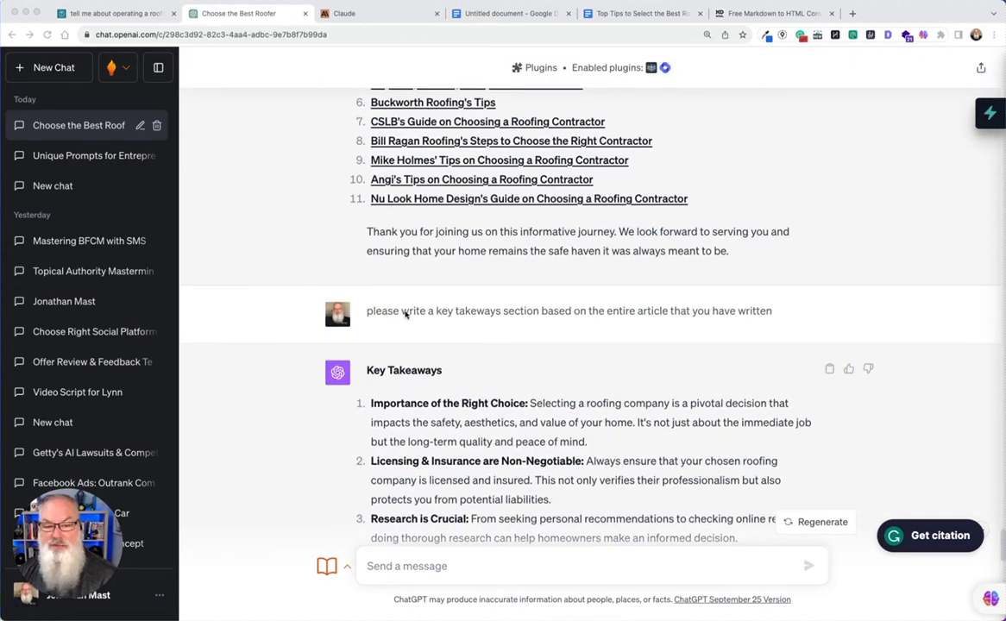
pyautogui.scroll(-3)
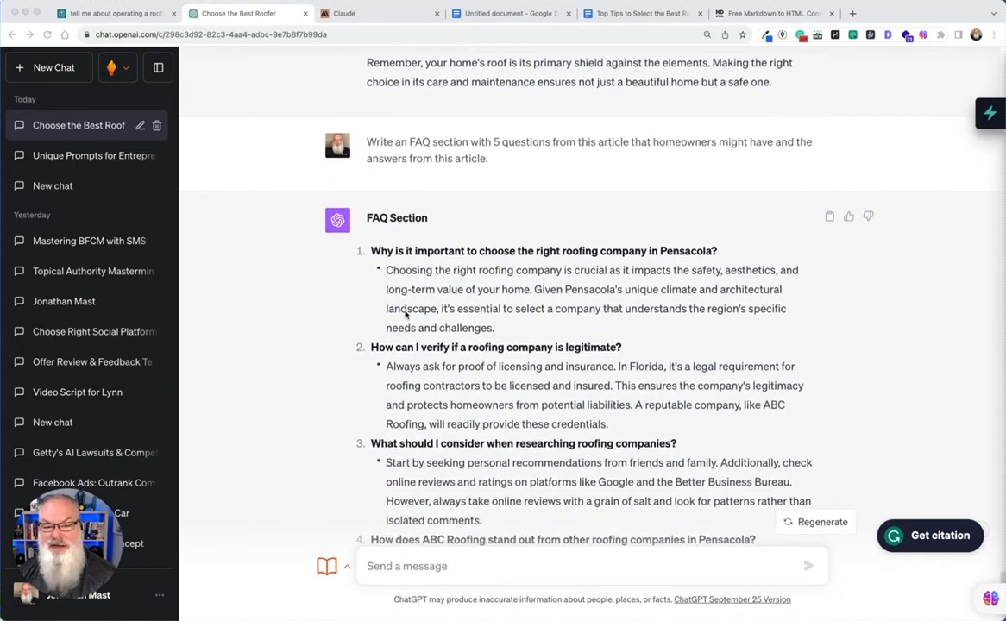
pyautogui.scroll(-3)
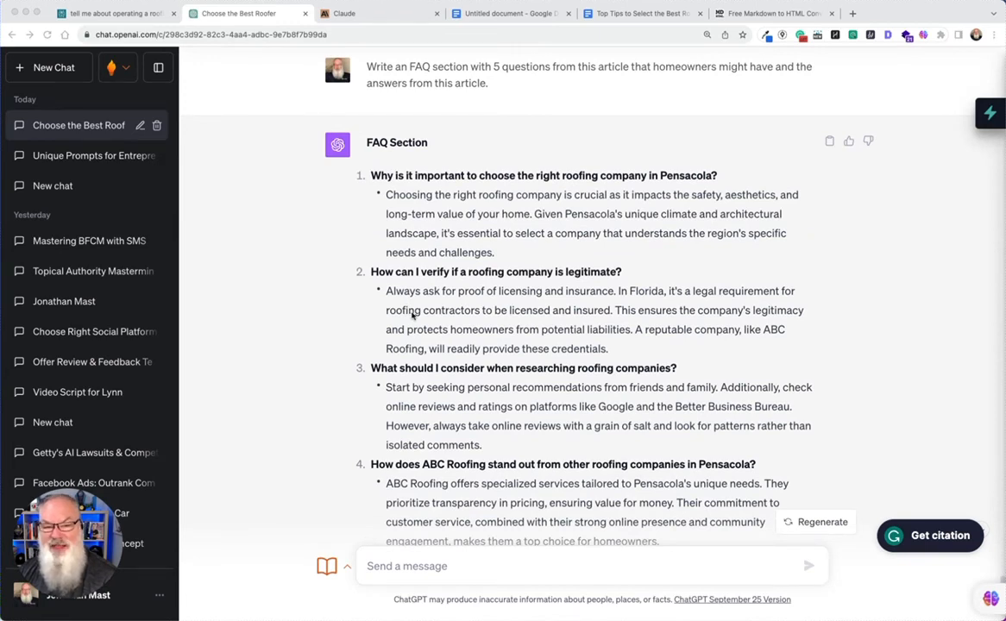
pyautogui.click(642, 13)
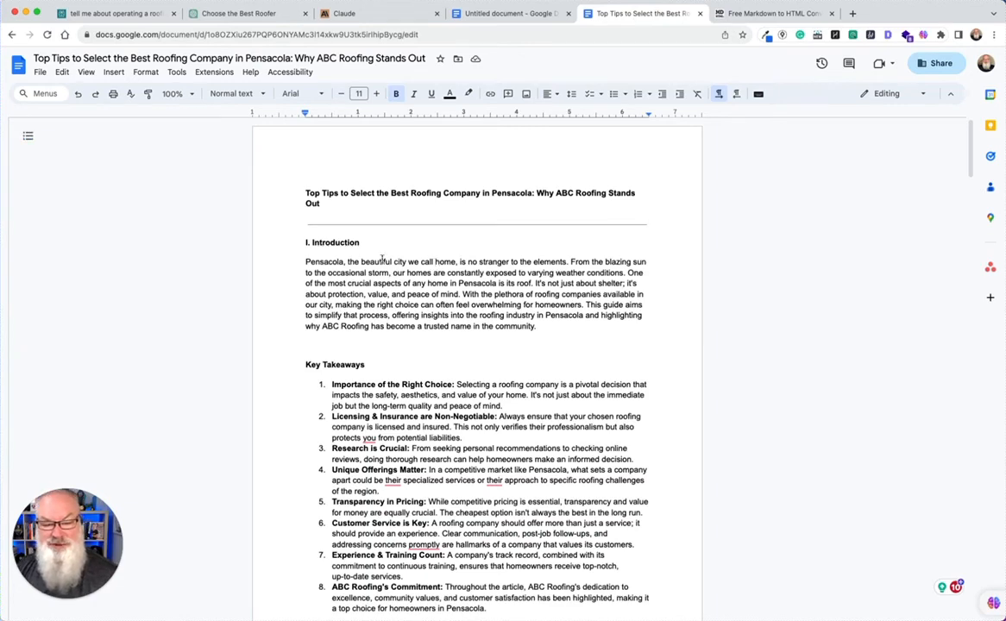
# - Scroll down the blog draft to the Key Takeaways heading after the introduction
pyautogui.scroll(-3)
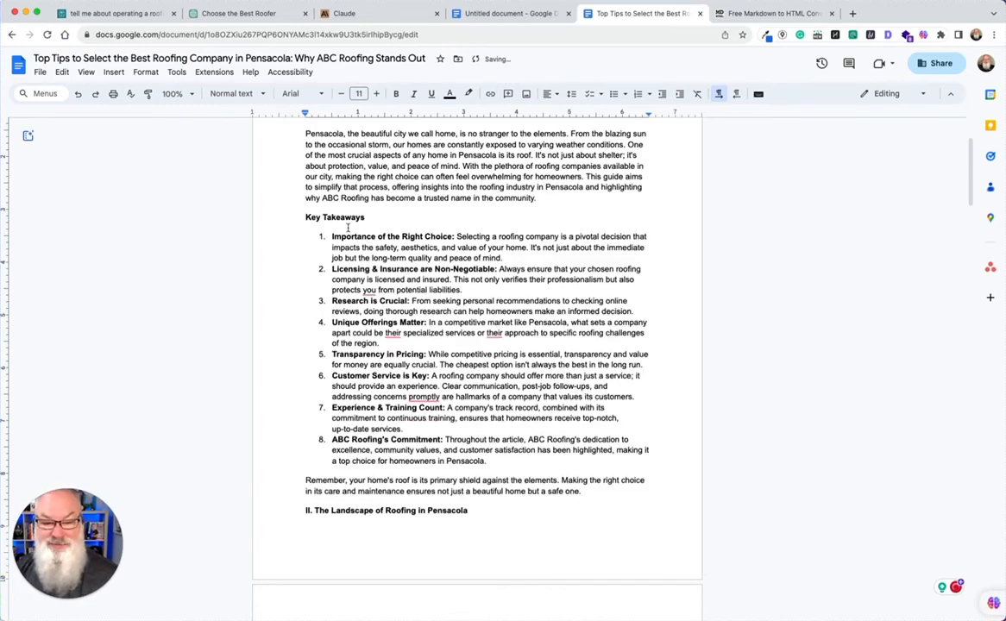
pyautogui.scroll(-3)
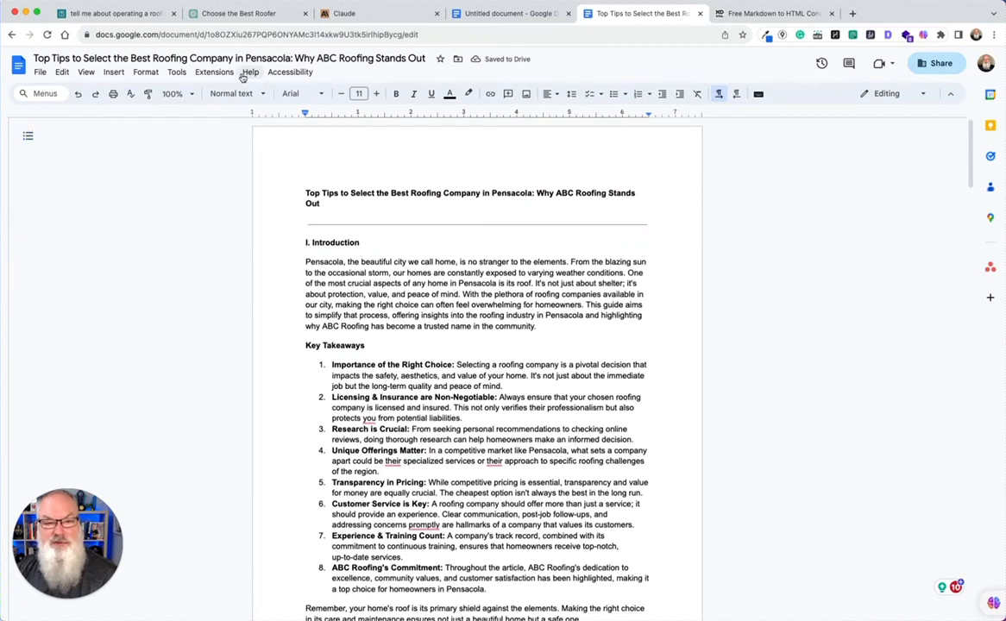
# - Check the document word count: 2,357 words across 6 pages
pyautogui.click(176, 72)
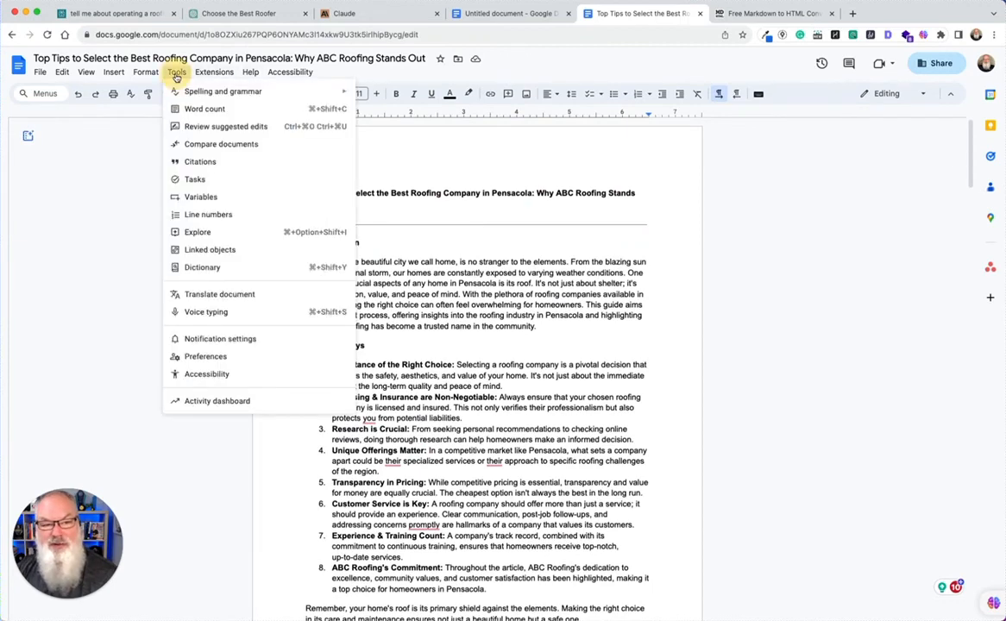
pyautogui.moveTo(204, 108)
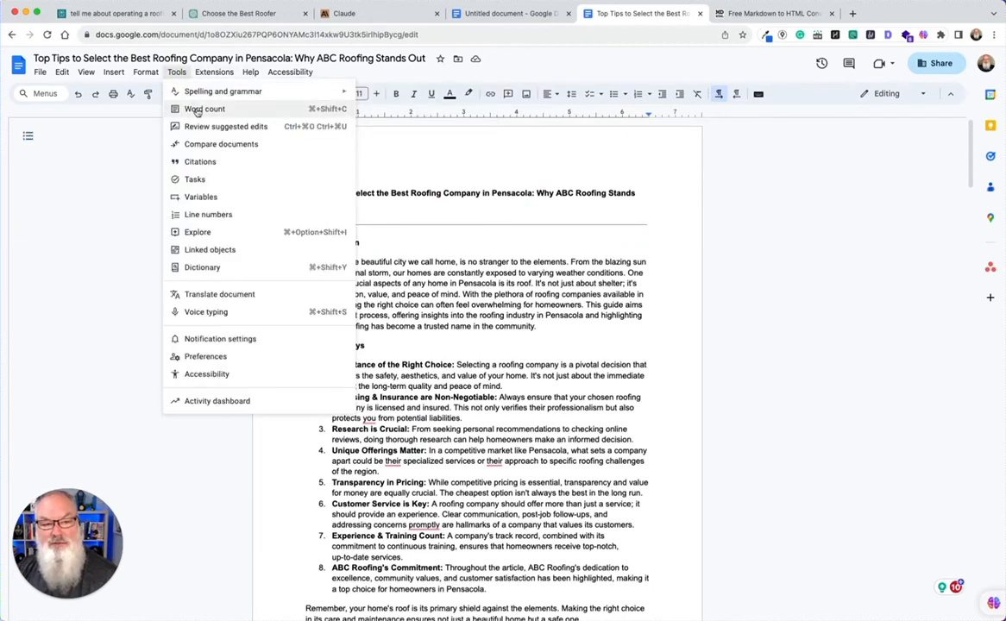
pyautogui.click(205, 108)
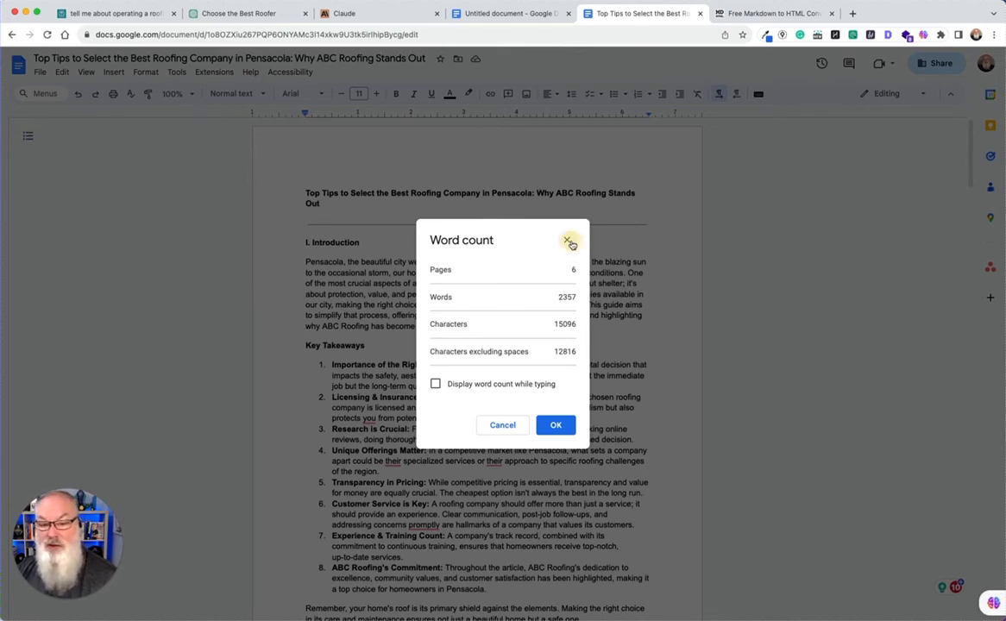
pyautogui.click(568, 240)
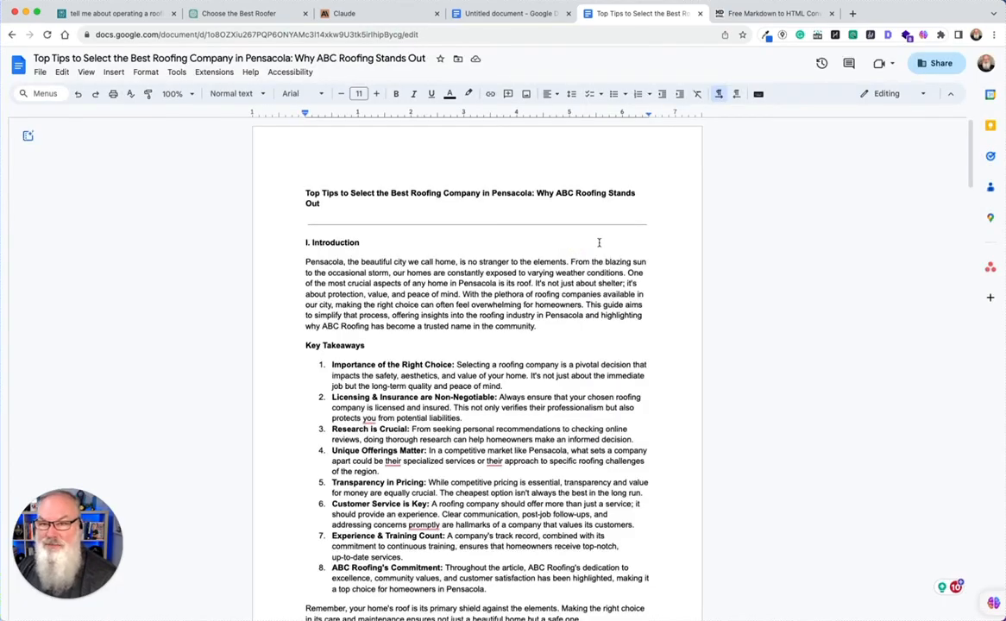
# - Set the document zoom to 125%
pyautogui.click(27, 137)
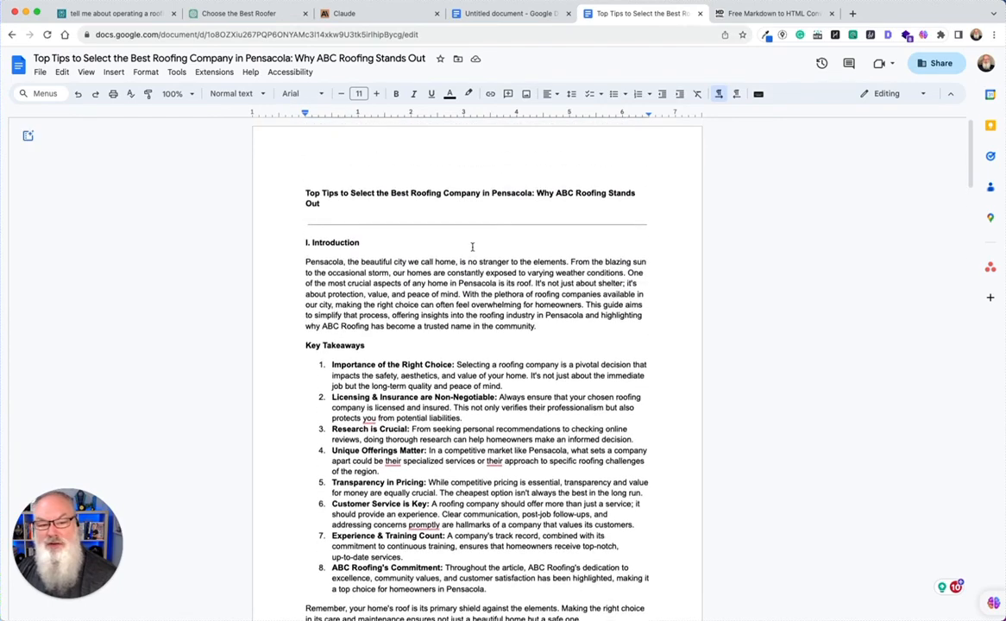
pyautogui.click(177, 93)
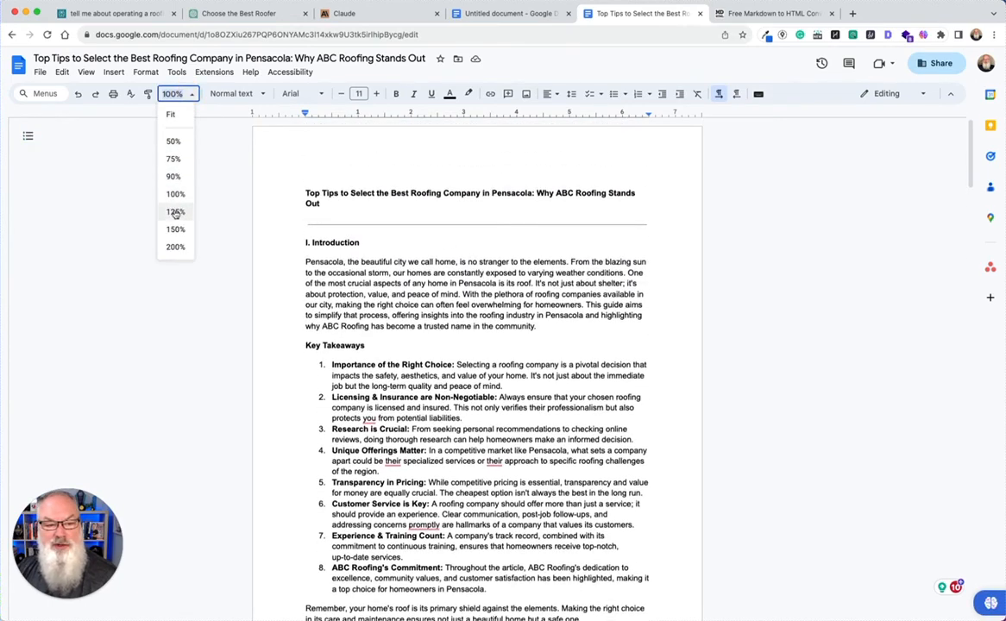
pyautogui.click(175, 213)
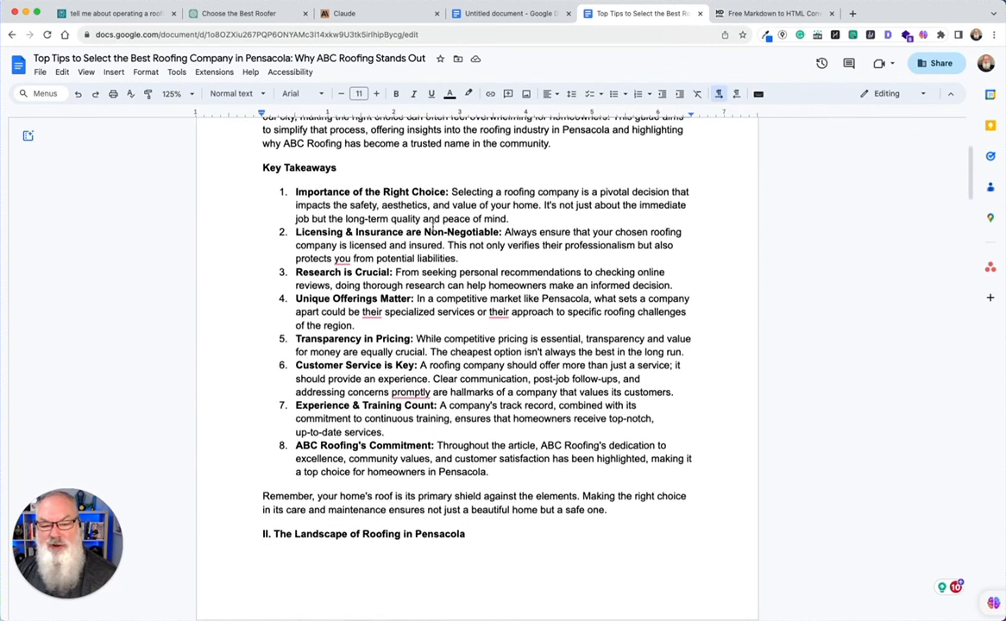